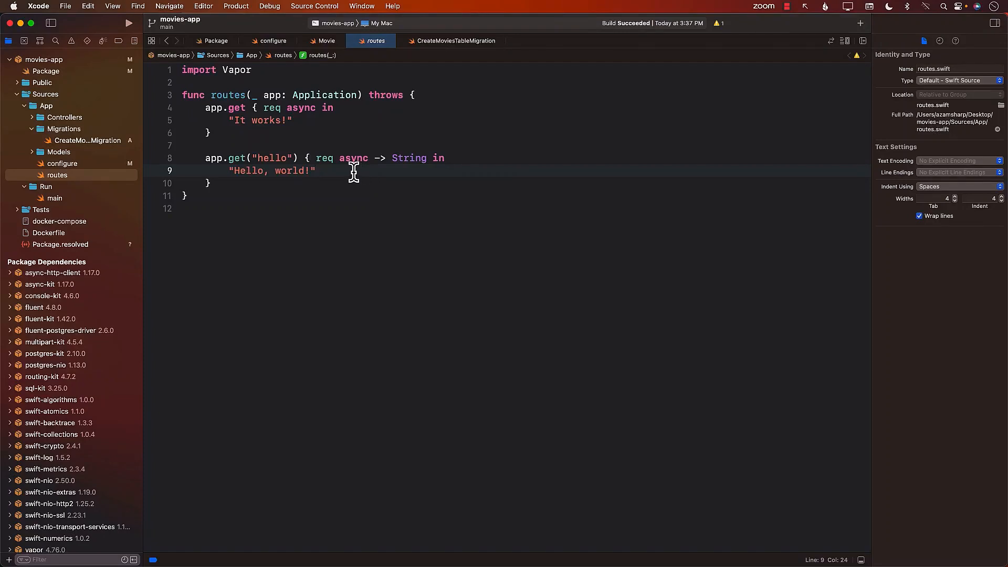
Step: Delete the two default app.get route handlers from routes.swift
left_click(315, 170)
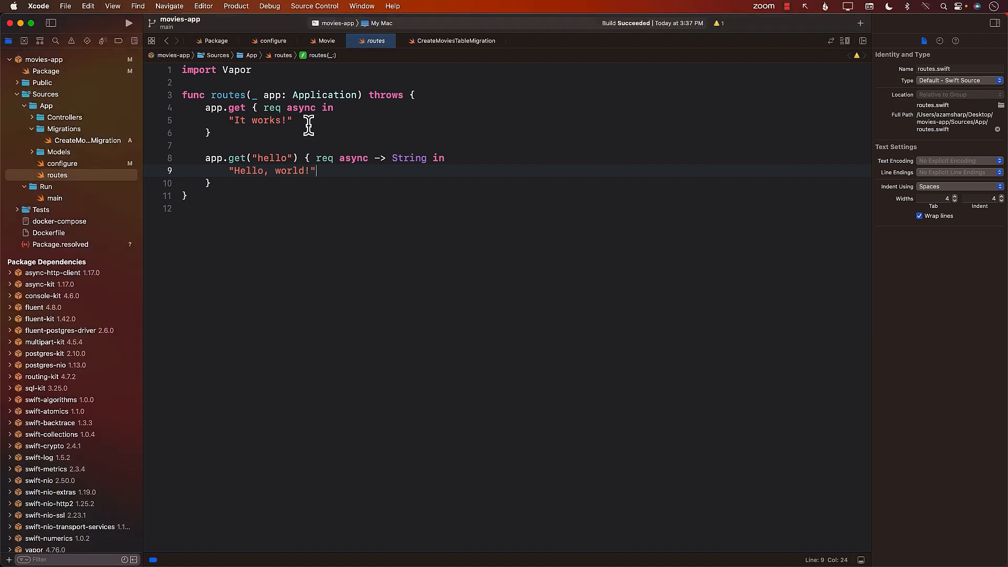
left_click(307, 120)
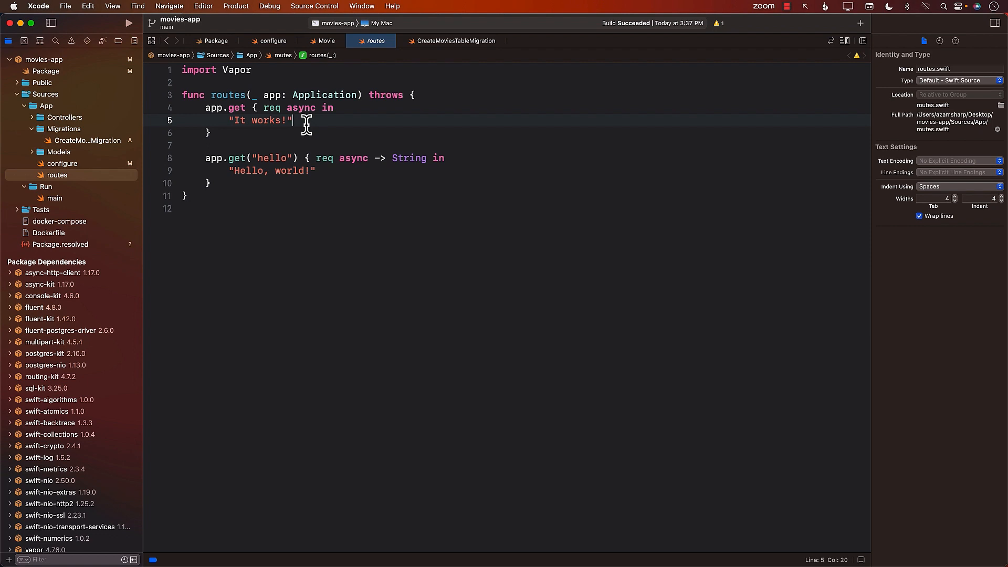
left_click_drag(293, 120, 244, 183)
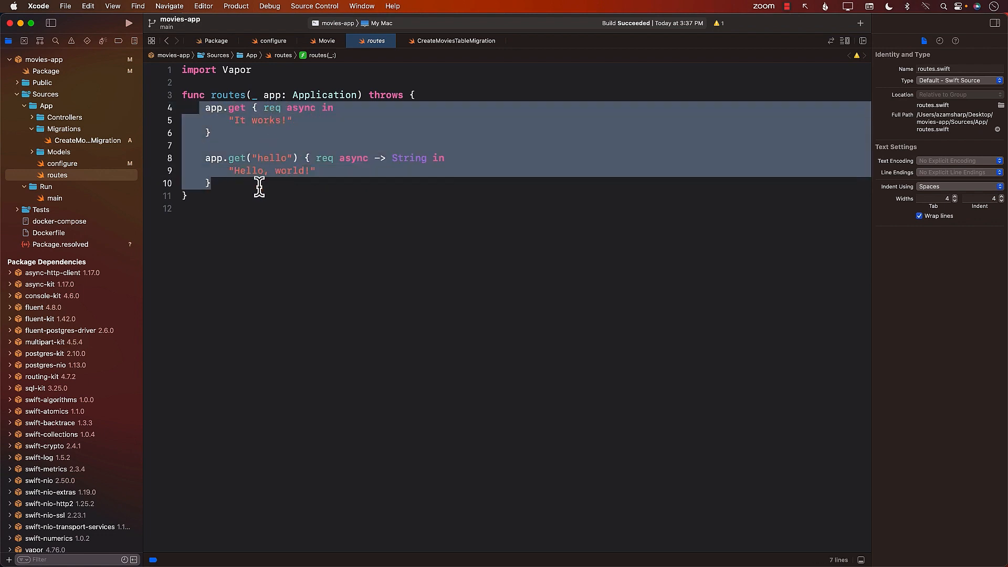
left_click(315, 120)
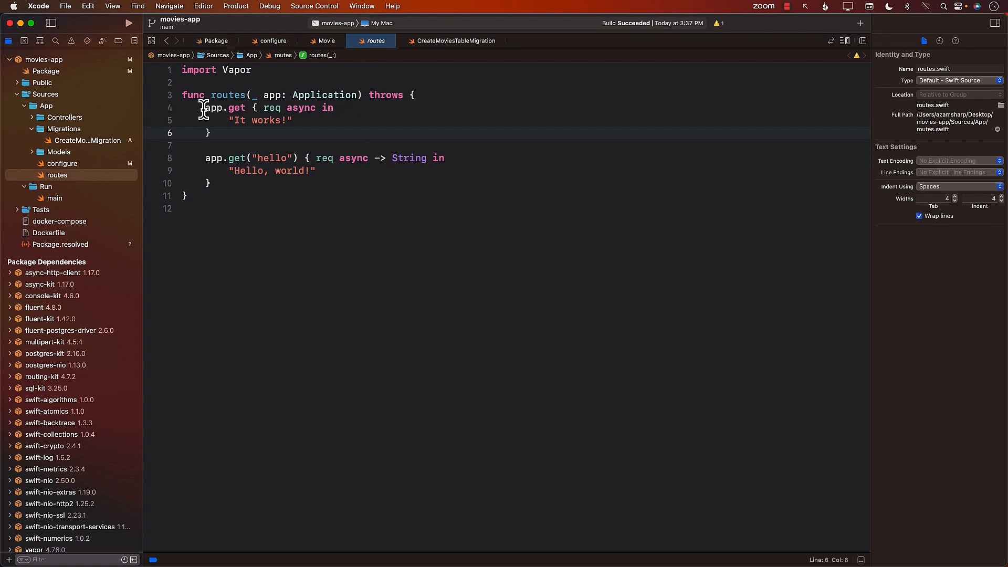
left_click_drag(204, 107, 241, 183)
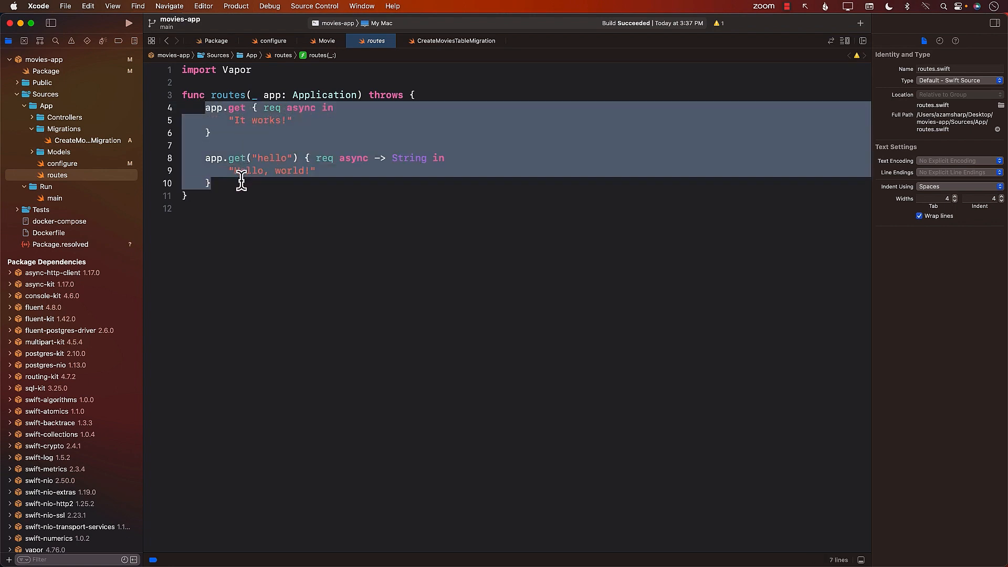
key("Delete")
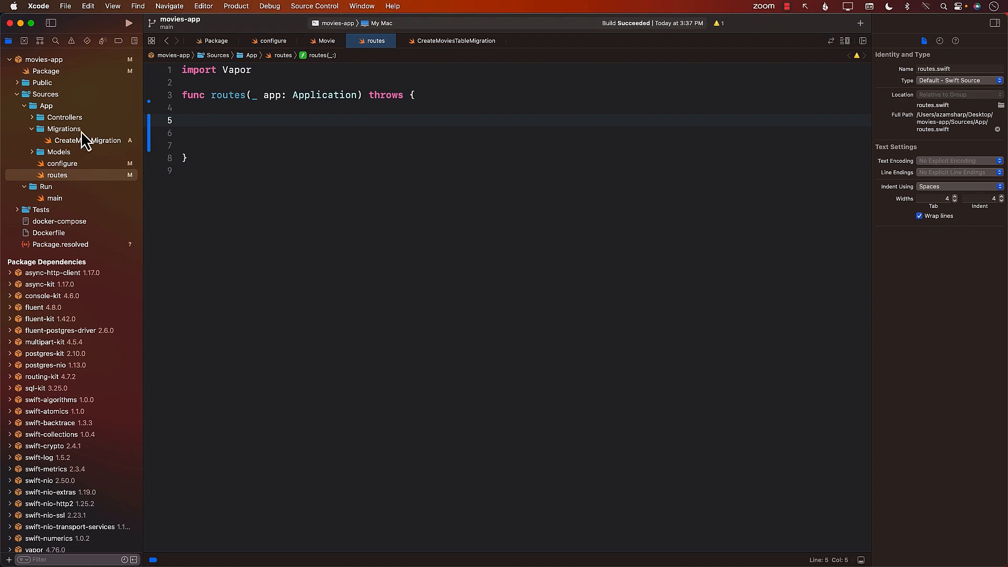
mouse_move(227, 125)
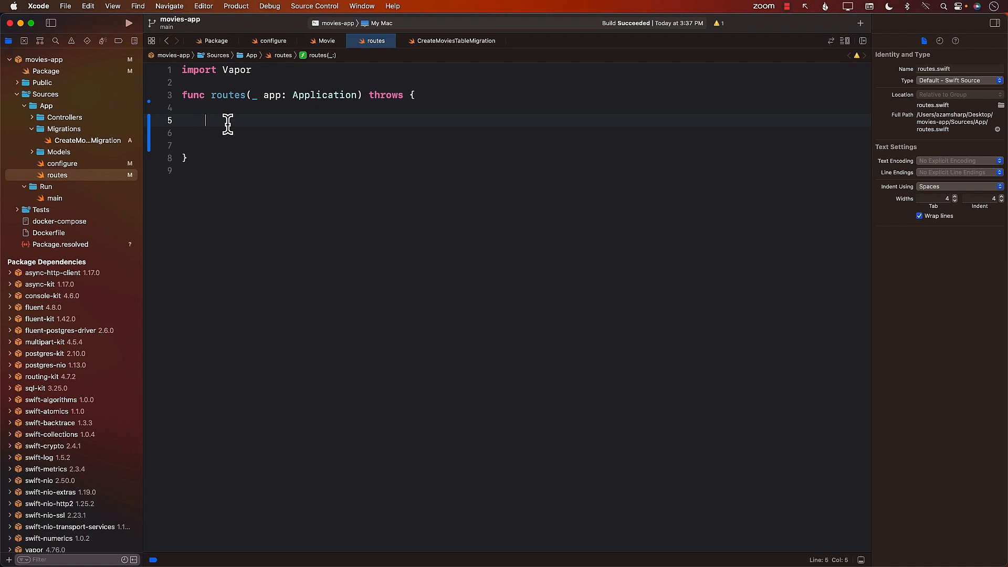
Step: Add a '// create movie' comment and an app.post("movies") async throws closure
type("//")
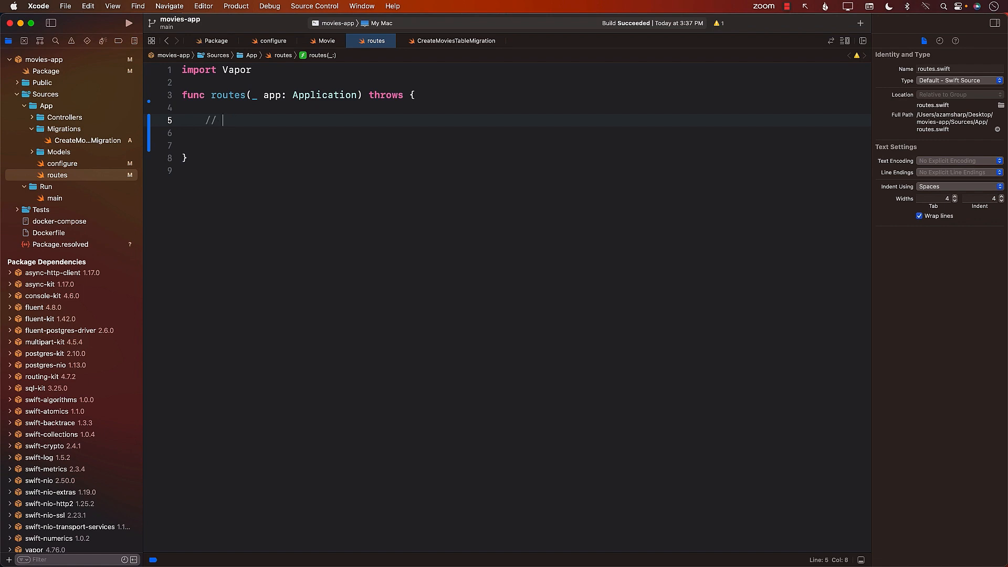
type("create movie")
left_click(525, 133)
type("app")
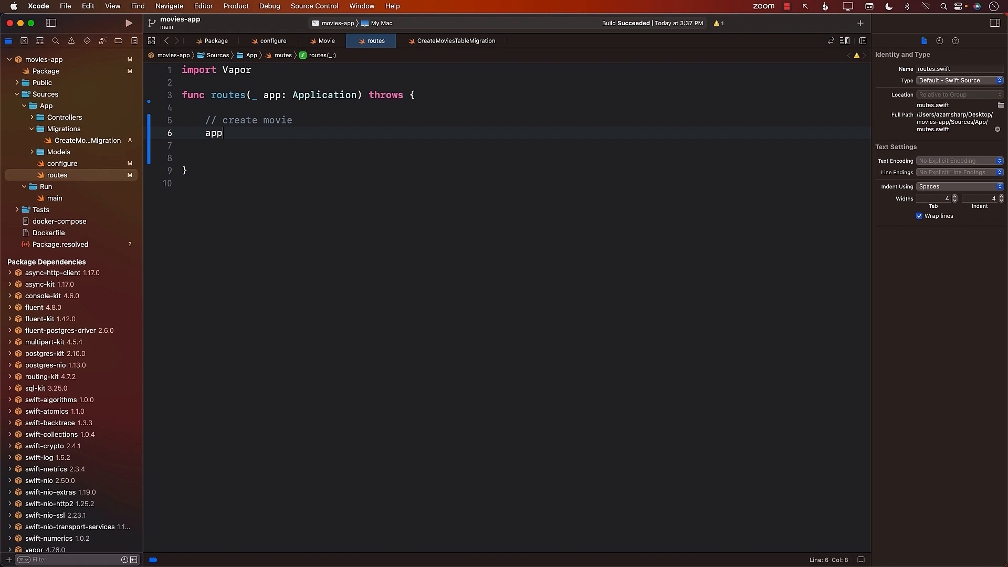
type(".post")
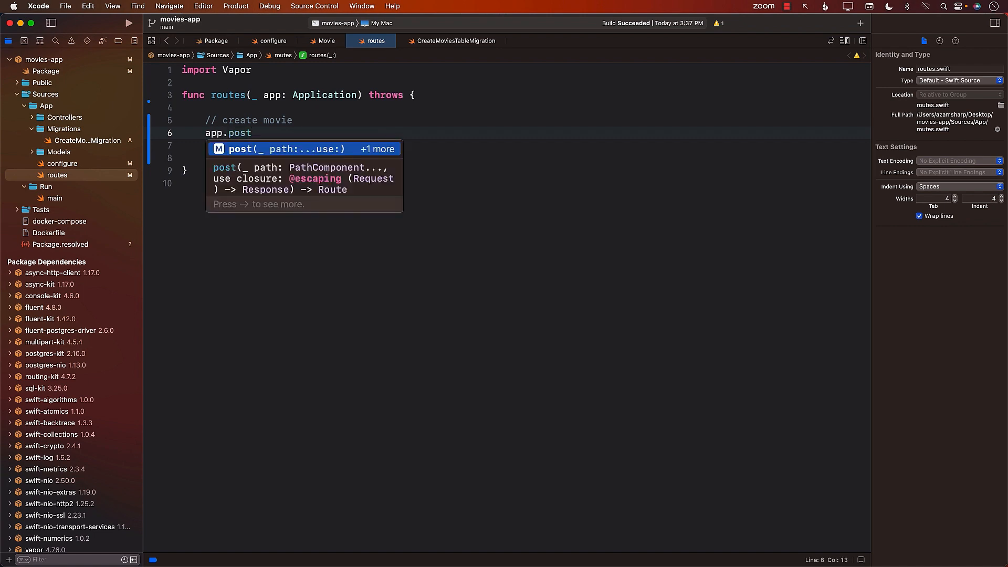
type("(\"movies\"")
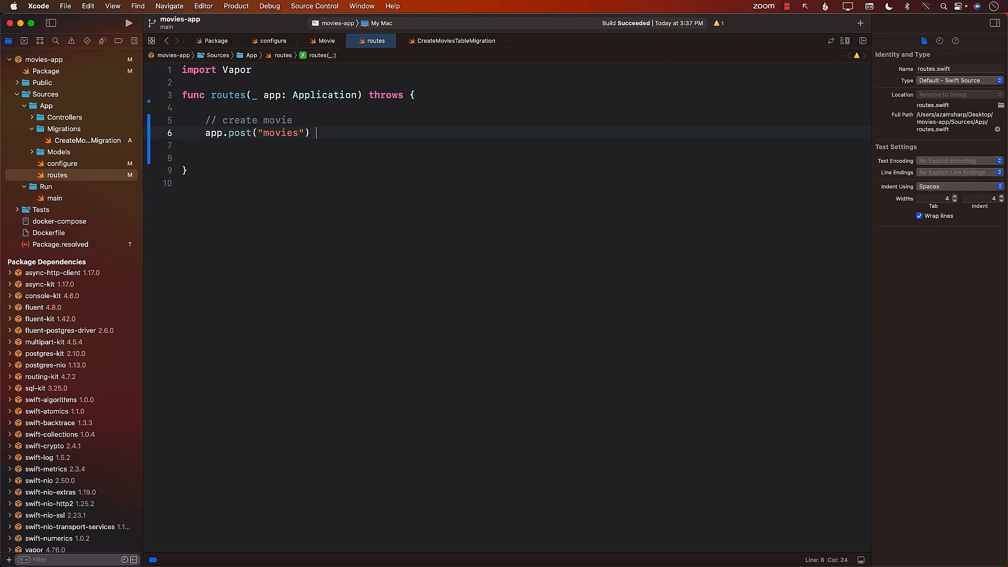
type("{")
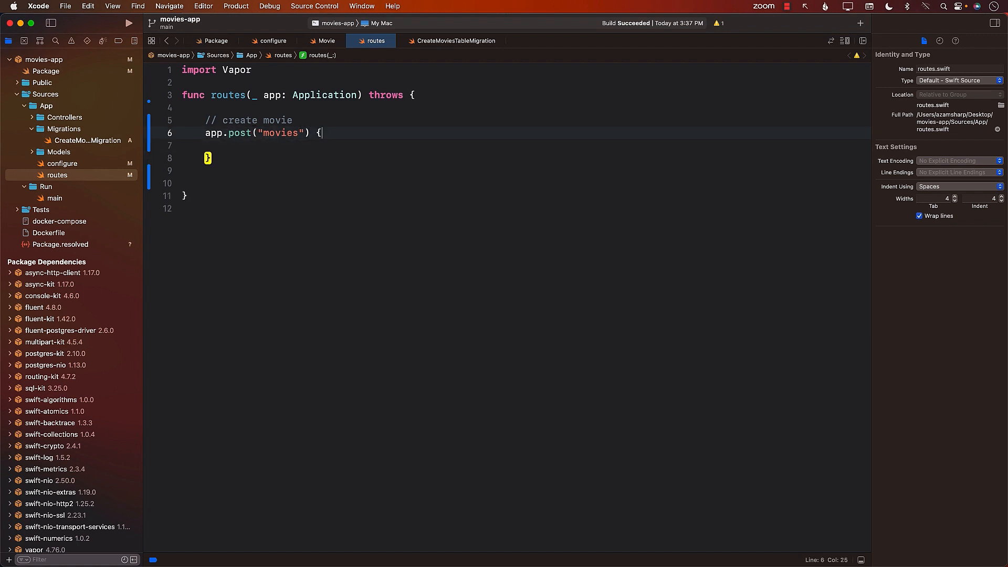
type("req as")
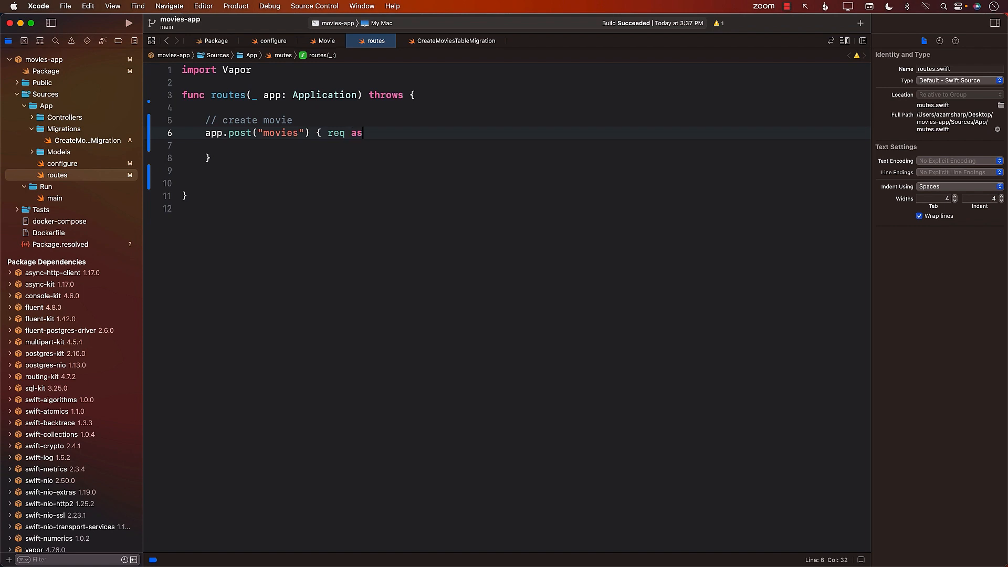
type("ync throws in")
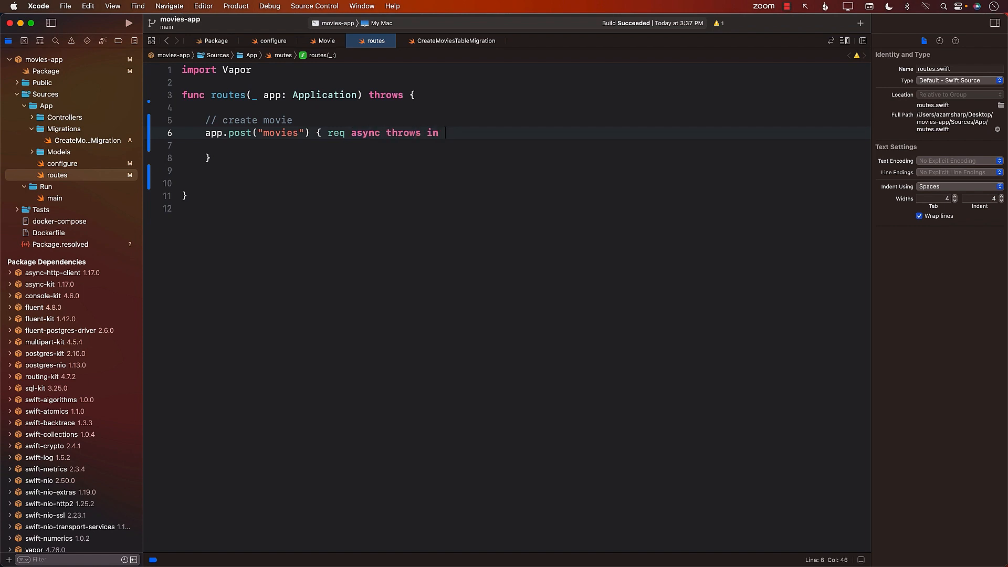
key("Return")
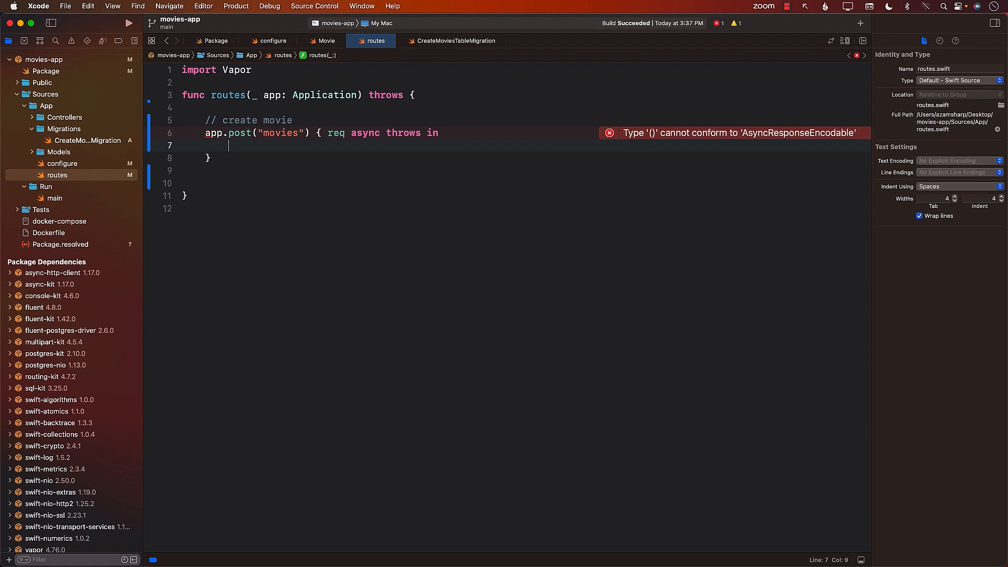
Step: Decode the request content as Movie.self inside the POST closure
type("req.")
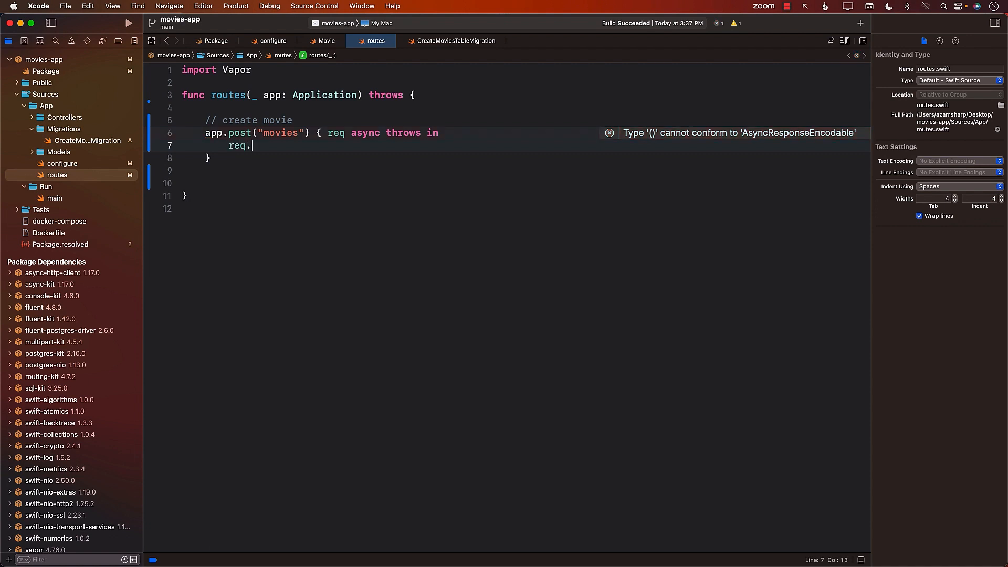
type("content.")
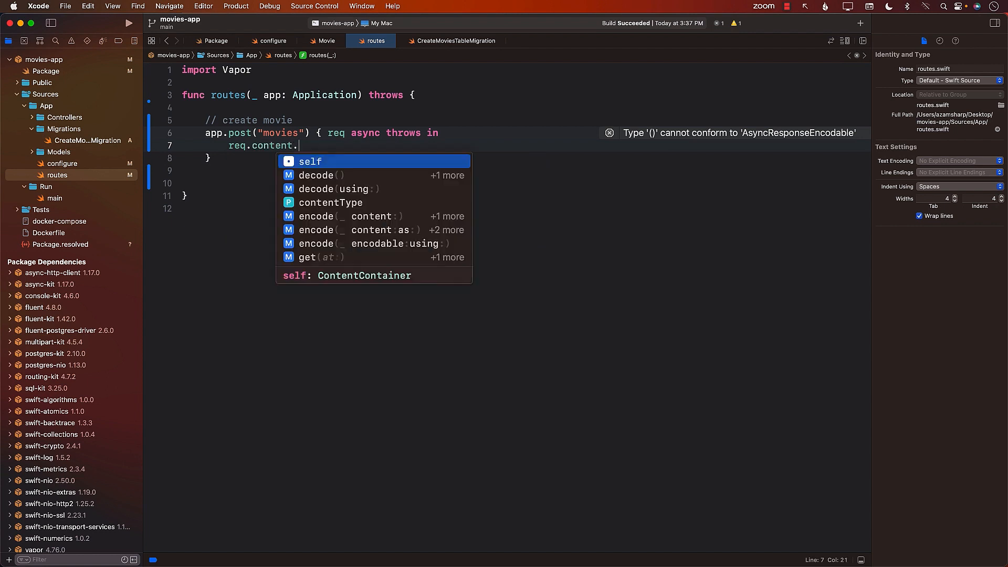
type("decode(Mo")
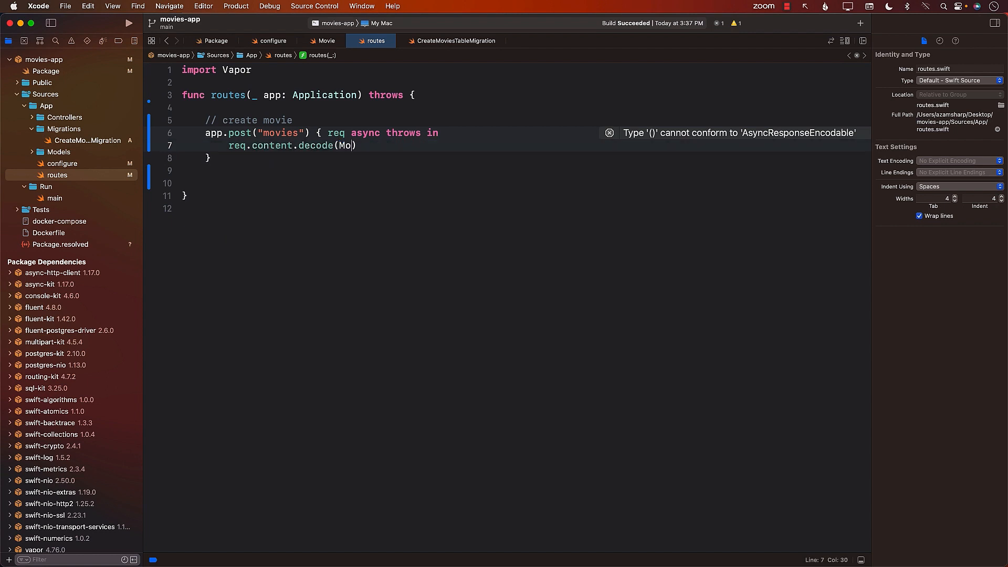
type("vie.self)")
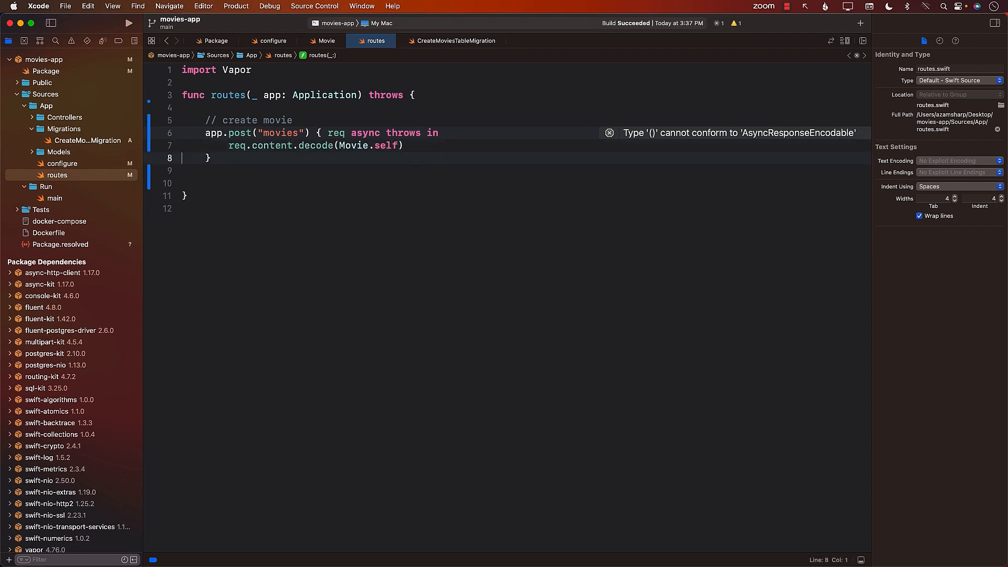
left_click(381, 145)
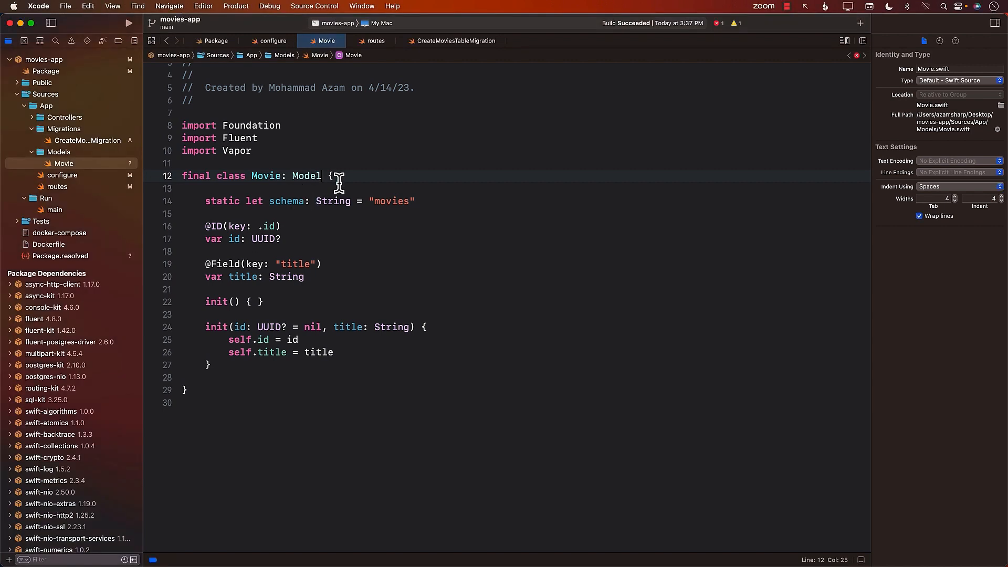
Step: Append ', Content' after Model in the Movie class declaration
type(", Content")
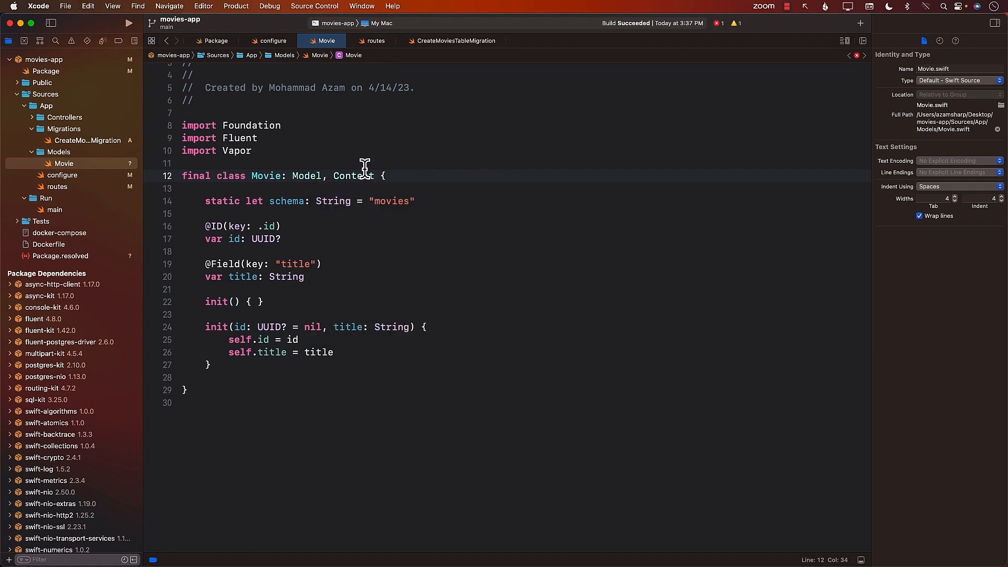
left_click(206, 189)
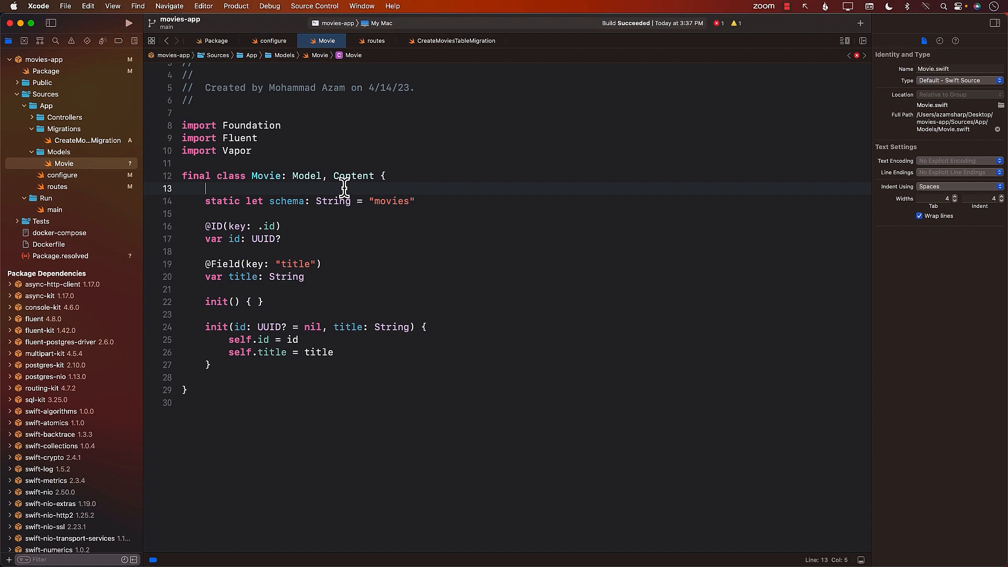
double_click(352, 176)
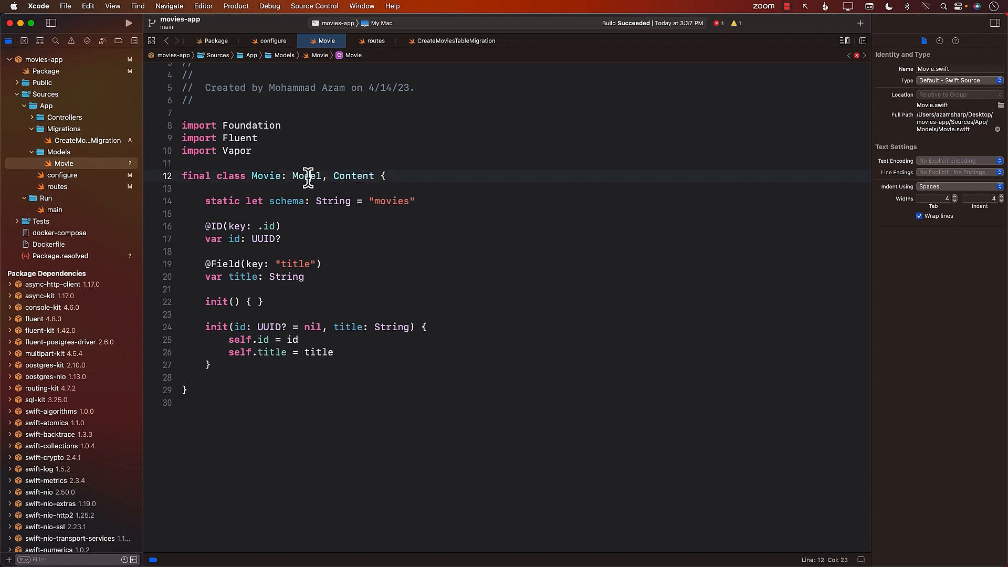
double_click(307, 175)
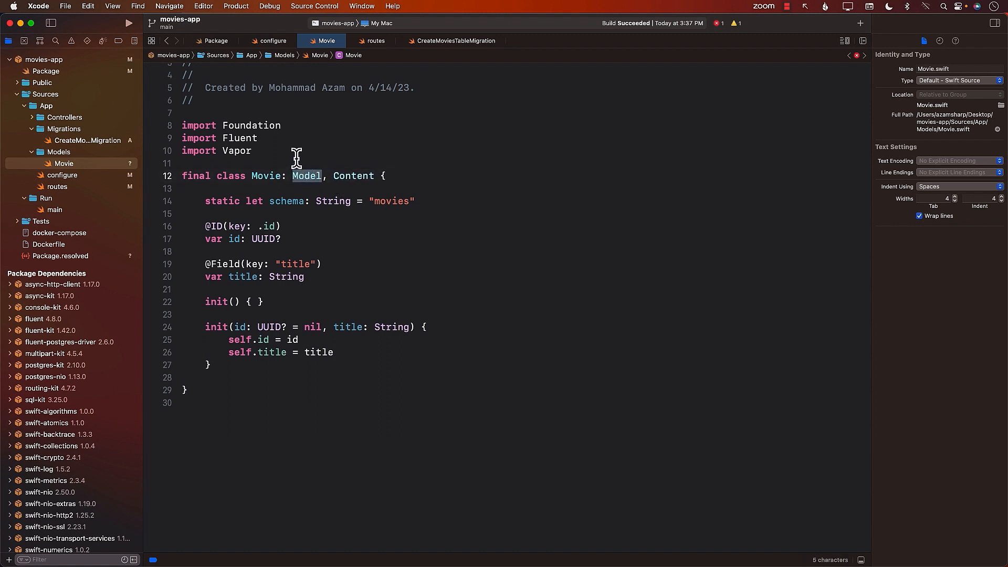
left_click(375, 40)
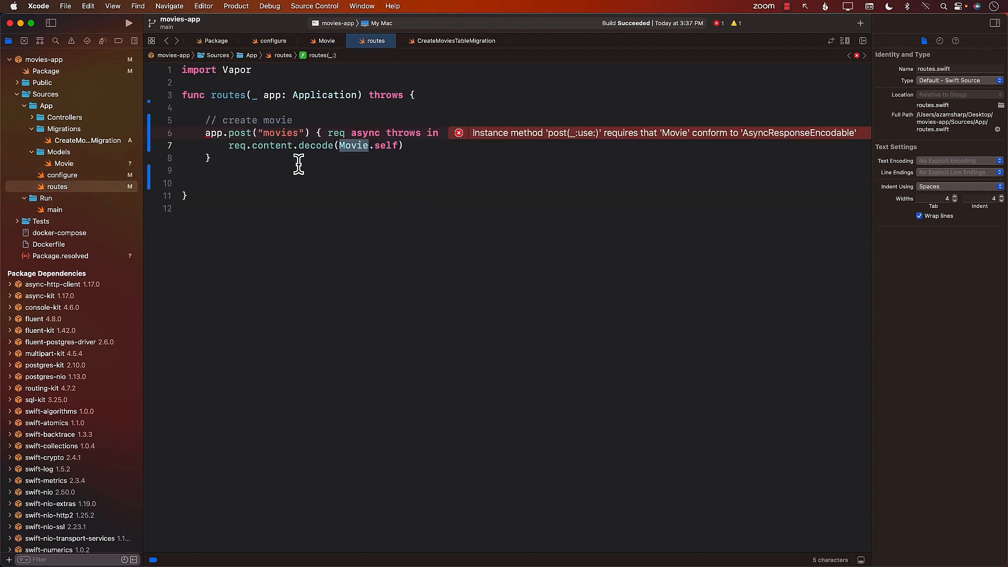
Step: Save the decoded movie with try await movie.save(on: req.db), return movie, and rebuild
left_click(403, 145)
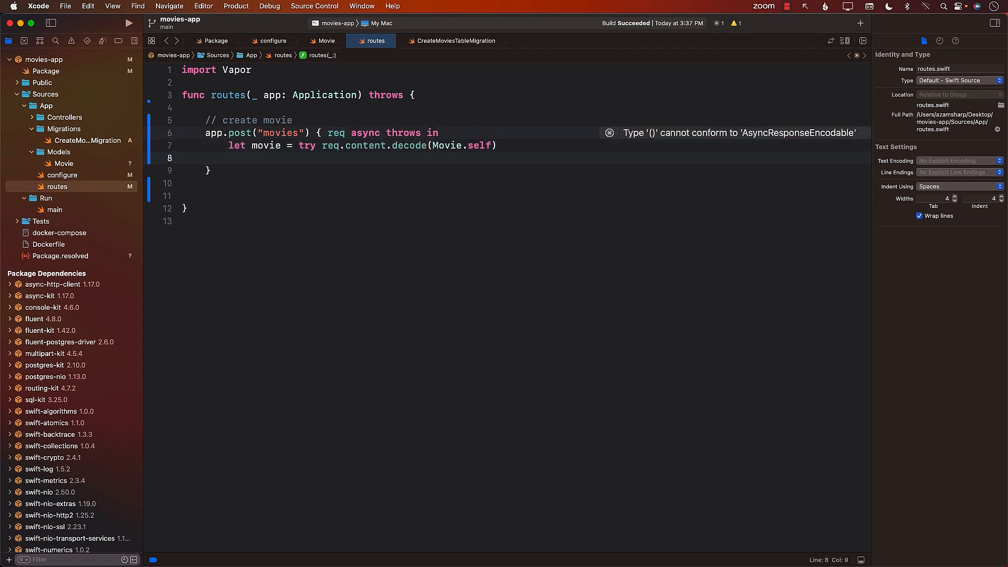
type("movie")
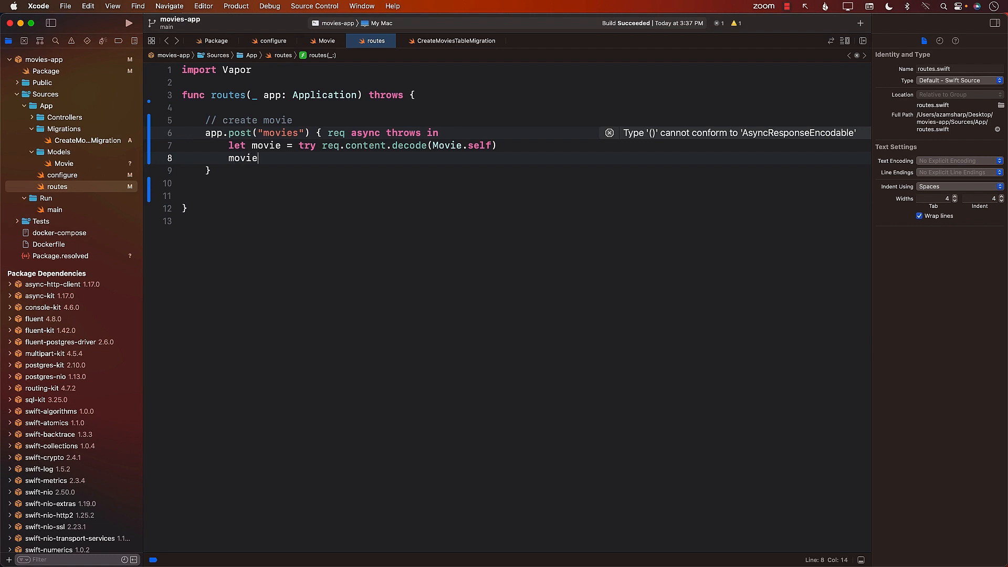
type(".sa")
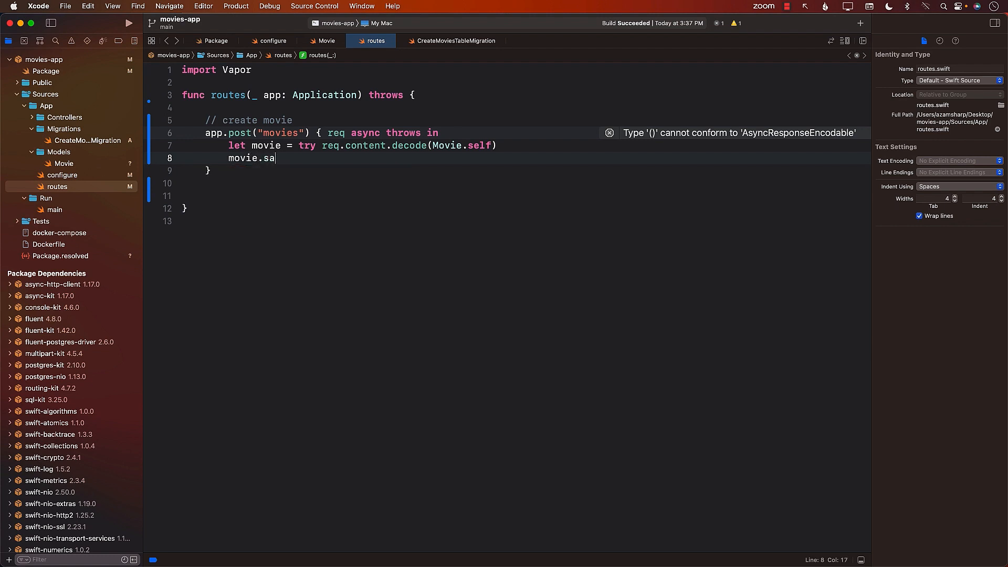
type("ve(o")
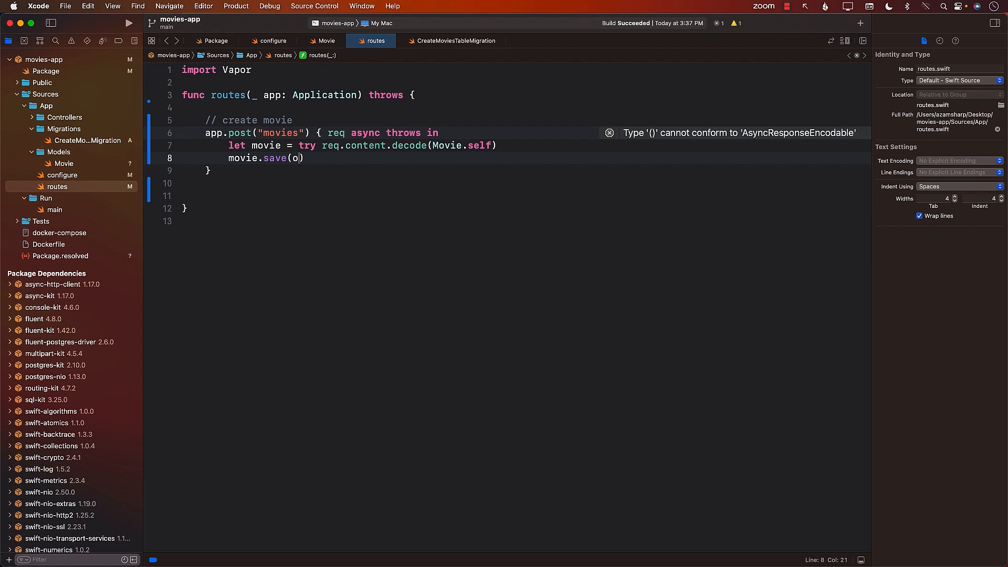
type("n: req.body")
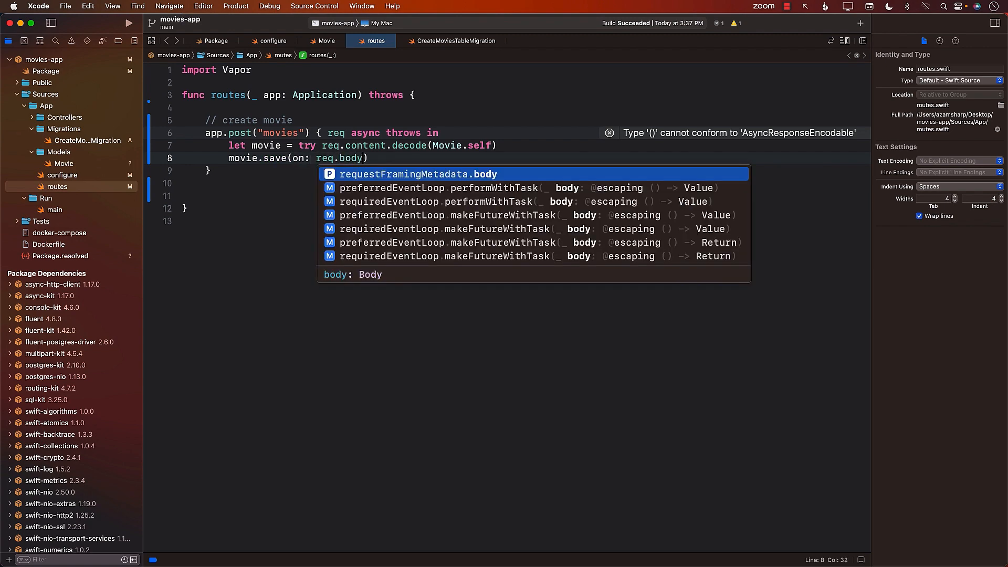
type("db")
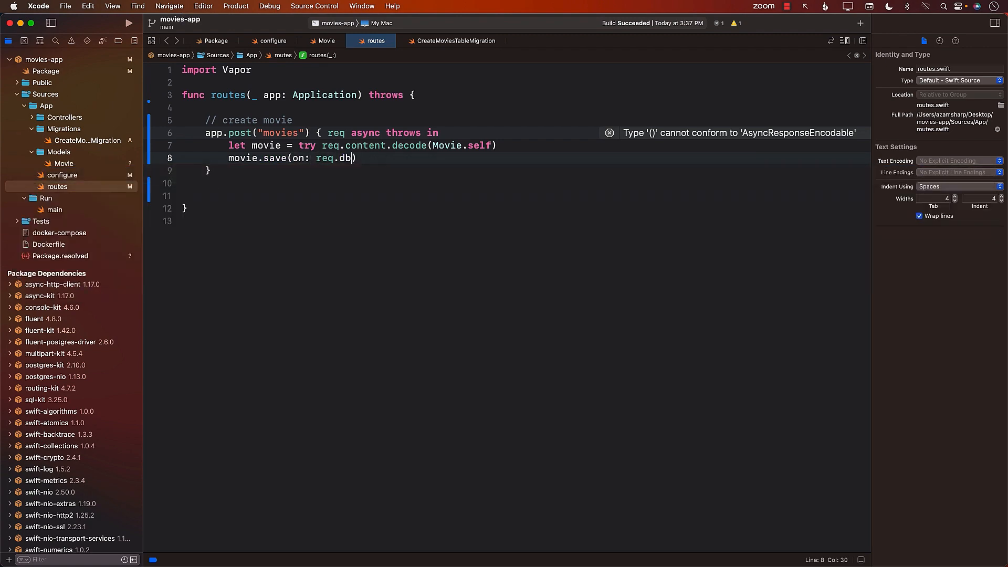
type("try")
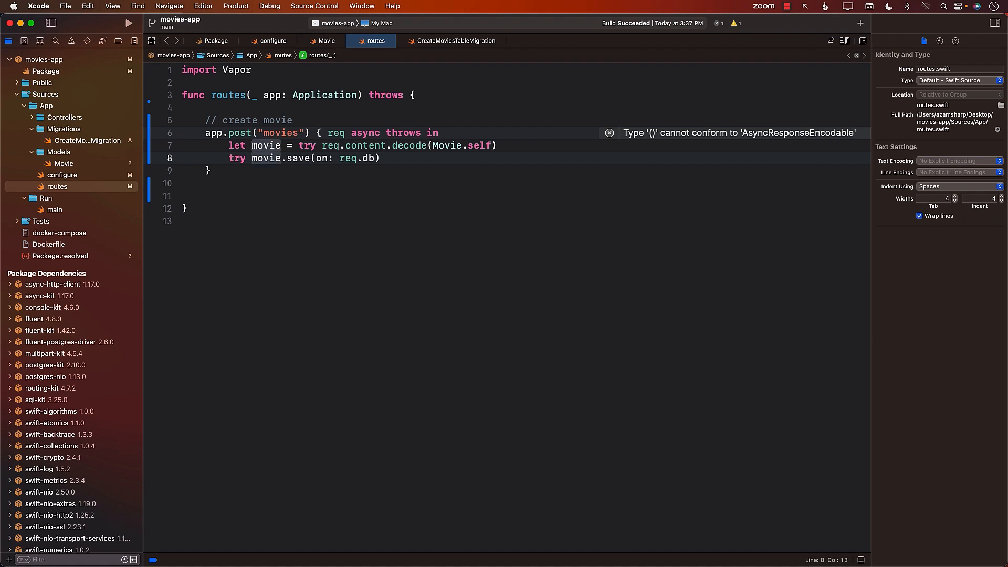
type("await")
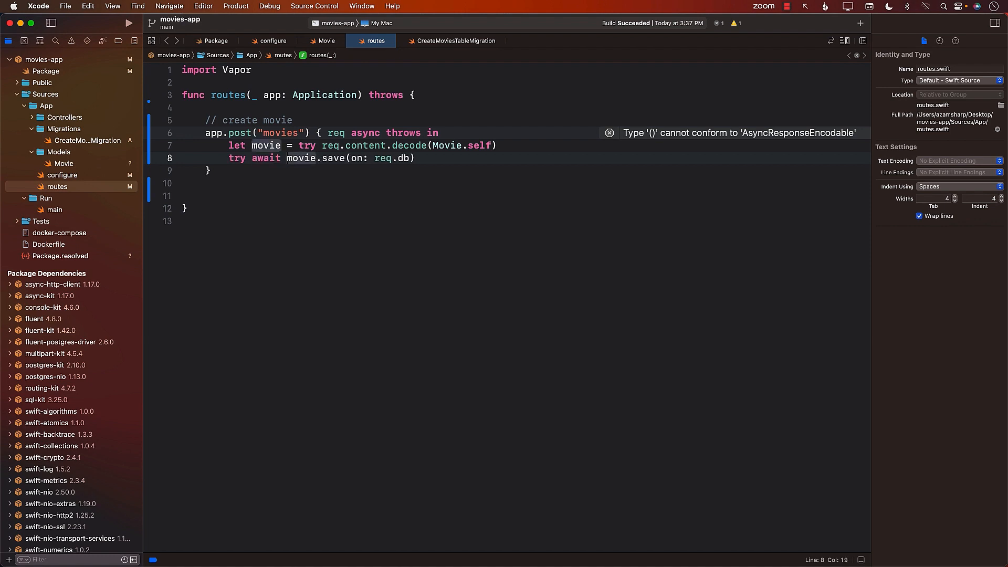
type("r")
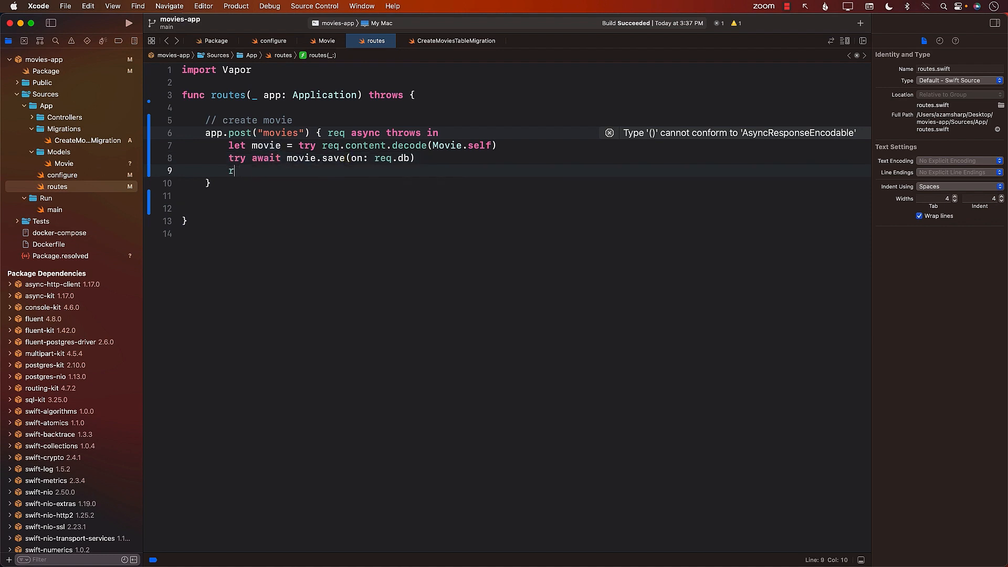
type("eturn movie")
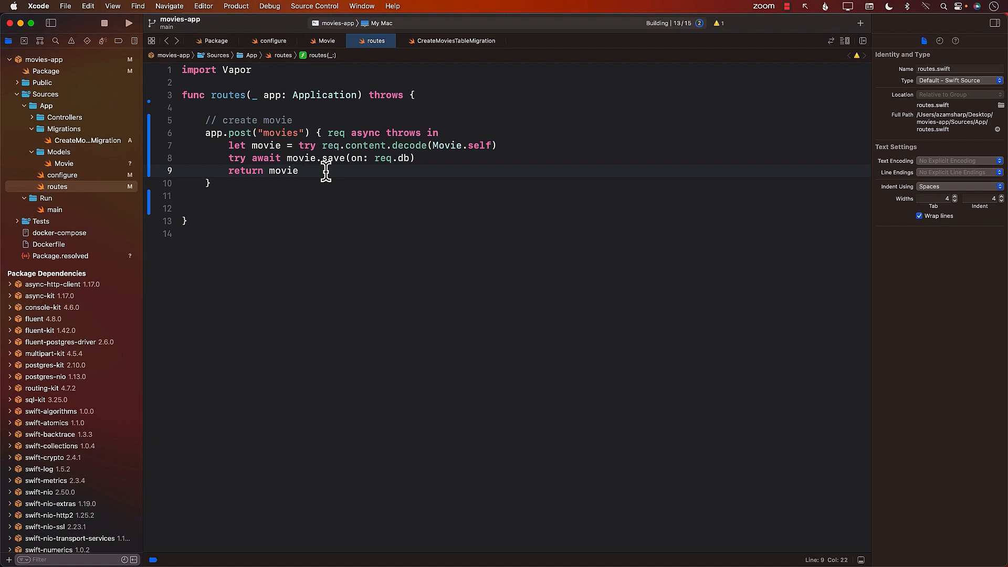
mouse_move(284, 144)
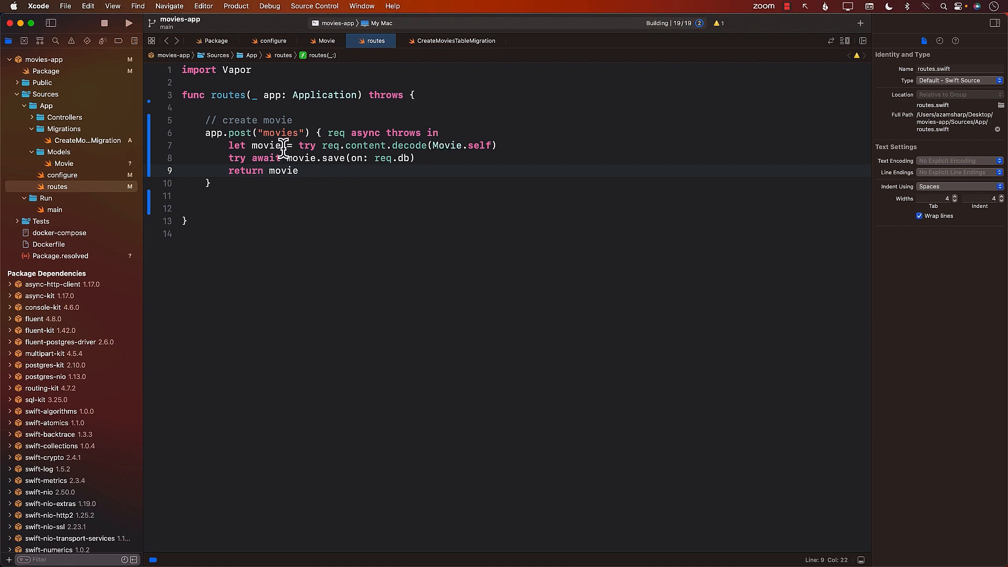
left_click(128, 24)
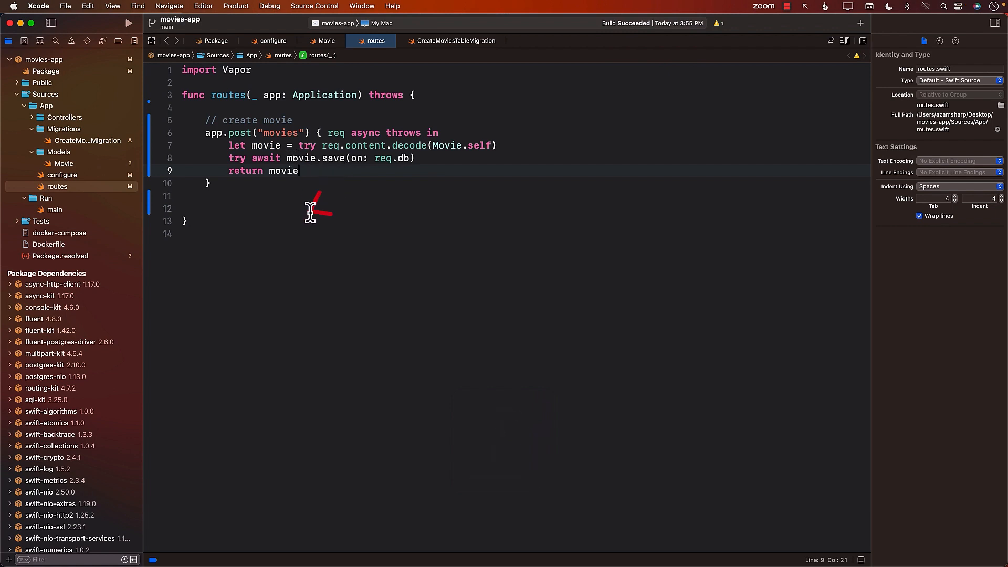
mouse_move(369, 187)
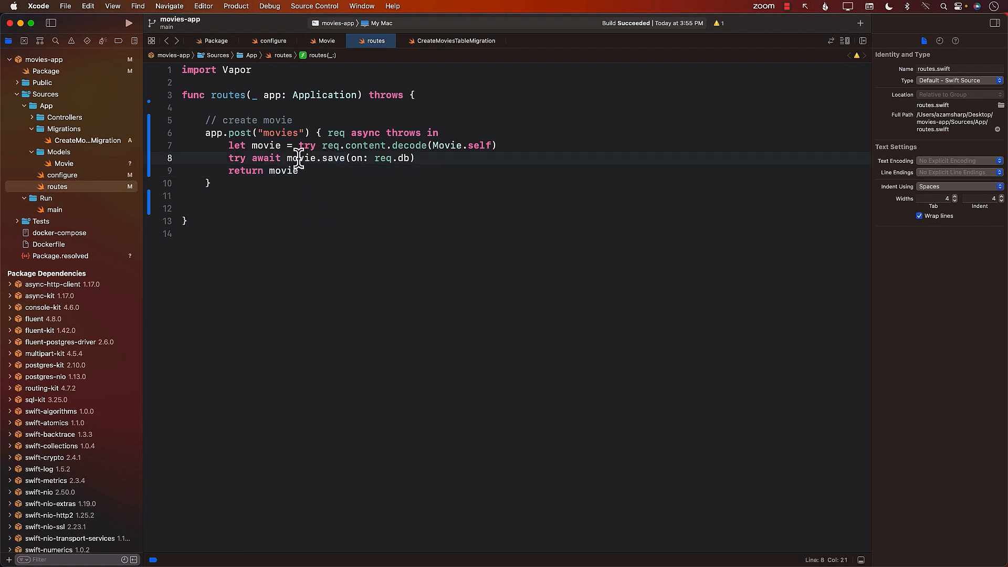
double_click(301, 158)
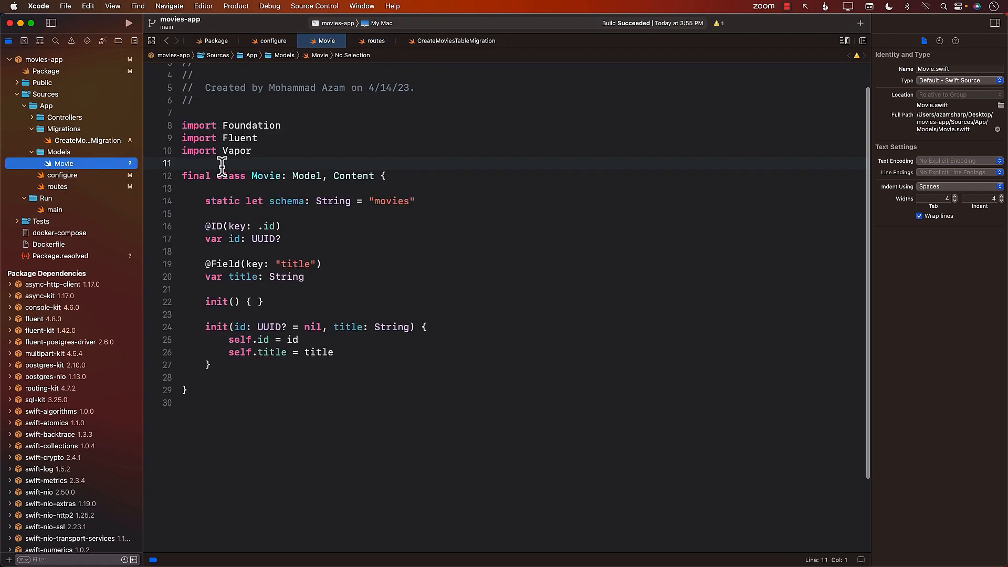
double_click(265, 176)
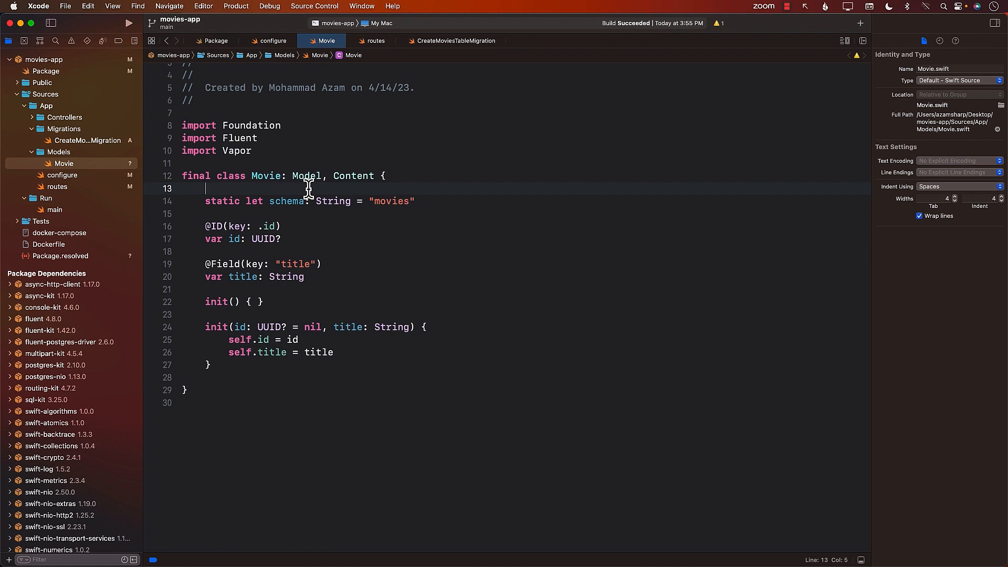
mouse_move(186, 75)
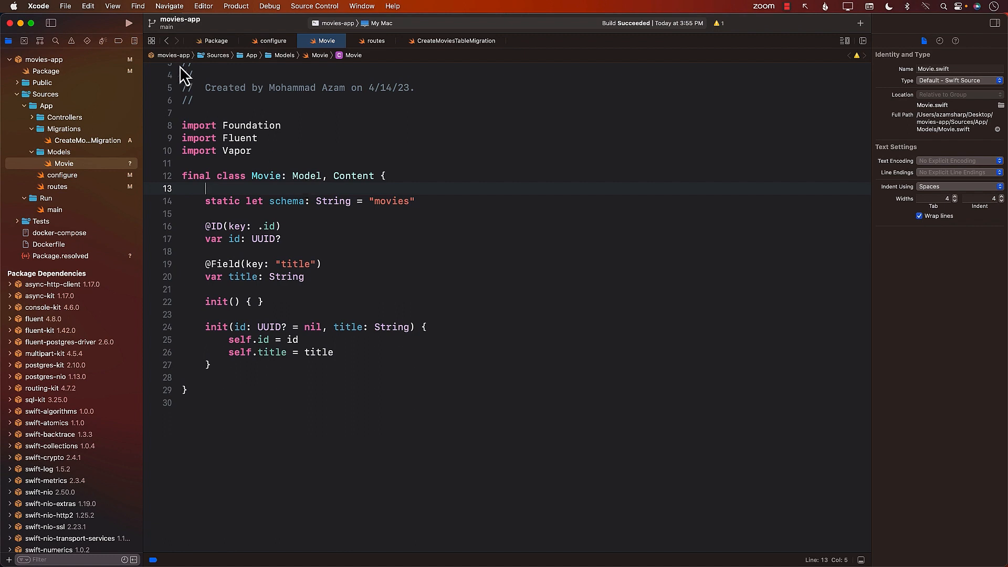
left_click(375, 40)
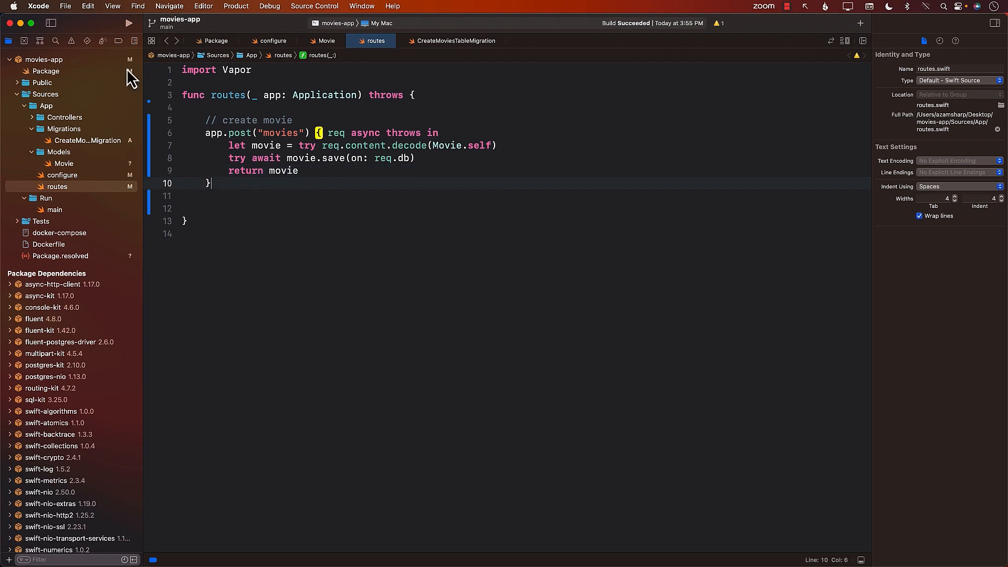
Step: Build and run the movies app, then review the exit code 9 console output
left_click(128, 23)
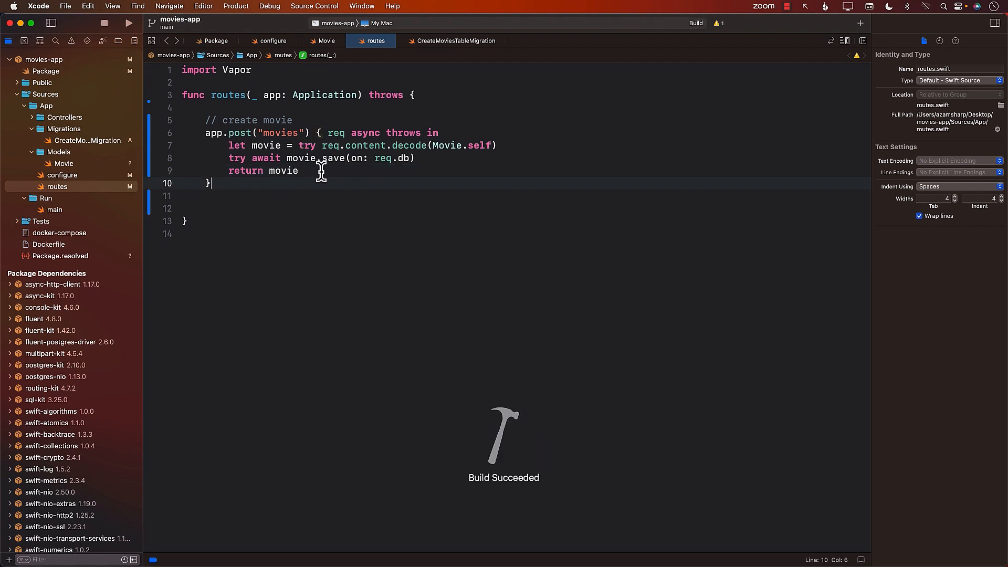
left_click(128, 23)
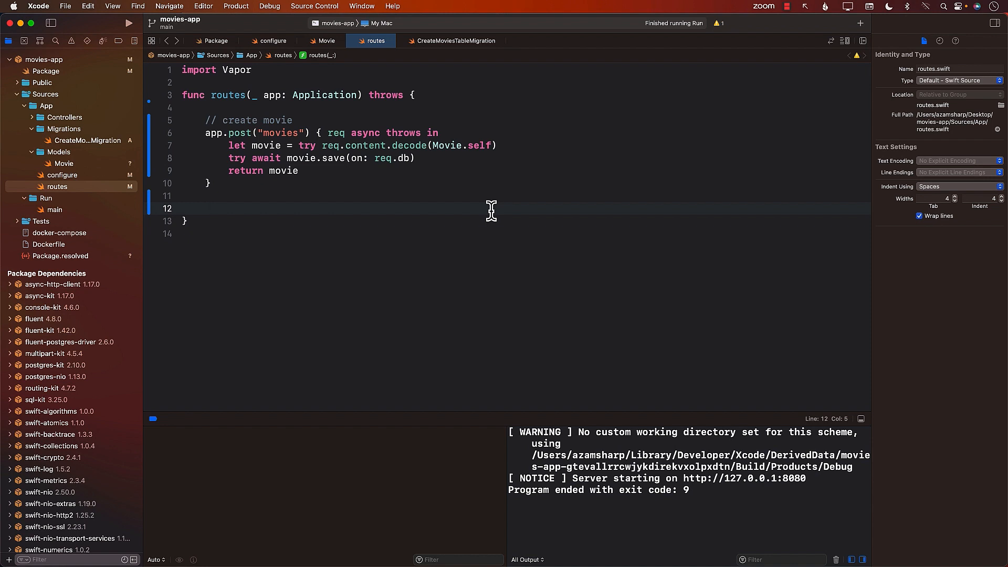
left_click(342, 170)
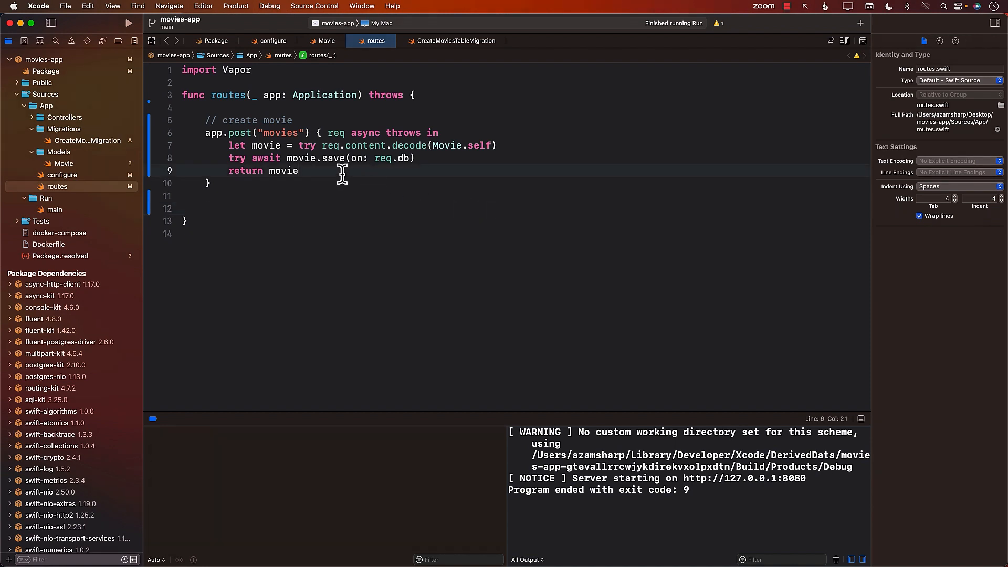
mouse_move(164, 50)
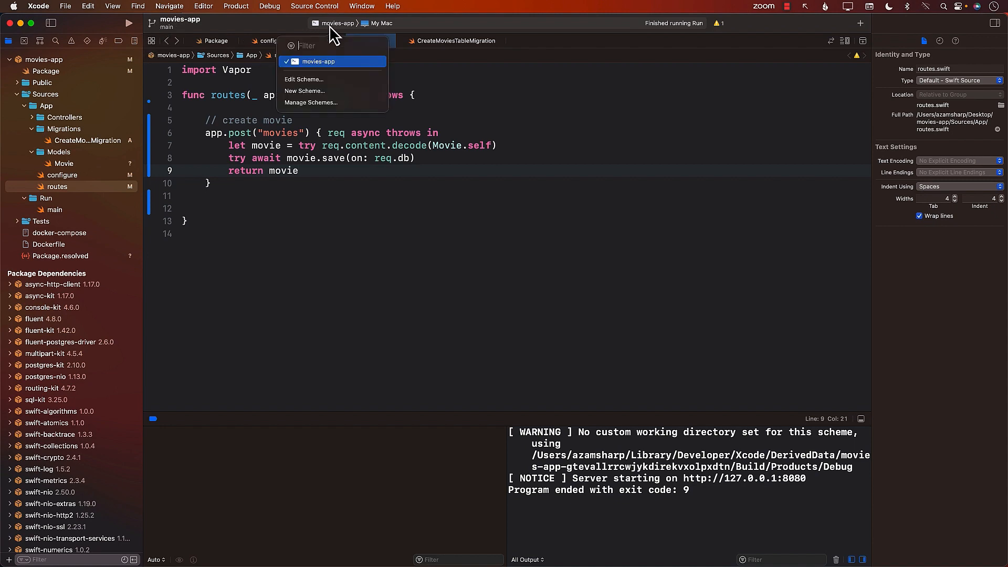
Step: Set the Run scheme's custom working directory to /Users/azamsharp/desktop/movies-app
left_click(304, 79)
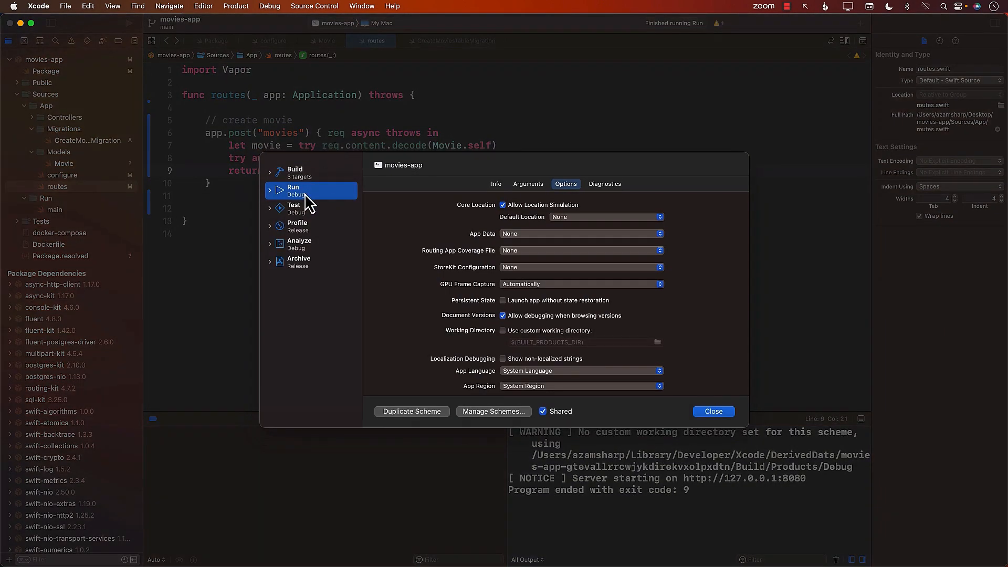
scroll("down", 3)
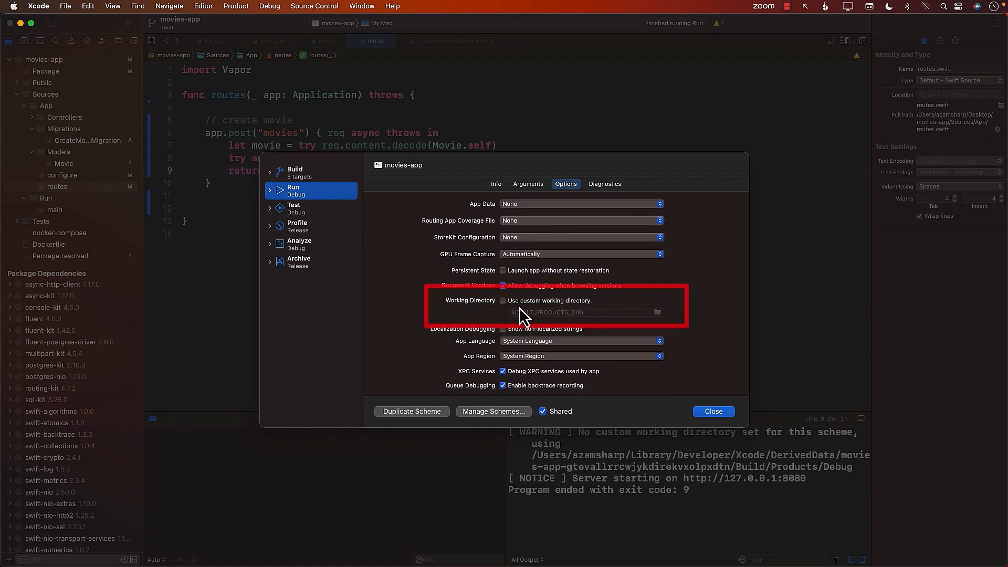
left_click(503, 300)
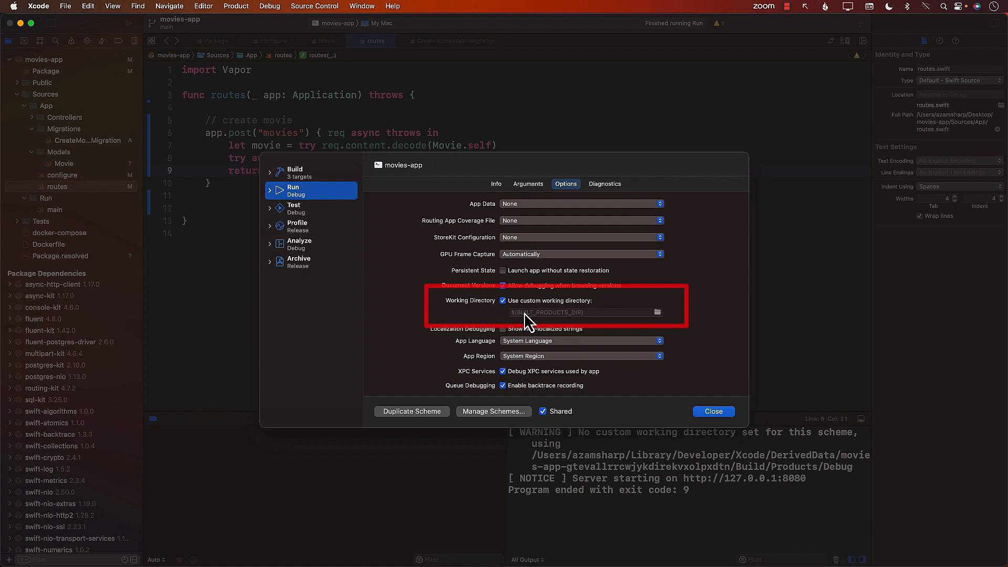
type("/Users/azamsharp/desktop/movies-app")
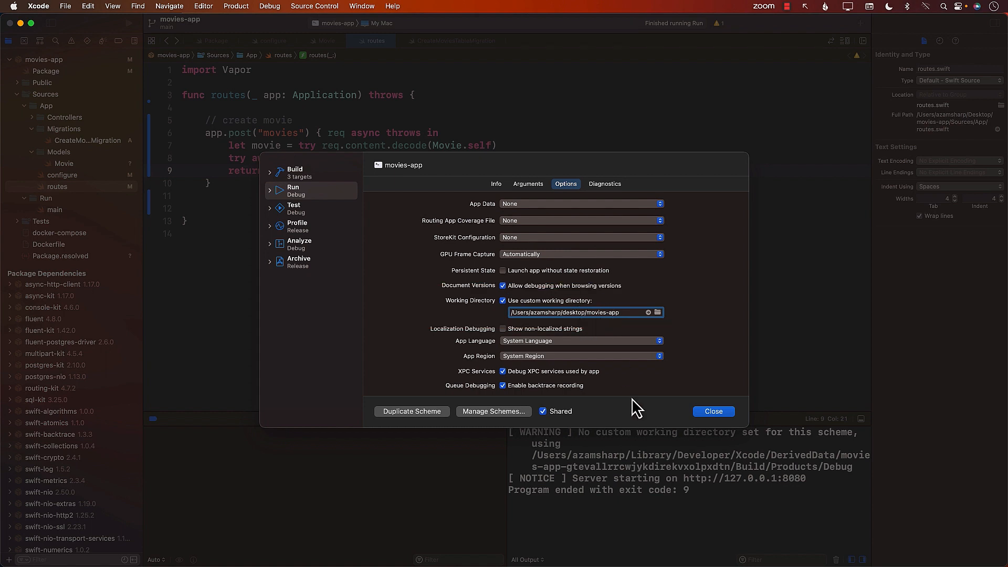
left_click(713, 412)
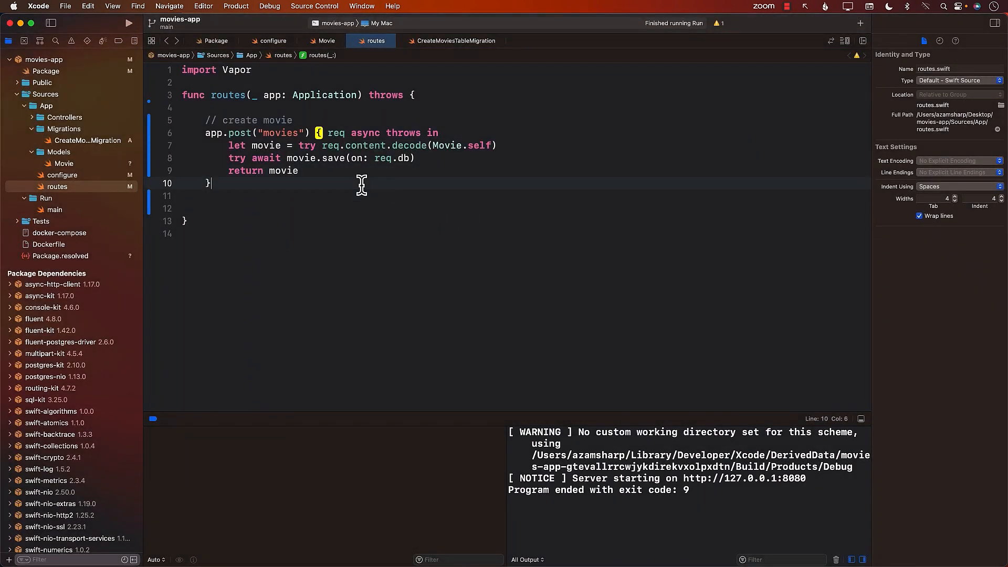
Step: Rerun the movies app so the server stays up on 127.0.0.1:8080
left_click(128, 24)
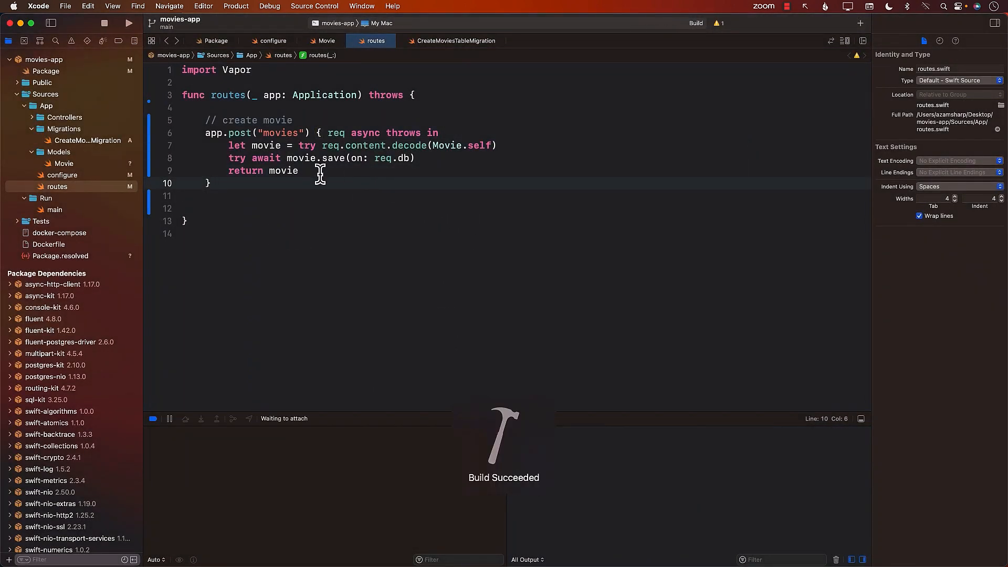
left_click(128, 23)
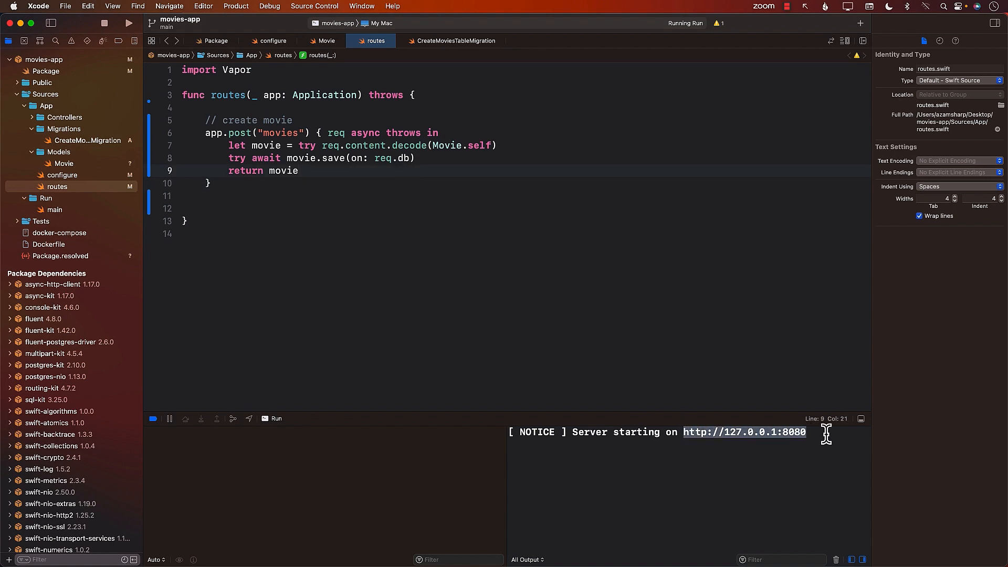
left_click(375, 183)
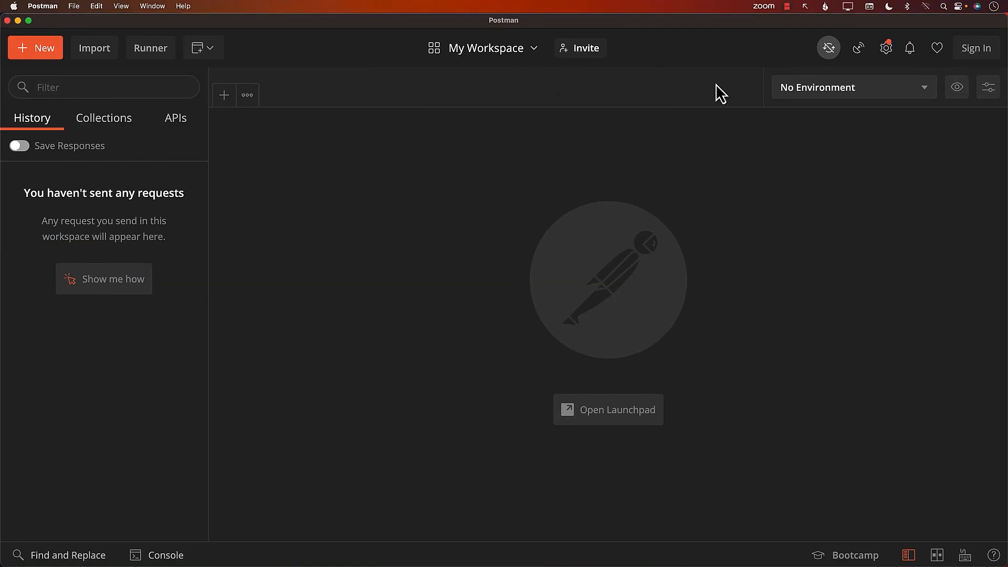
left_click(224, 95)
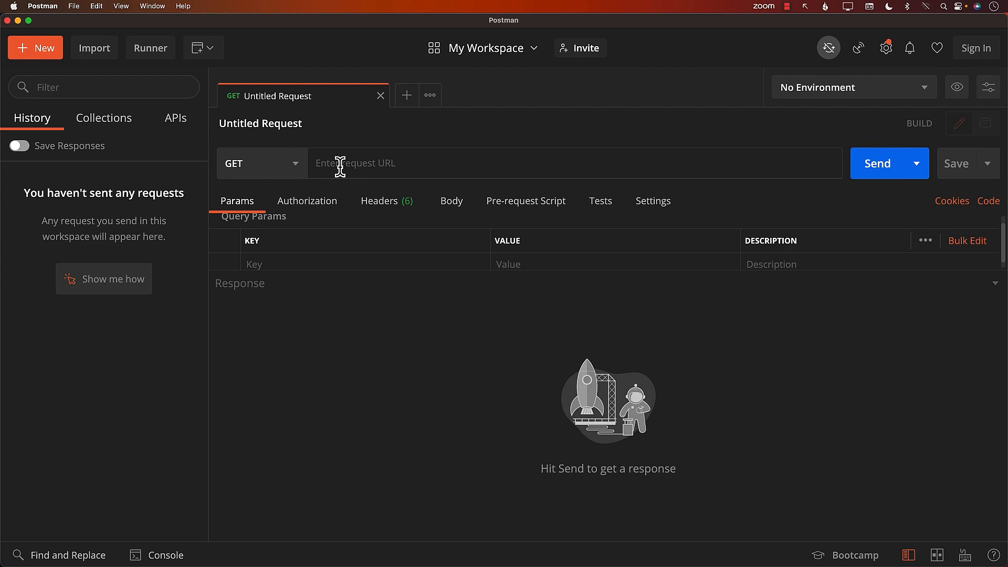
type("http://127.0.0.1:8080/")
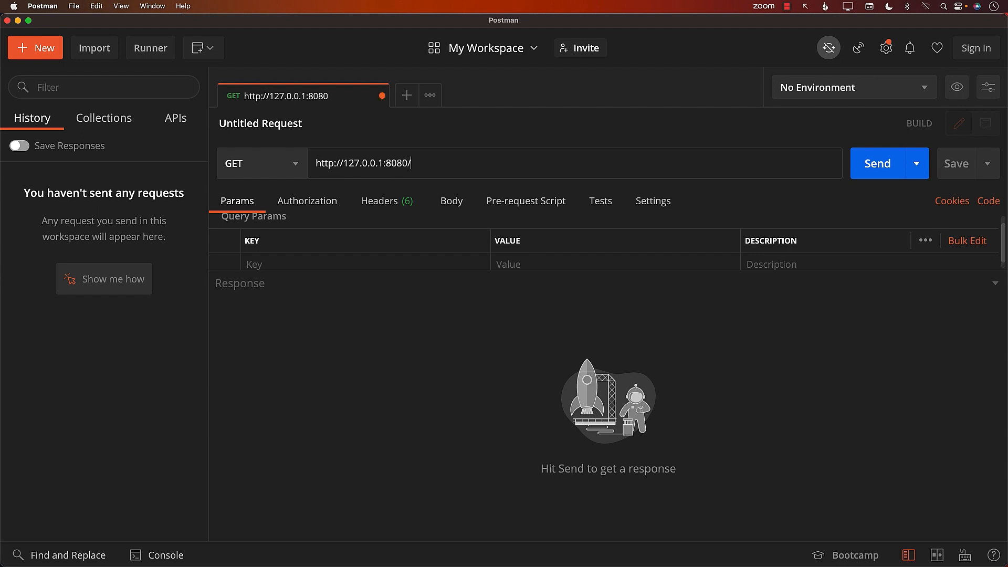
type("movies")
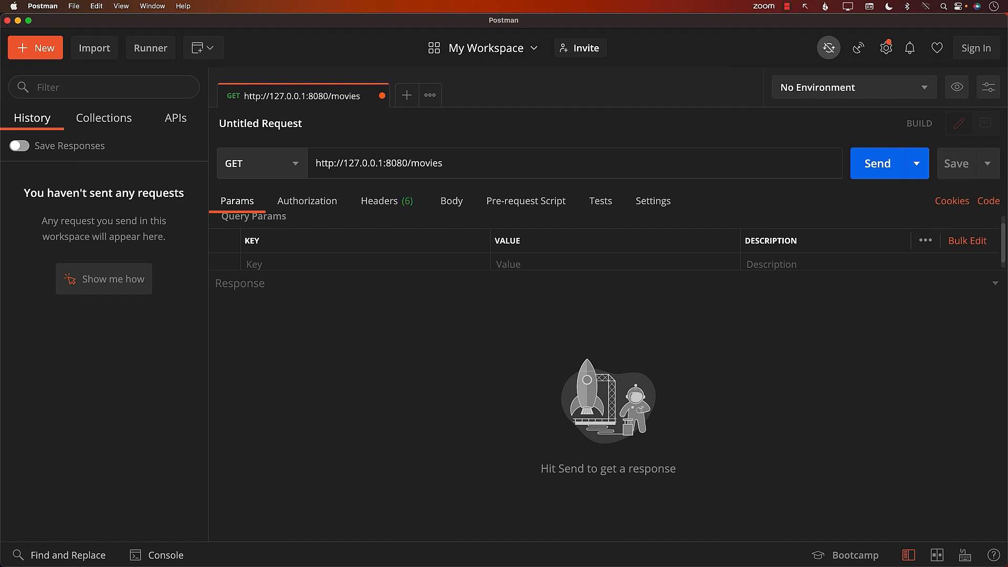
mouse_move(333, 197)
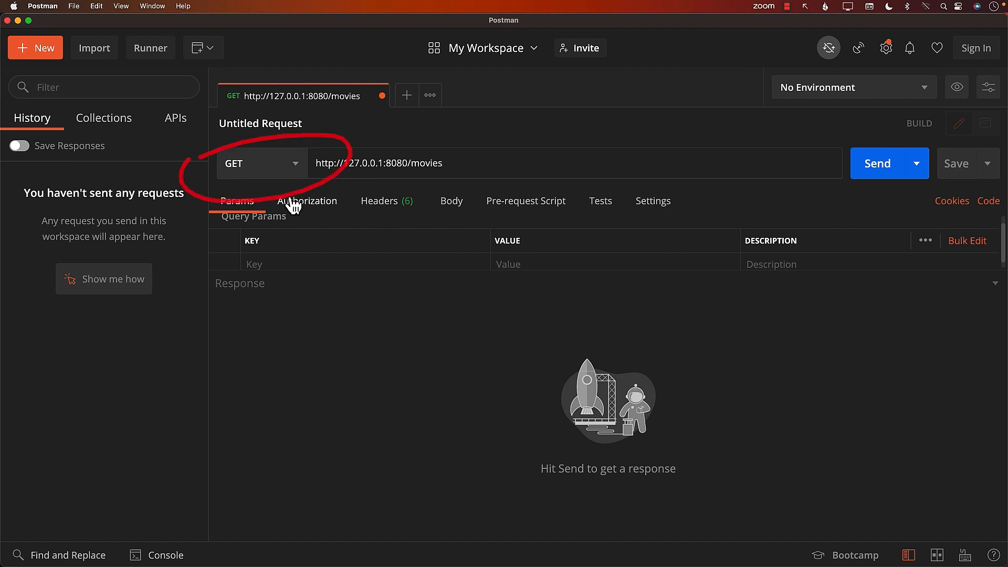
left_click(260, 163)
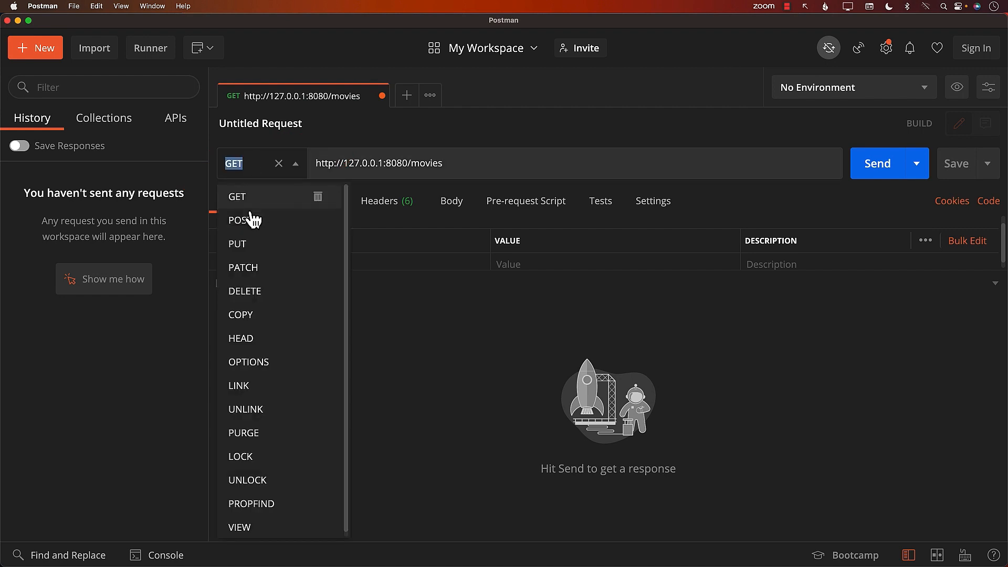
left_click(238, 220)
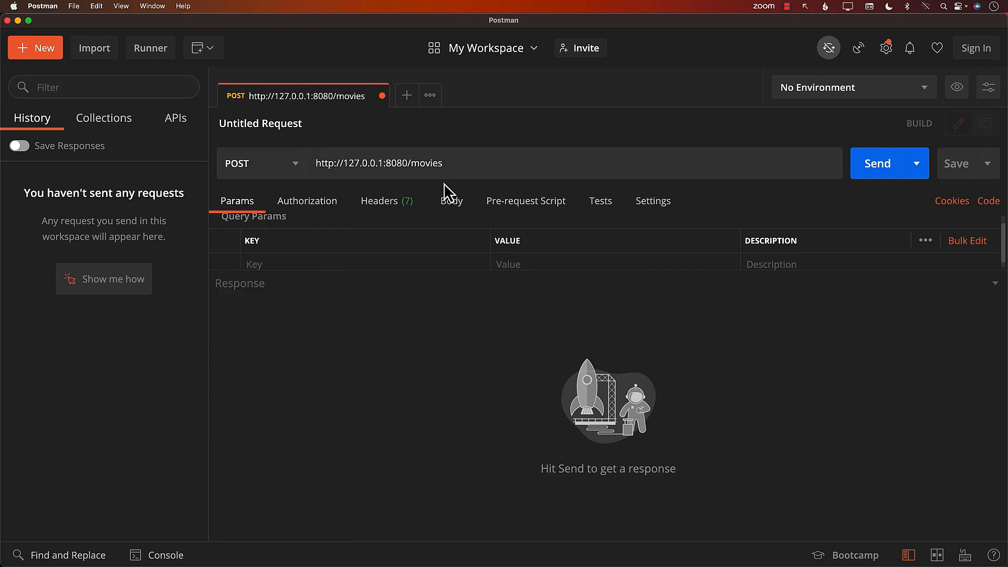
mouse_move(410, 205)
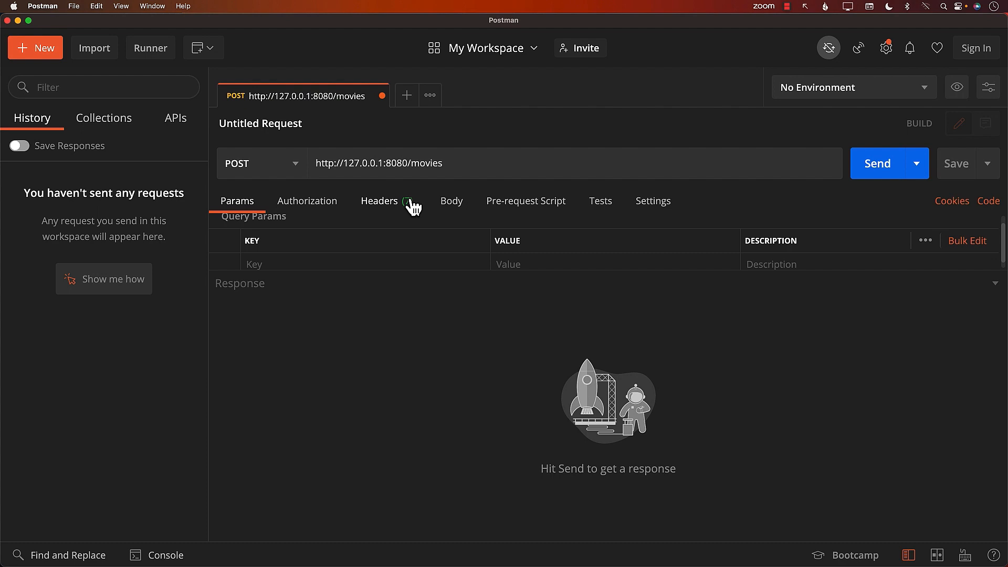
Step: Add a Content-Type header with value application/json
left_click(379, 200)
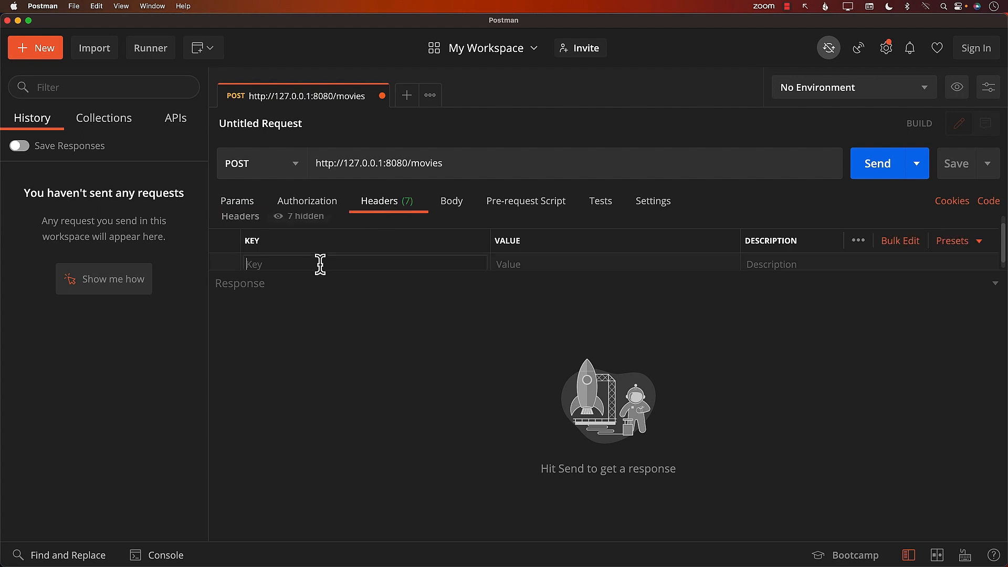
type("Content-Ty")
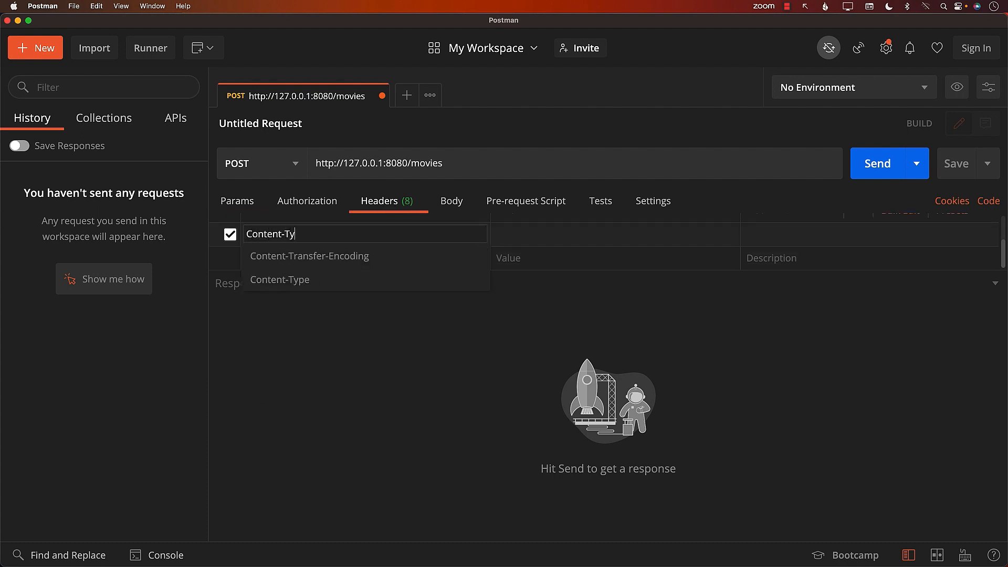
left_click(280, 279)
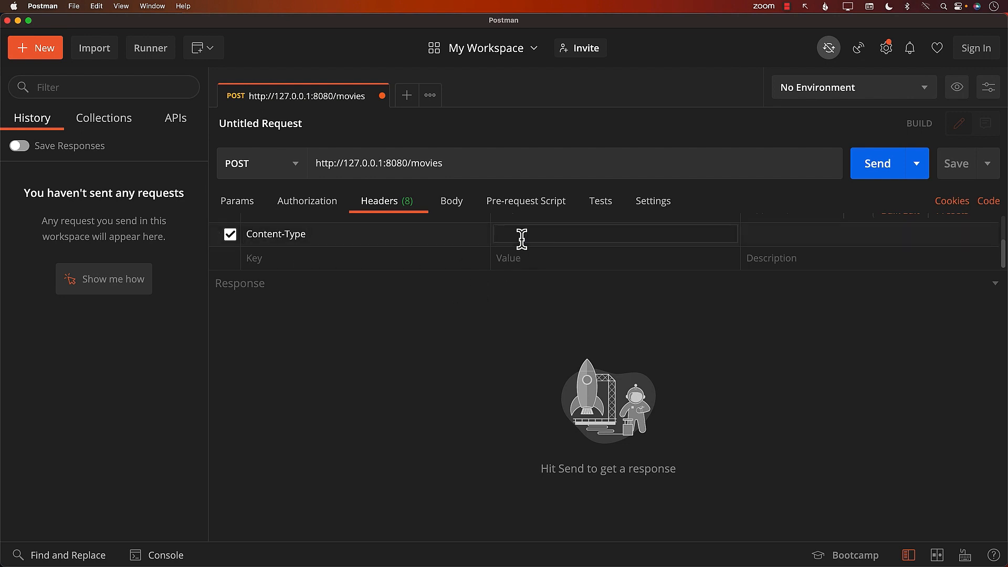
type("appl")
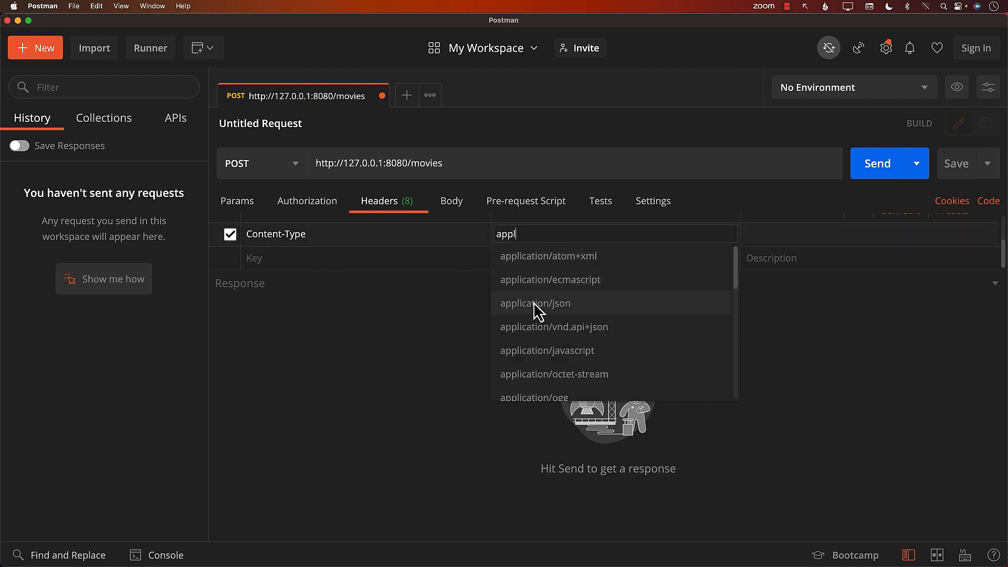
left_click(535, 303)
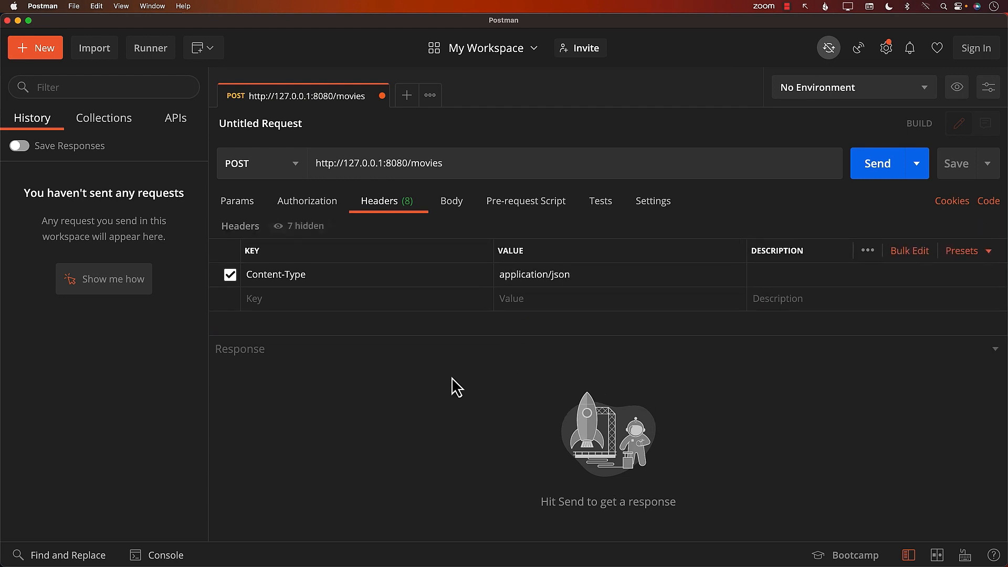
mouse_move(309, 318)
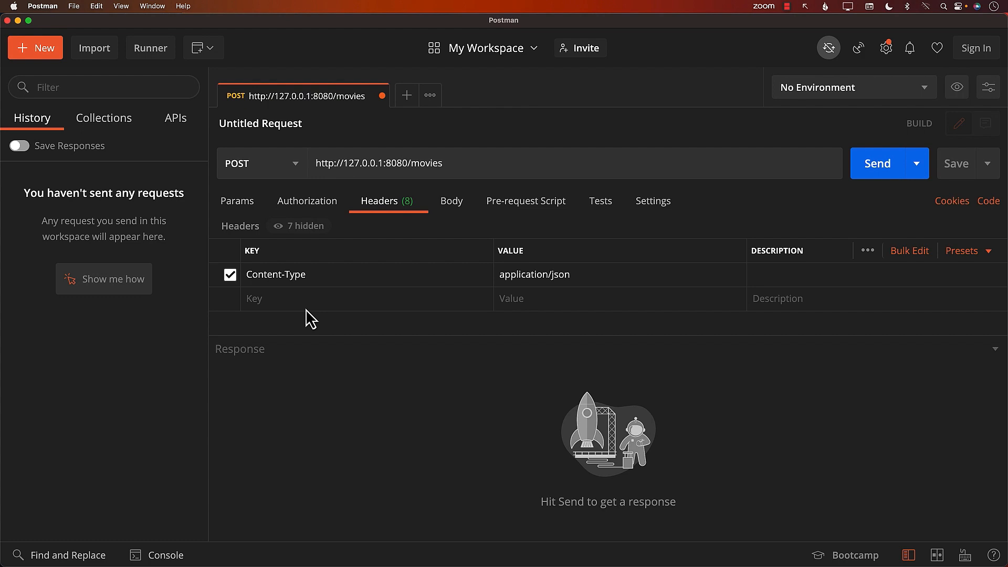
left_click(452, 201)
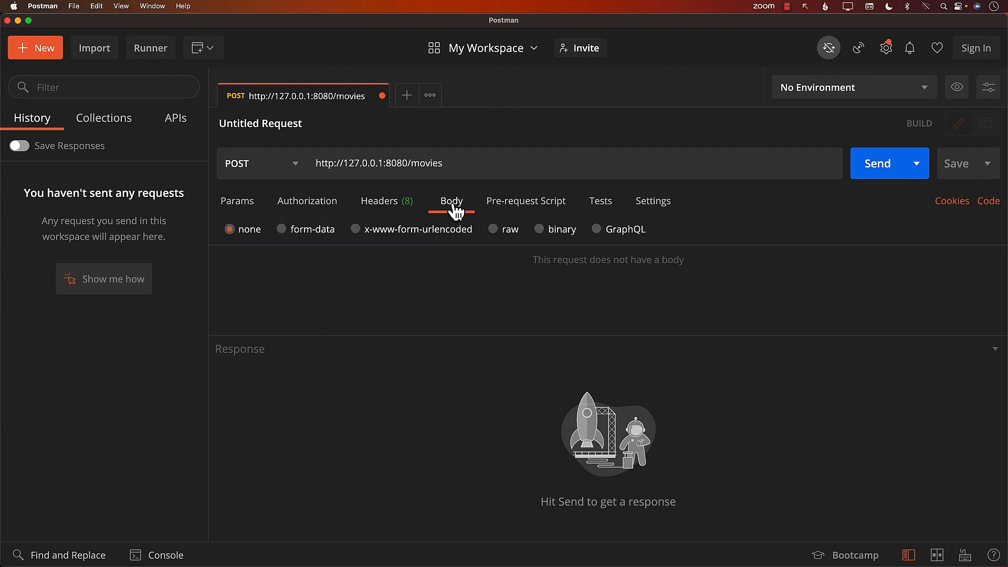
Step: Set a raw JSON body {"title": "Batman"} and send the request
left_click(493, 228)
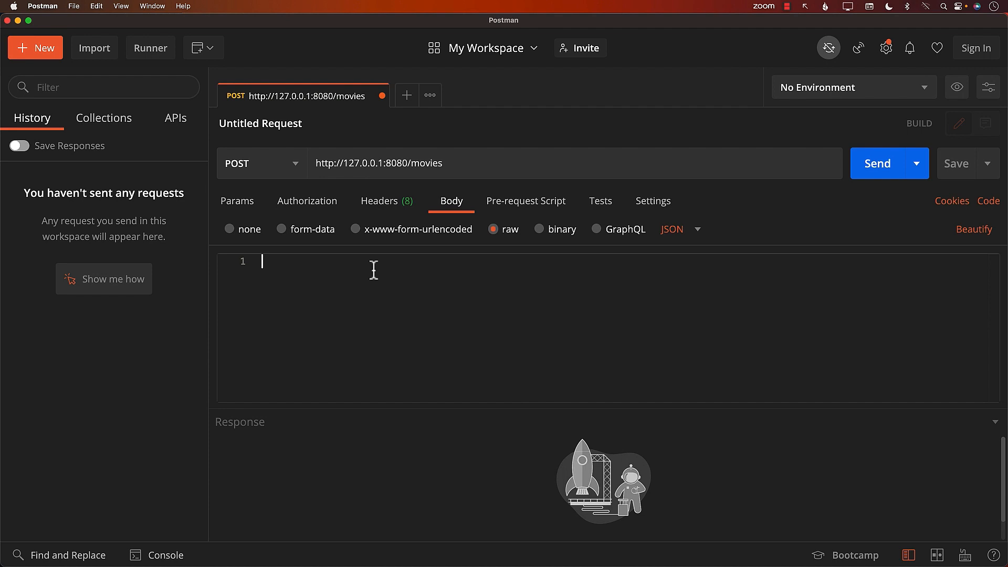
type("{")
type("\"")
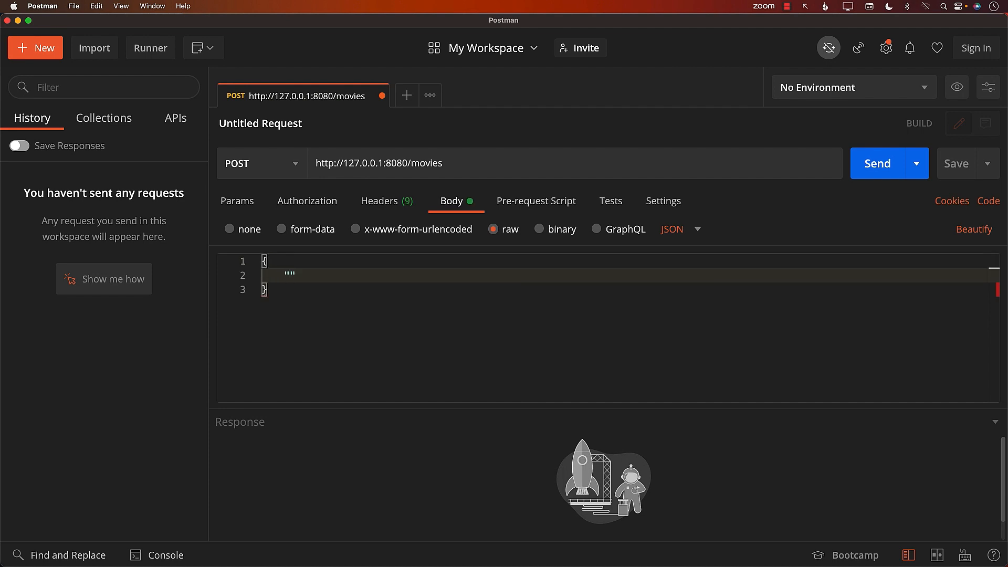
type("title")
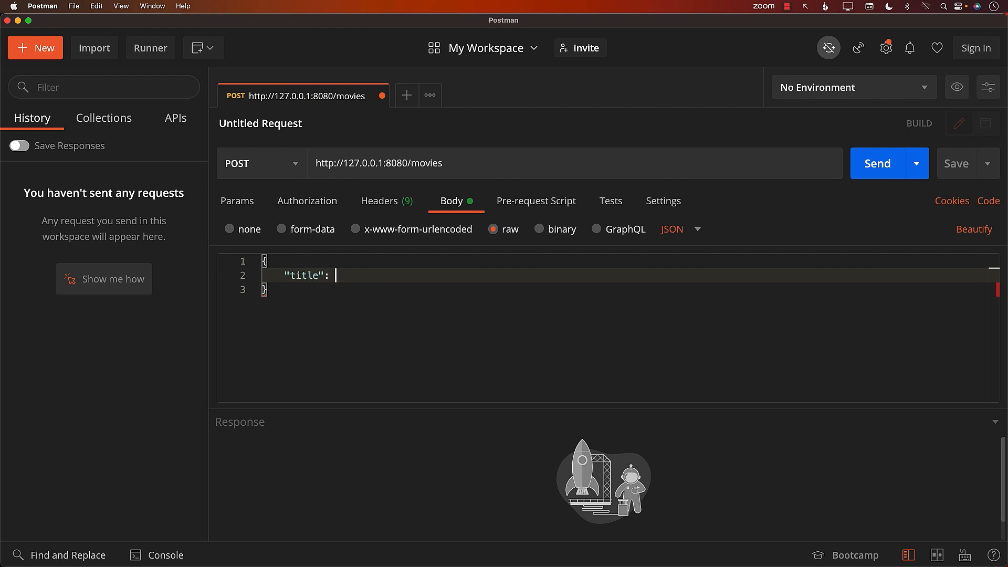
type("\"")
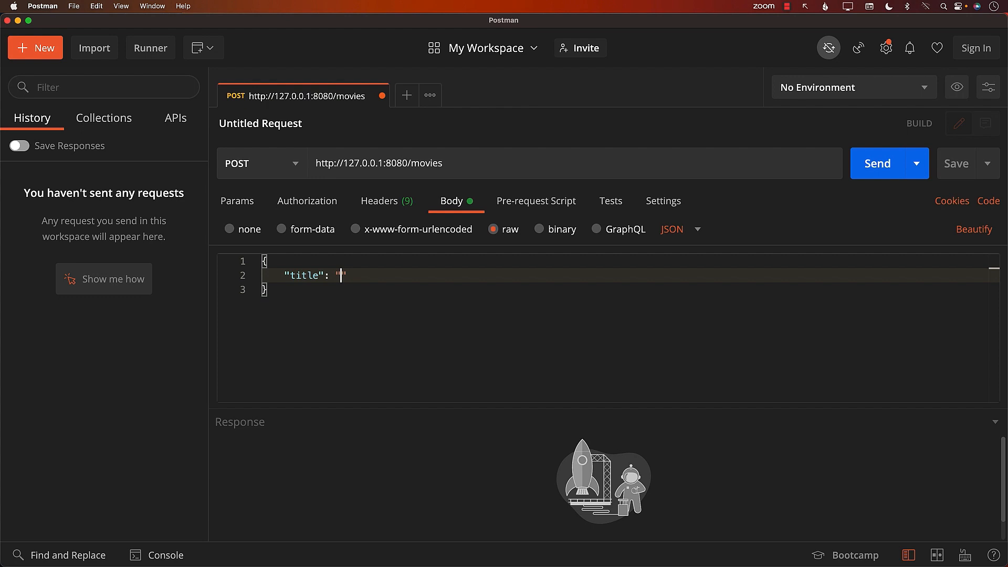
type("Batman")
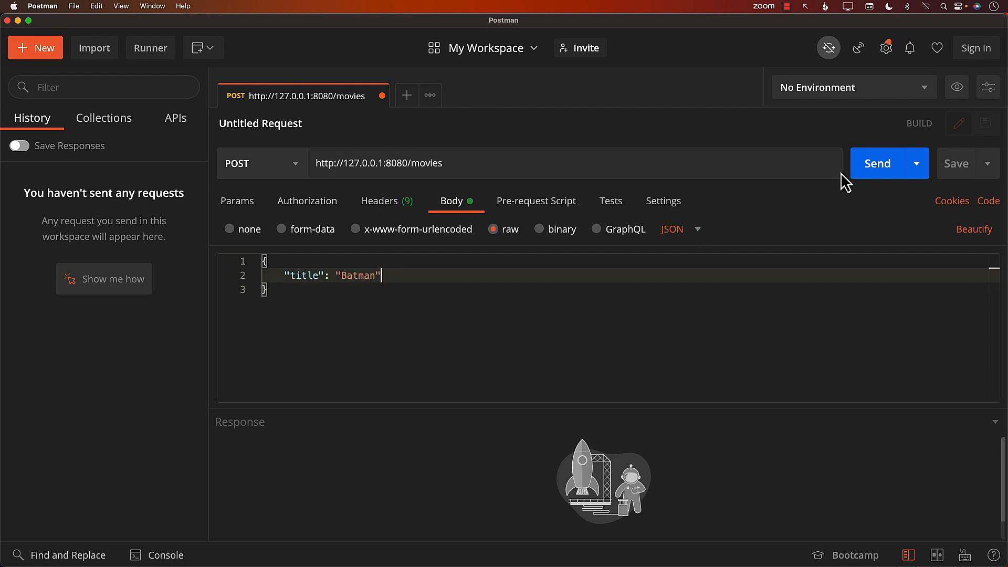
left_click(876, 162)
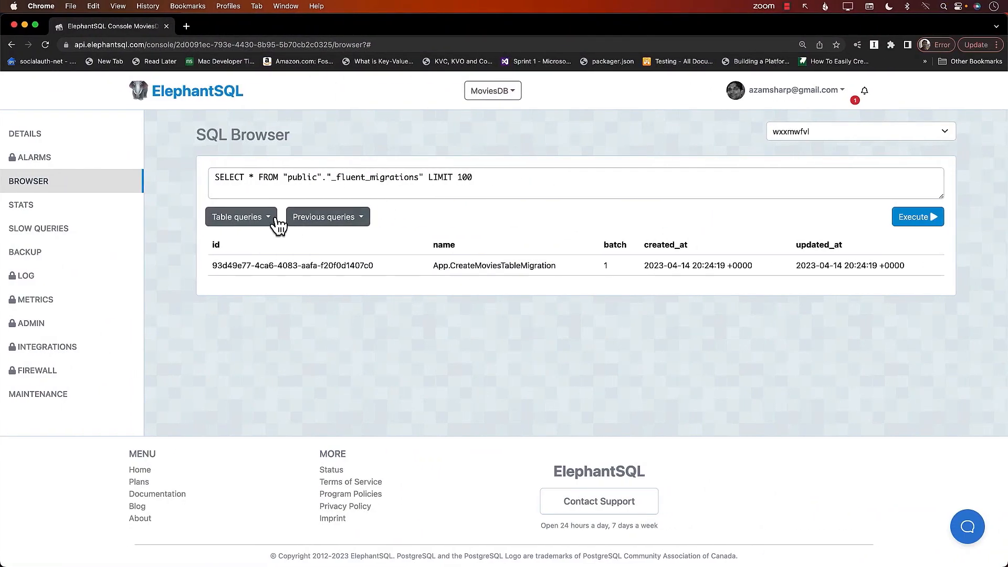
Step: Run SELECT * FROM movies from ElephantSQL's table queries
left_click(241, 217)
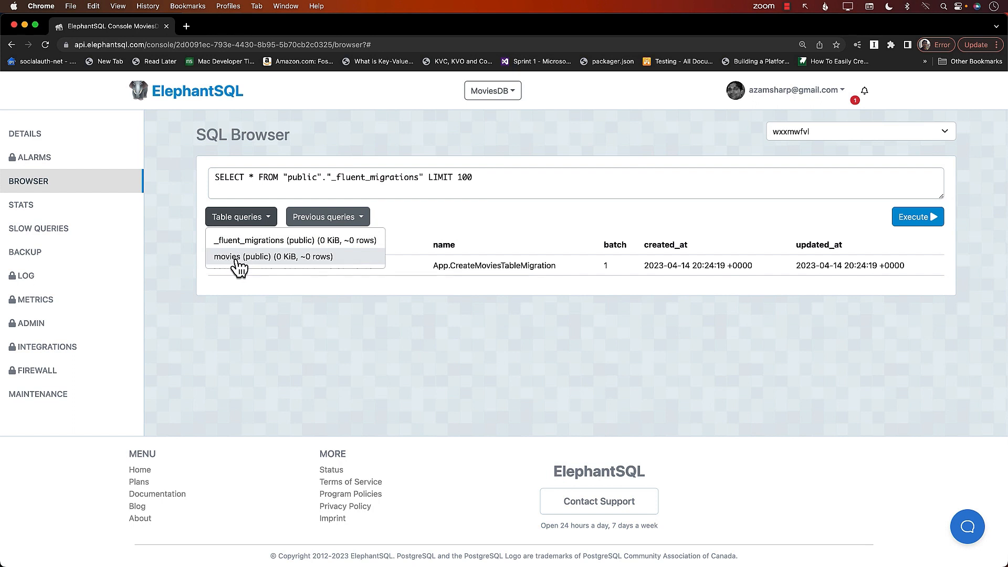
left_click(242, 257)
type("SELECT * movie")
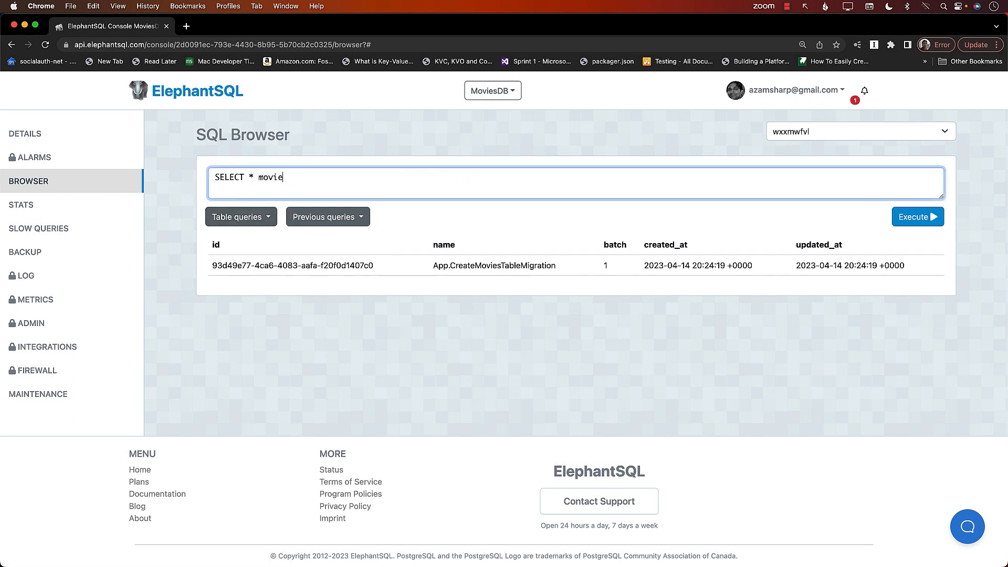
type("FRO")
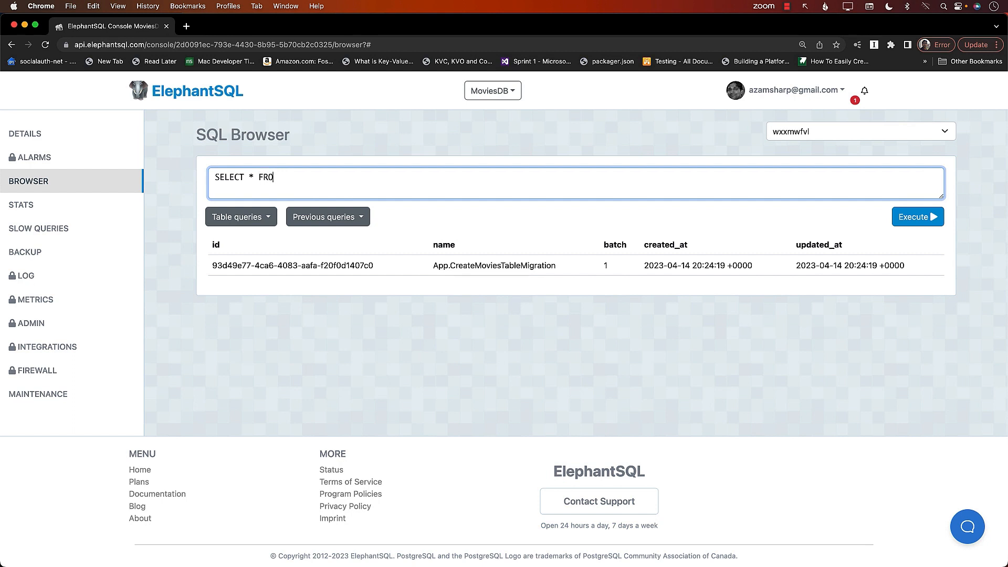
type("M movies")
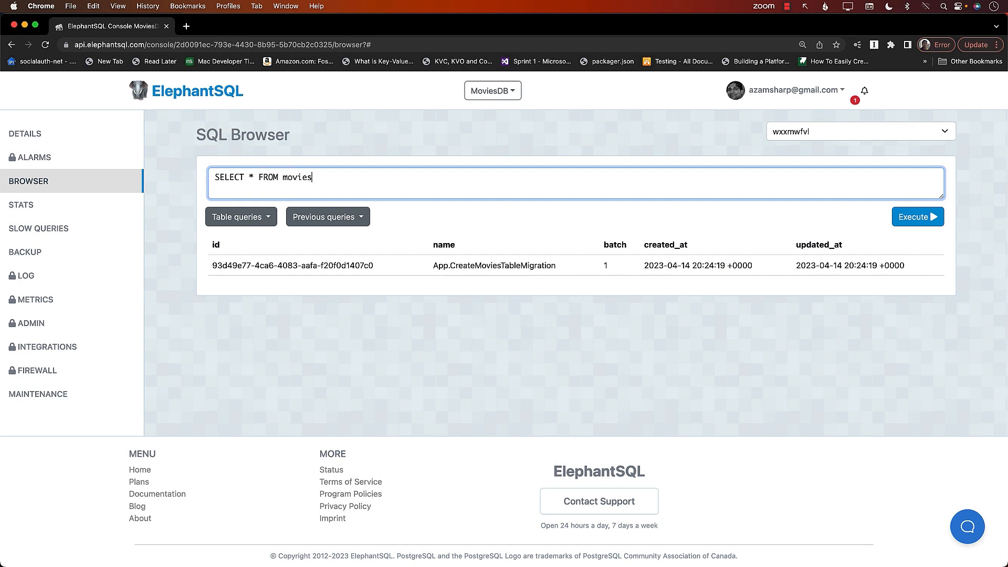
left_click(916, 216)
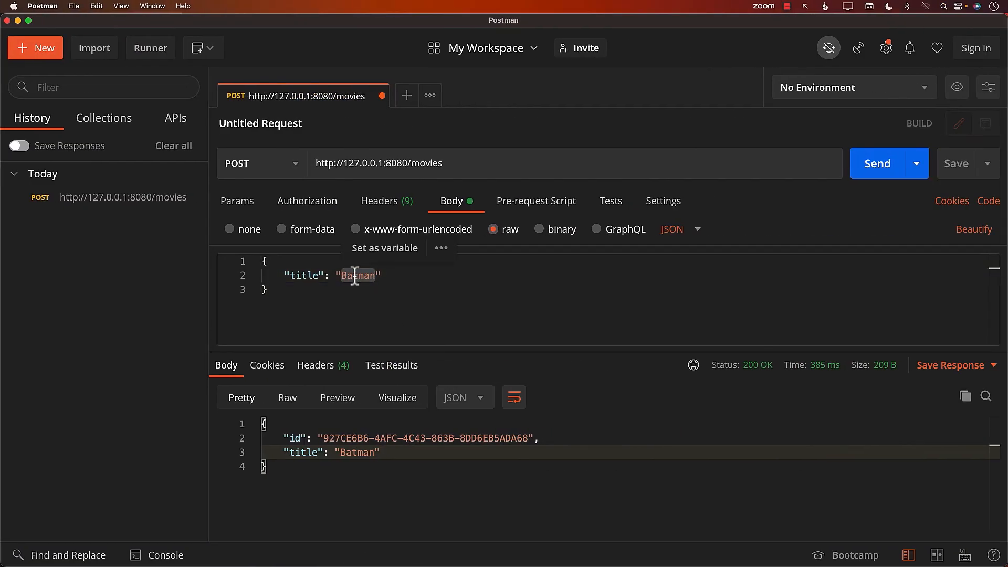
Step: Post Spiderman and Ironman, then change the title to Superman
type("Spiderman")
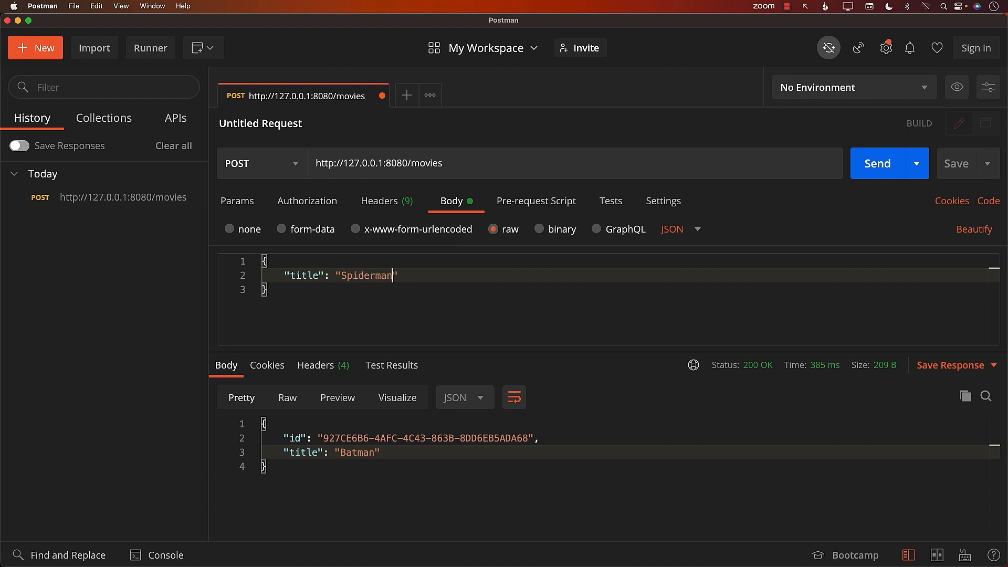
left_click(876, 163)
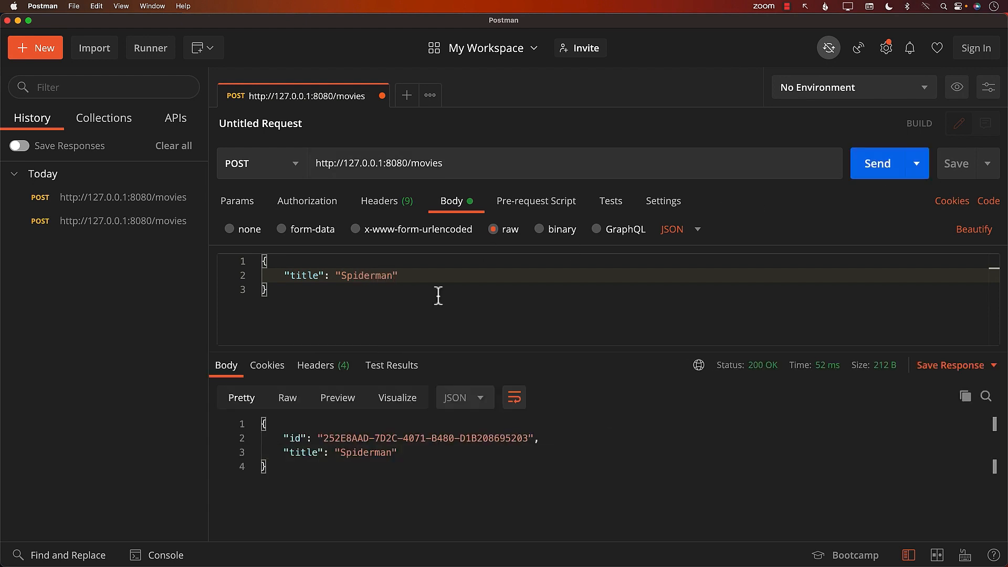
type("Iro")
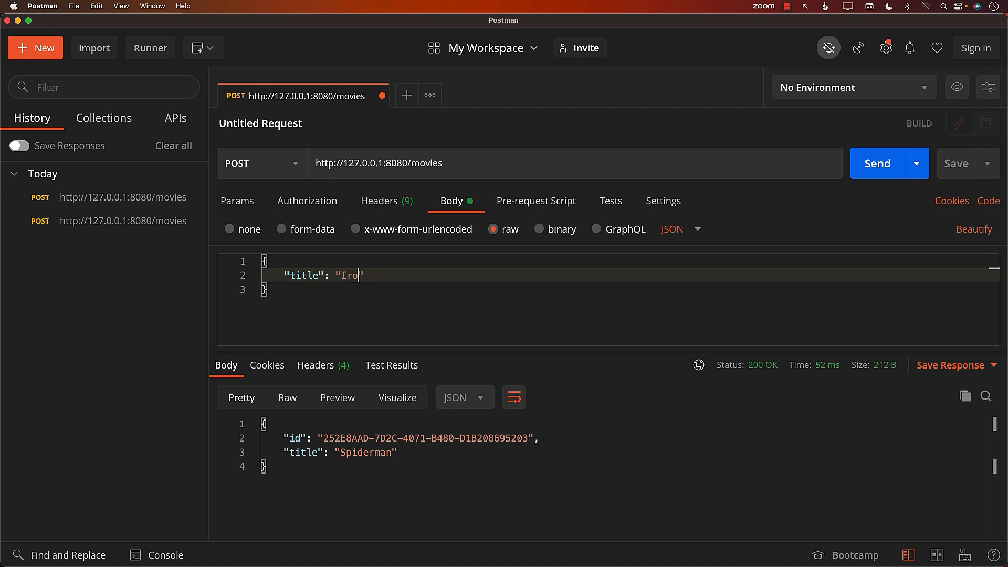
left_click(876, 162)
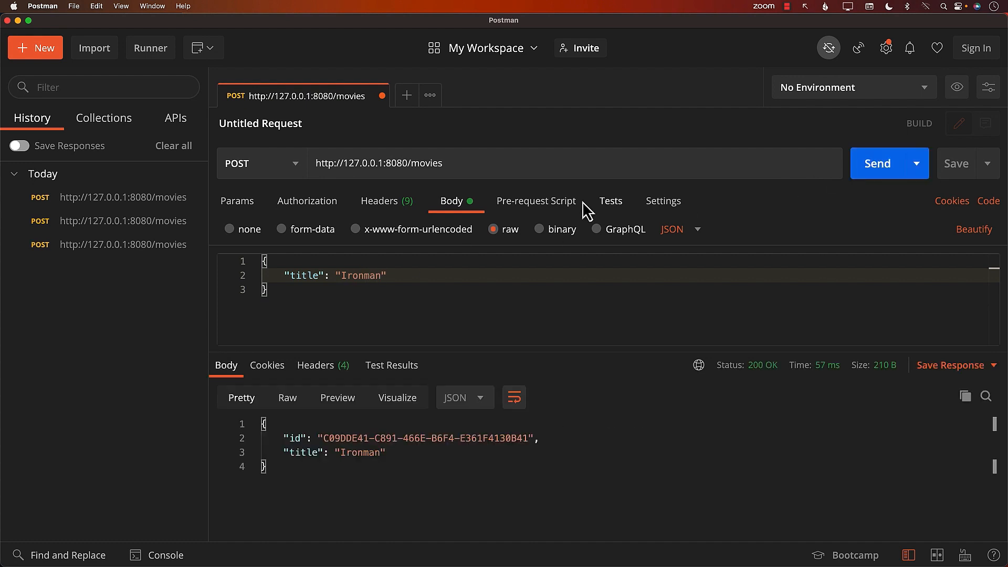
type("Super")
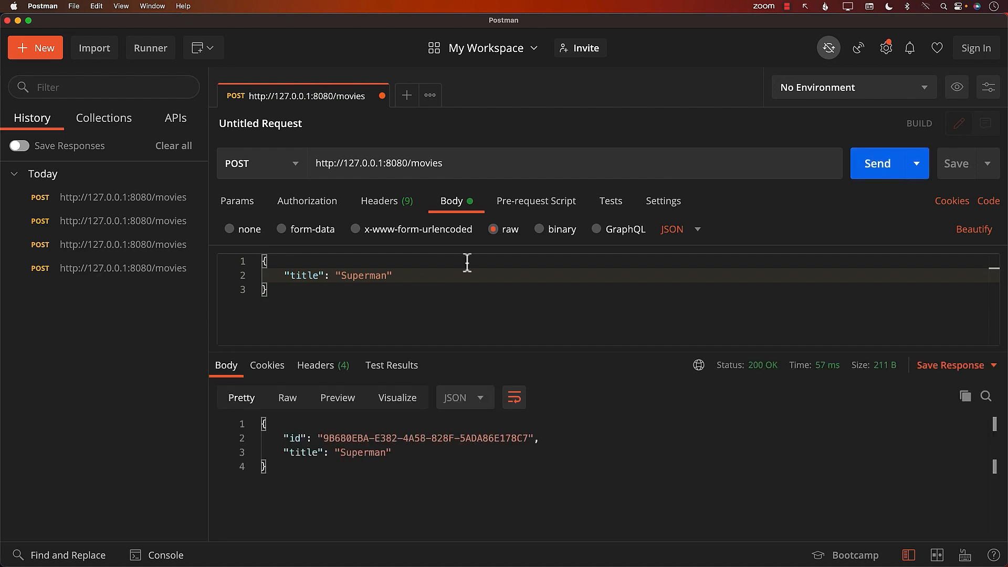
mouse_move(345, 312)
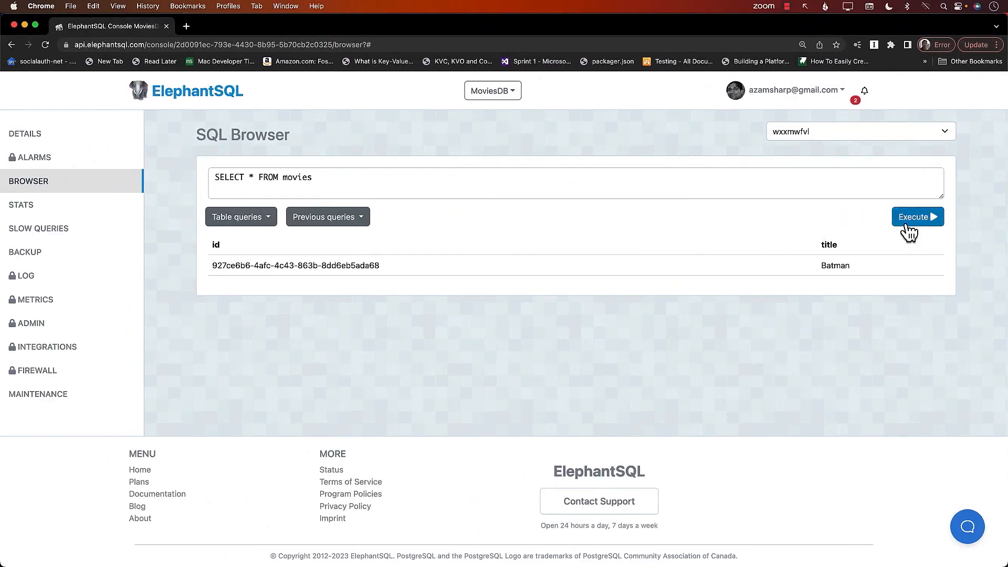
Step: Rerun SELECT * FROM movies to show the Batman, Spiderman, Ironman and Superman rows
left_click(916, 217)
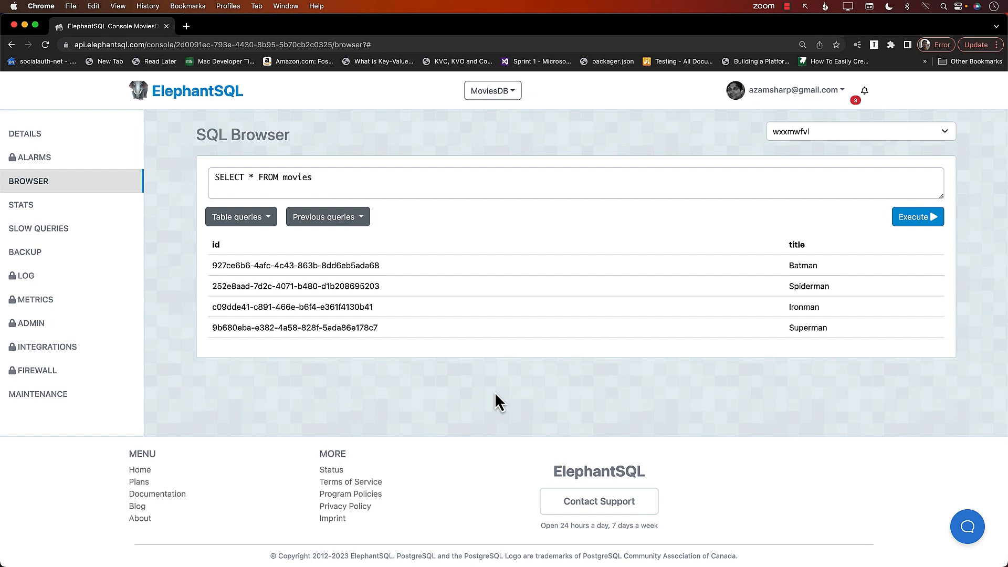
mouse_move(393, 378)
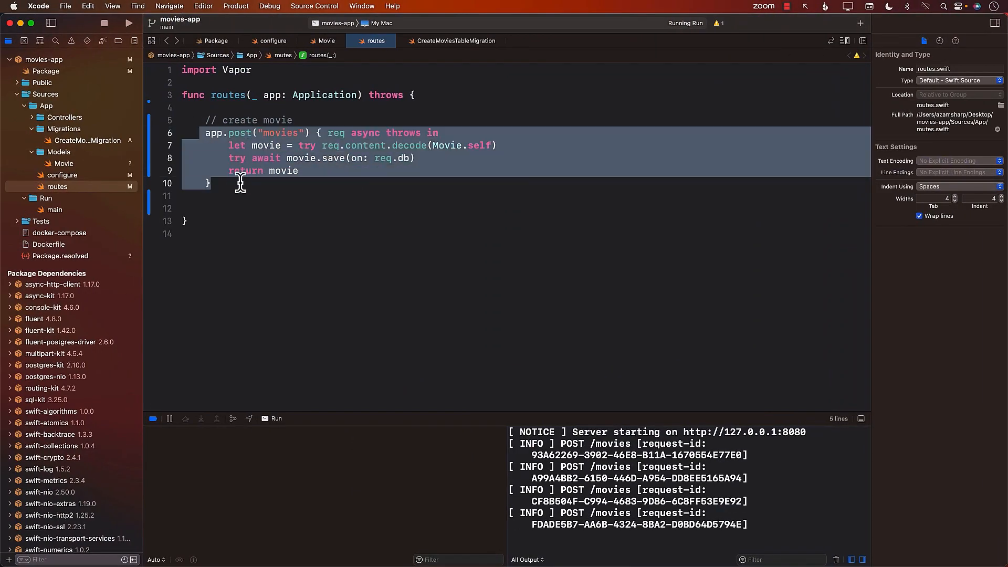
left_click(299, 171)
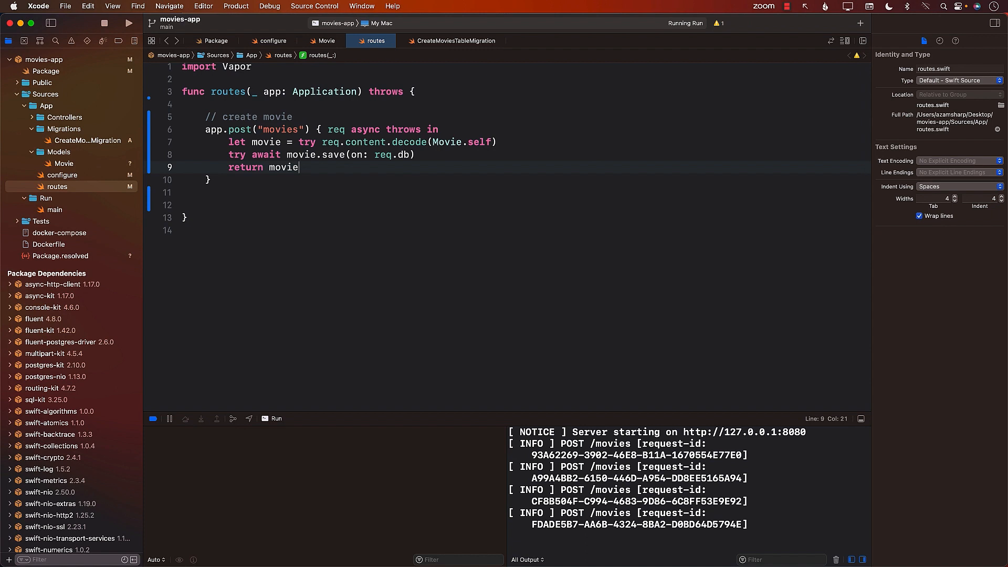
mouse_move(313, 189)
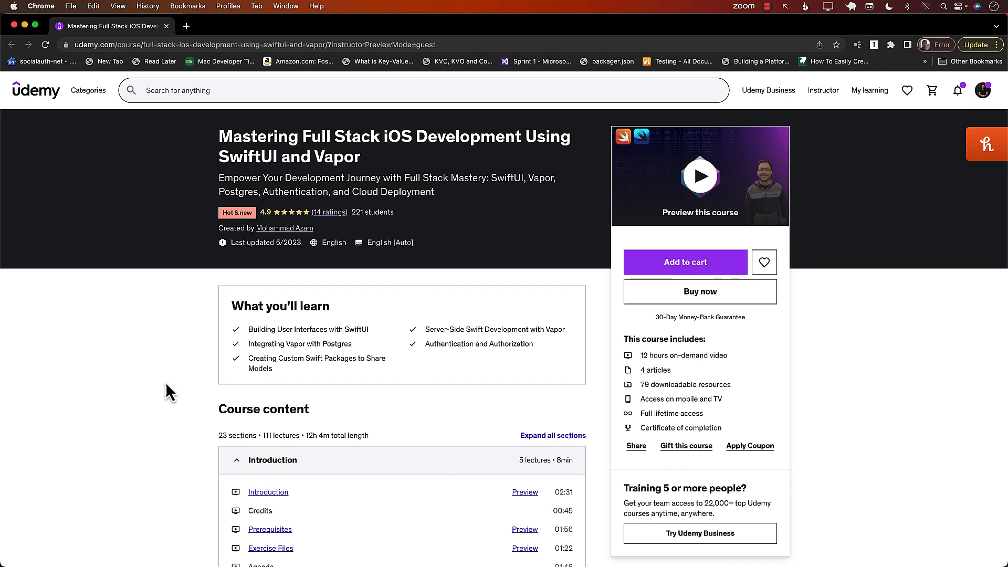
scroll("down", 3)
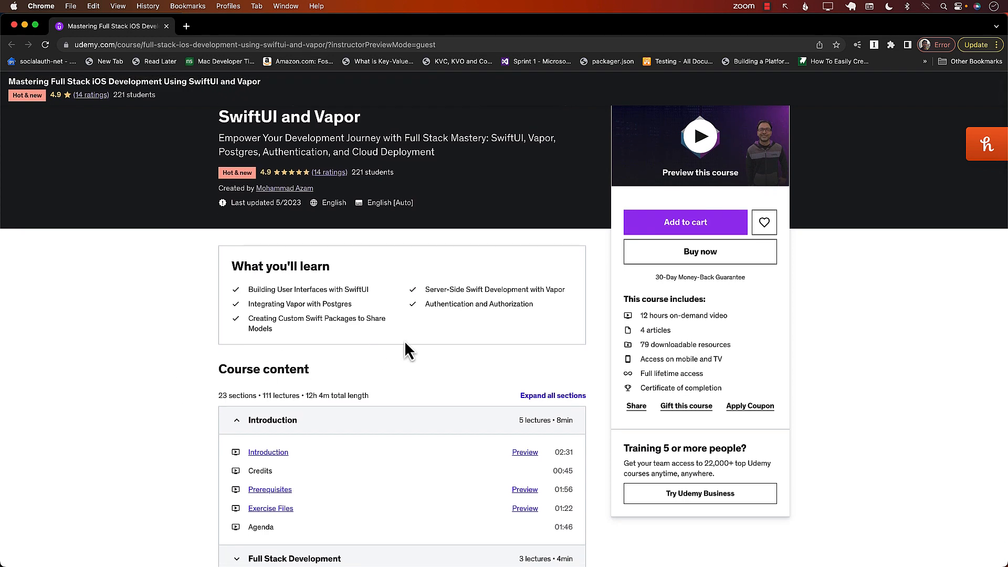
mouse_move(509, 382)
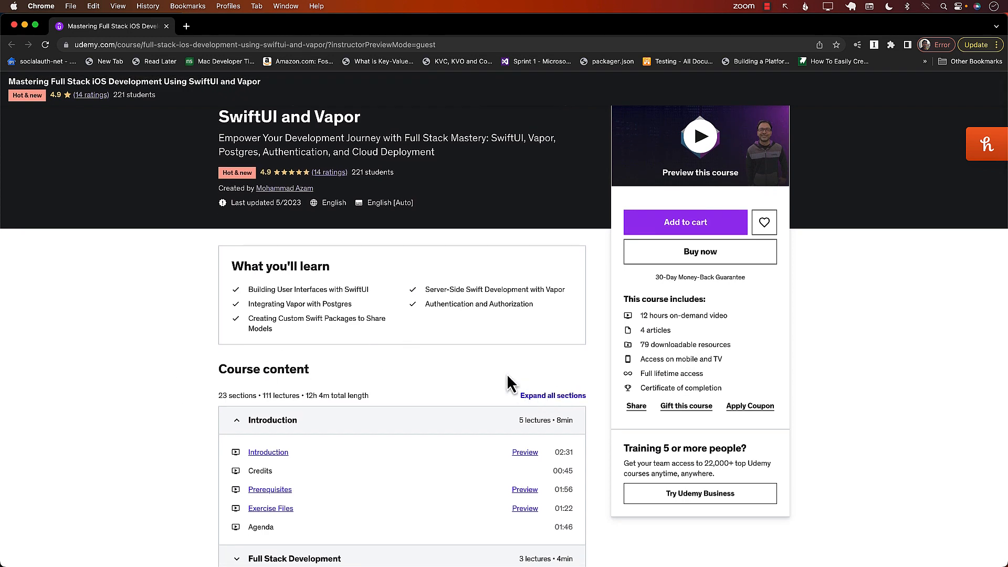
left_click(552, 394)
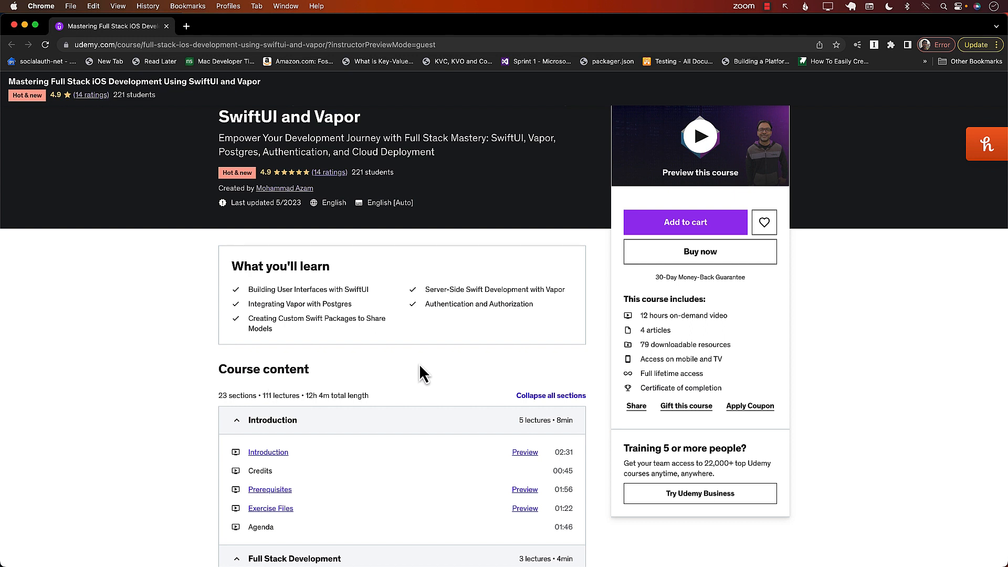
scroll("down", 3)
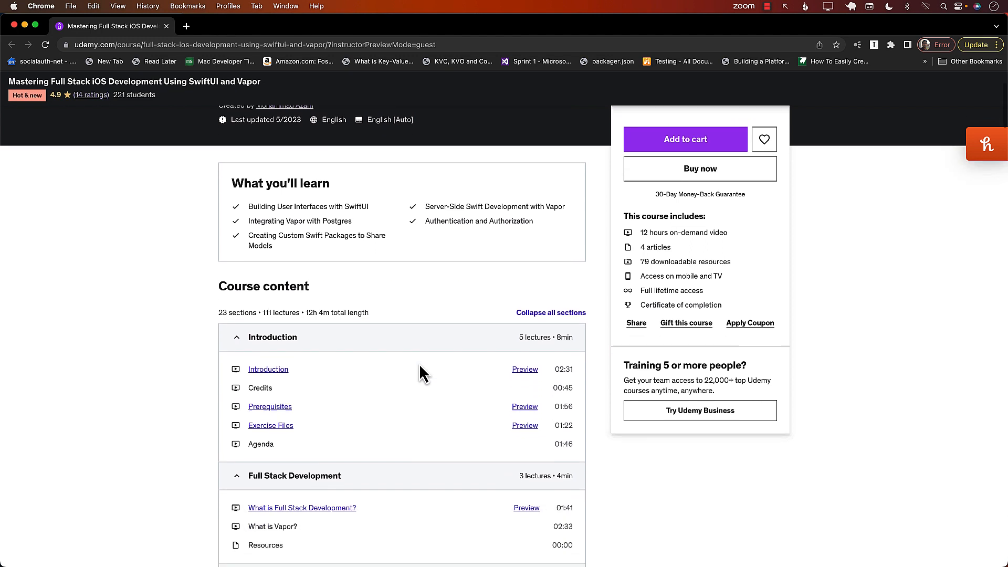
scroll("down", 3)
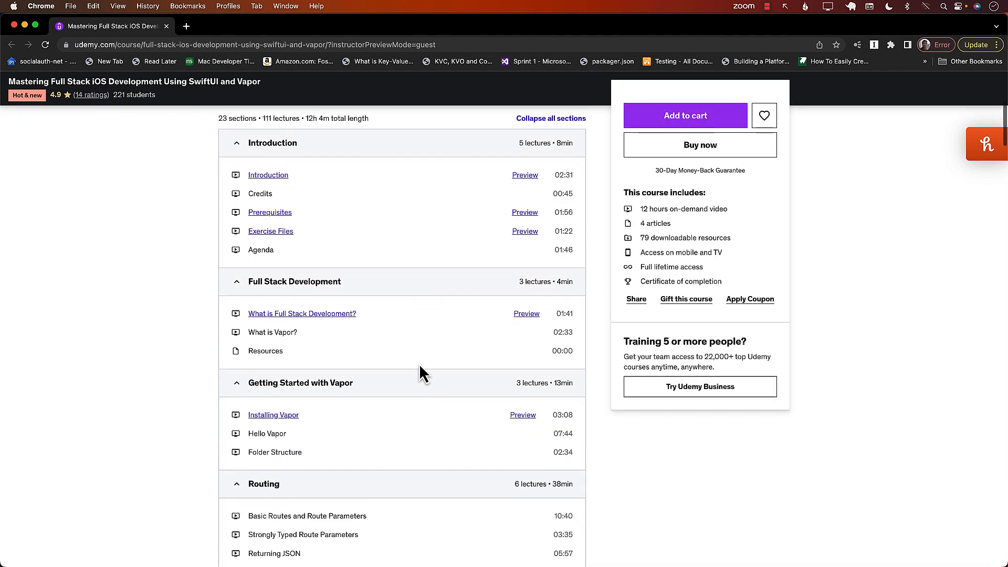
scroll("down", 3)
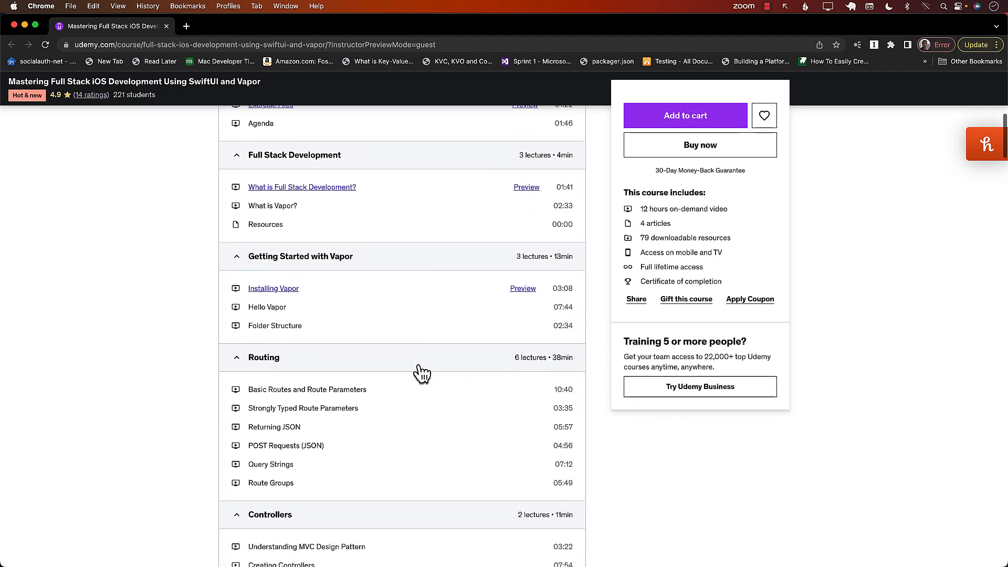
scroll("down", 3)
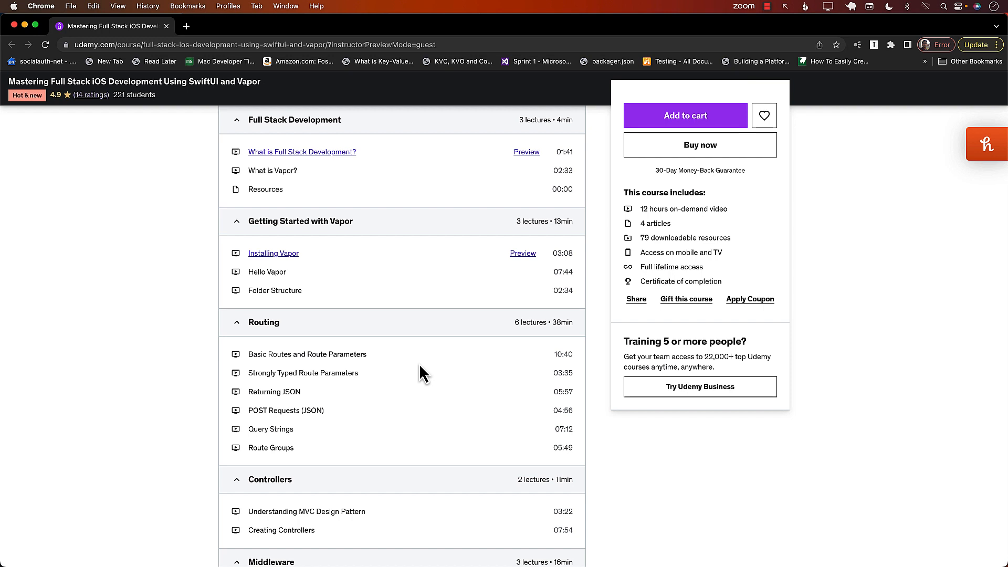
scroll("down", 3)
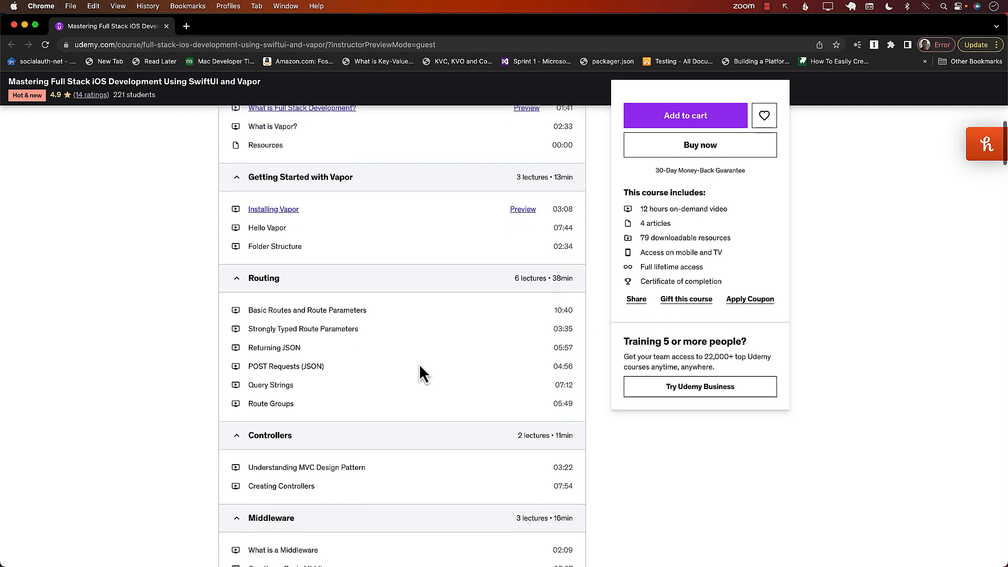
scroll("down", 3)
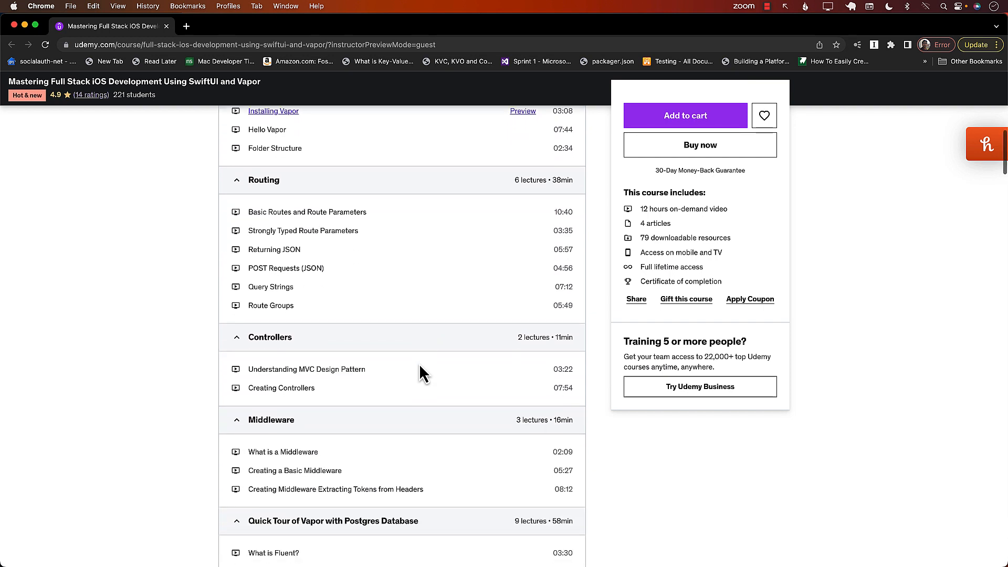
scroll("down", 3)
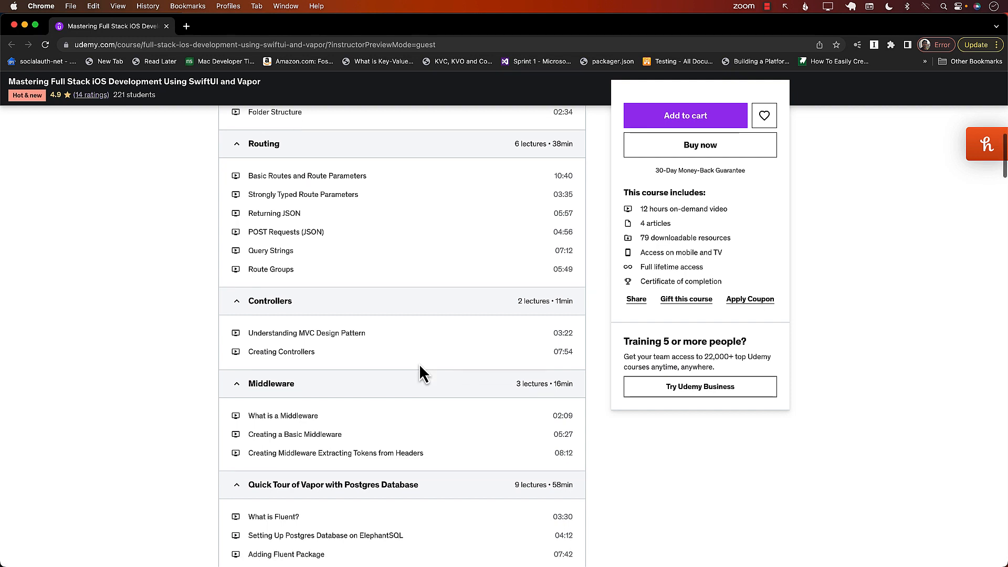
scroll("down", 3)
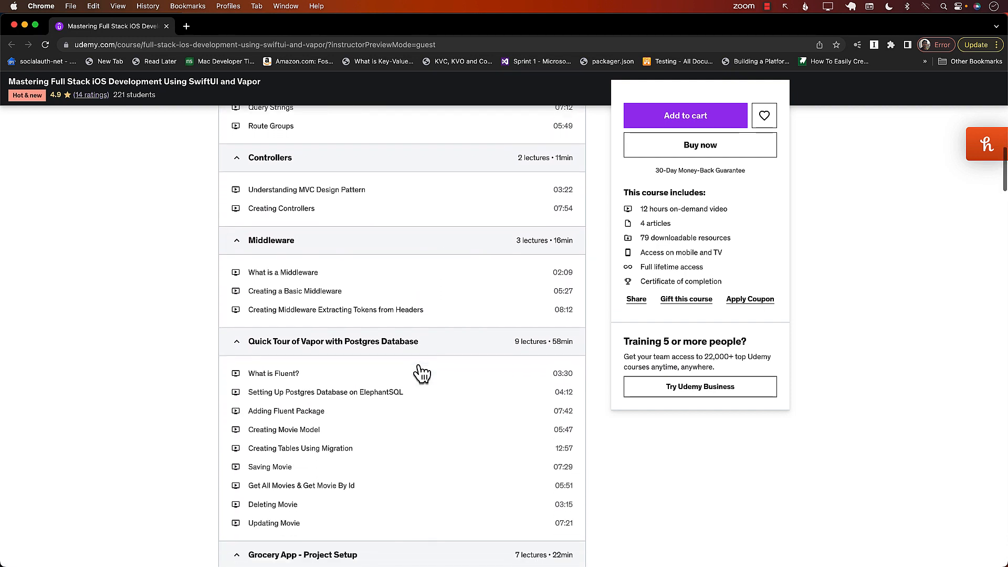
scroll("down", 3)
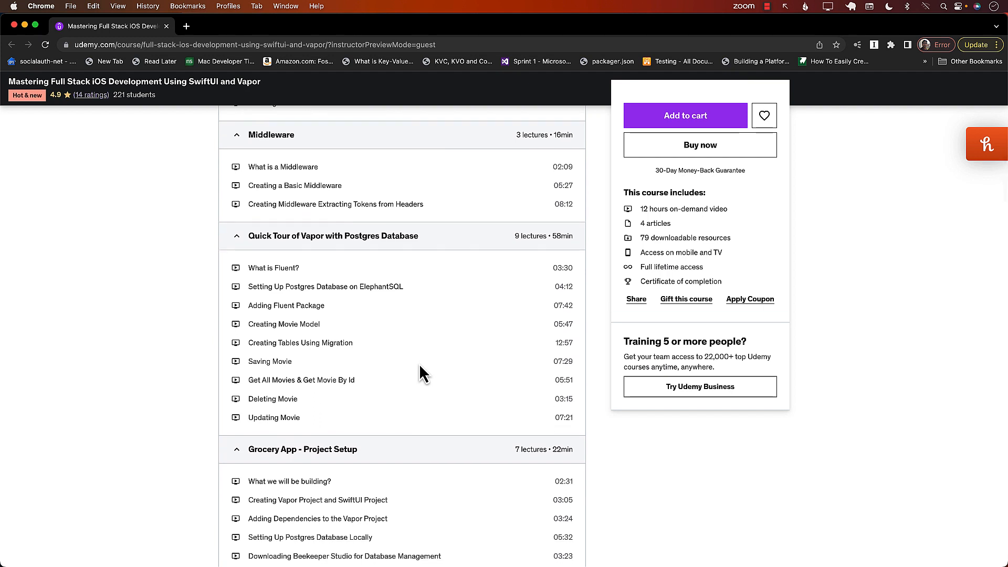
scroll("down", 3)
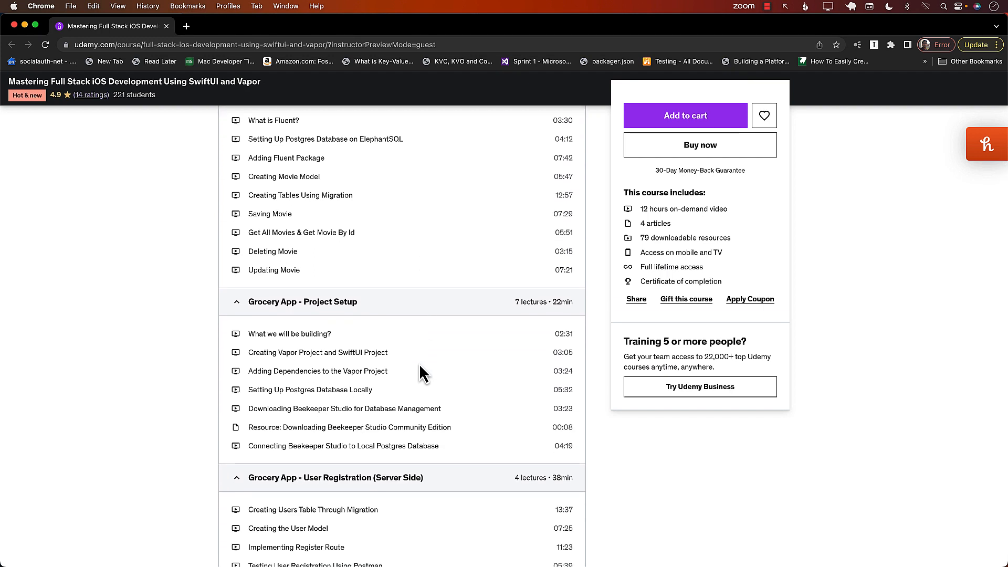
scroll("down", 3)
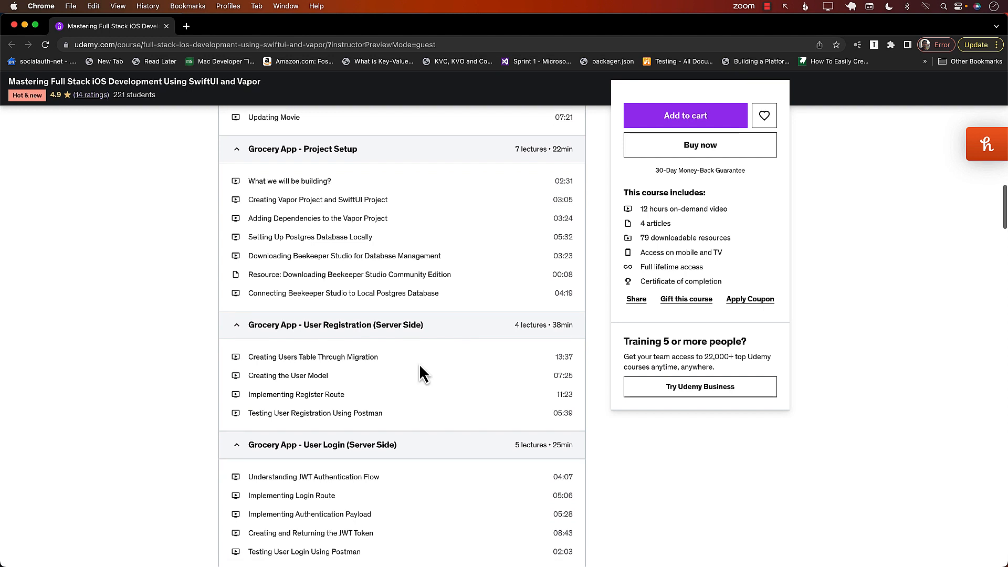
scroll("down", 3)
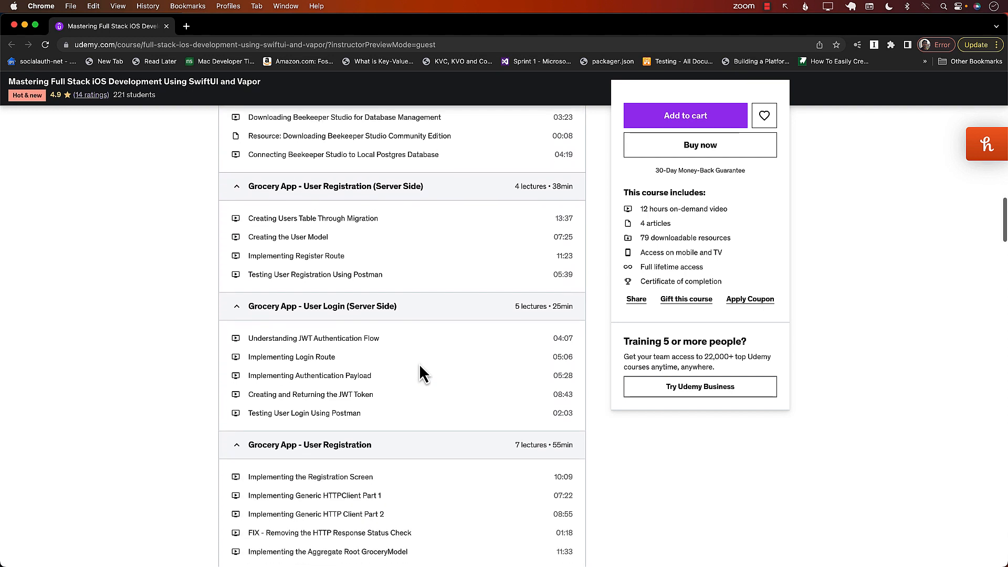
scroll("down", 3)
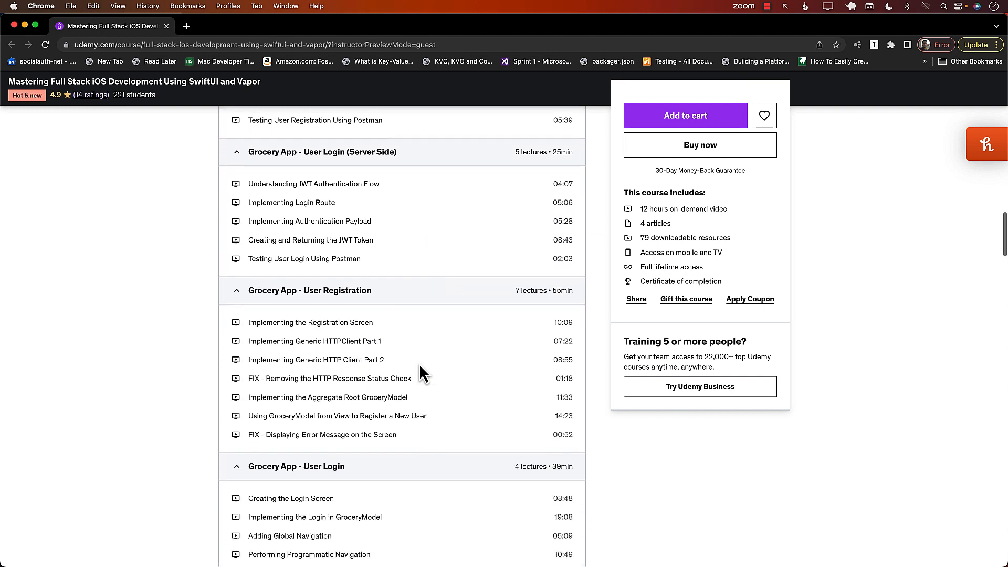
scroll("down", 3)
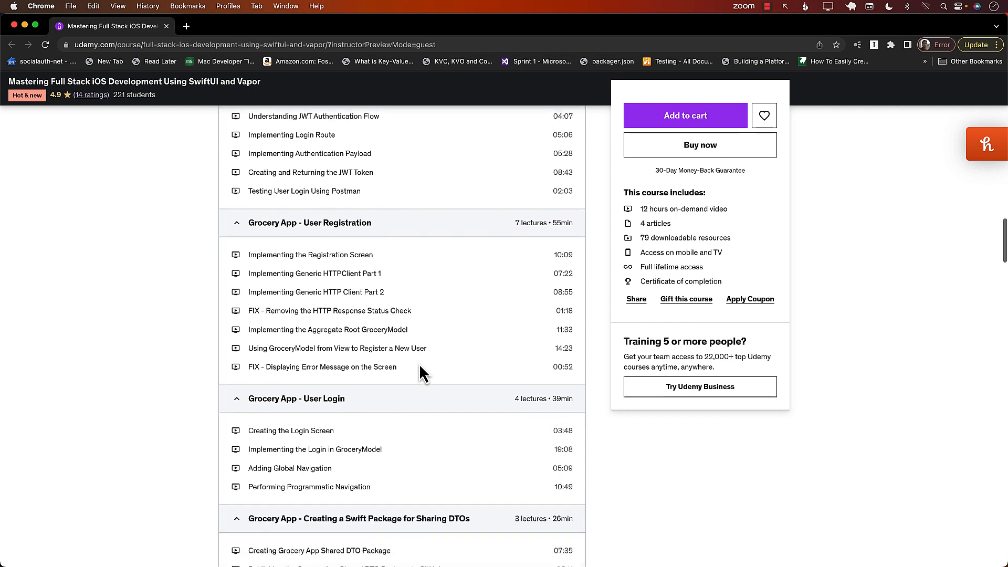
scroll("down", 3)
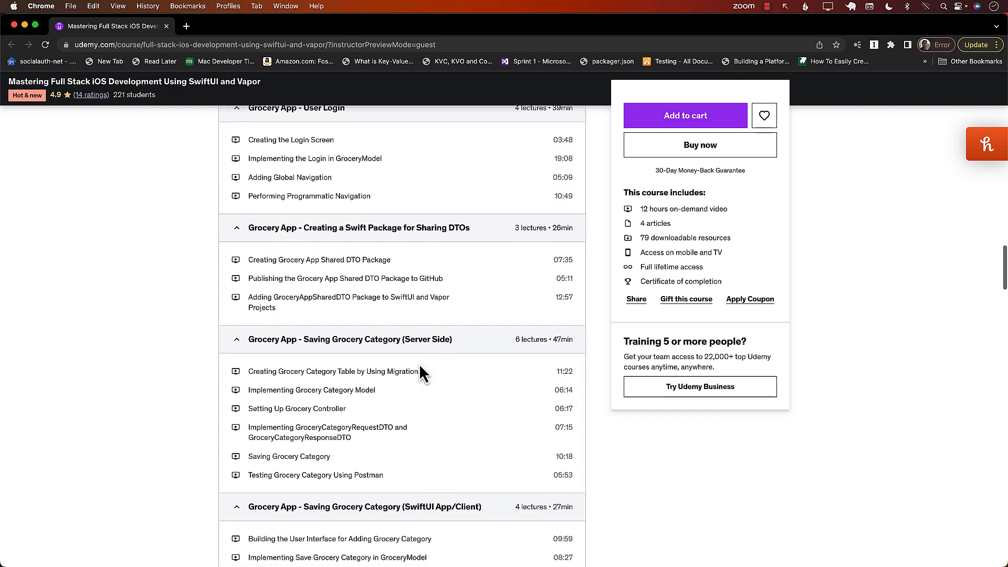
scroll("down", 3)
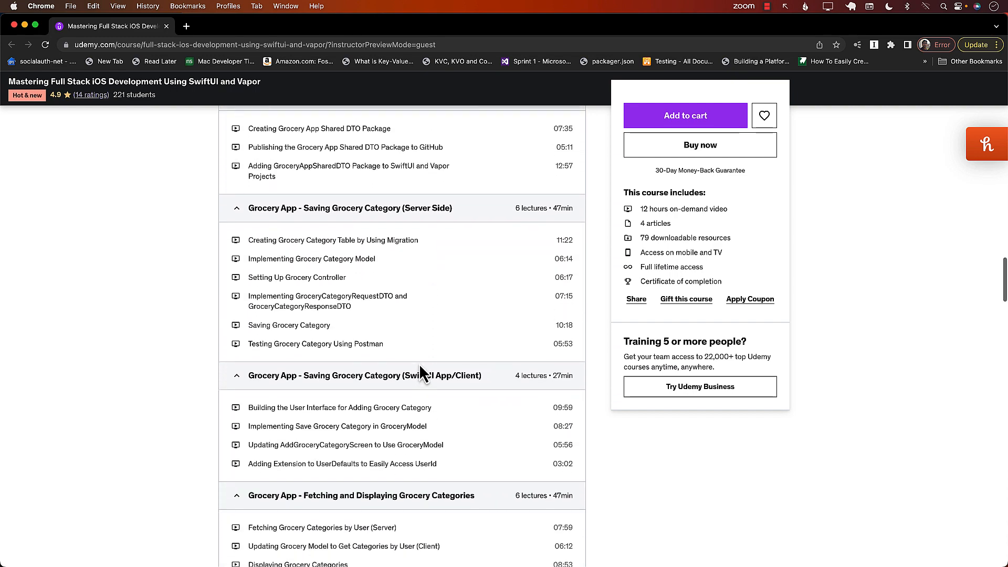
scroll("down", 3)
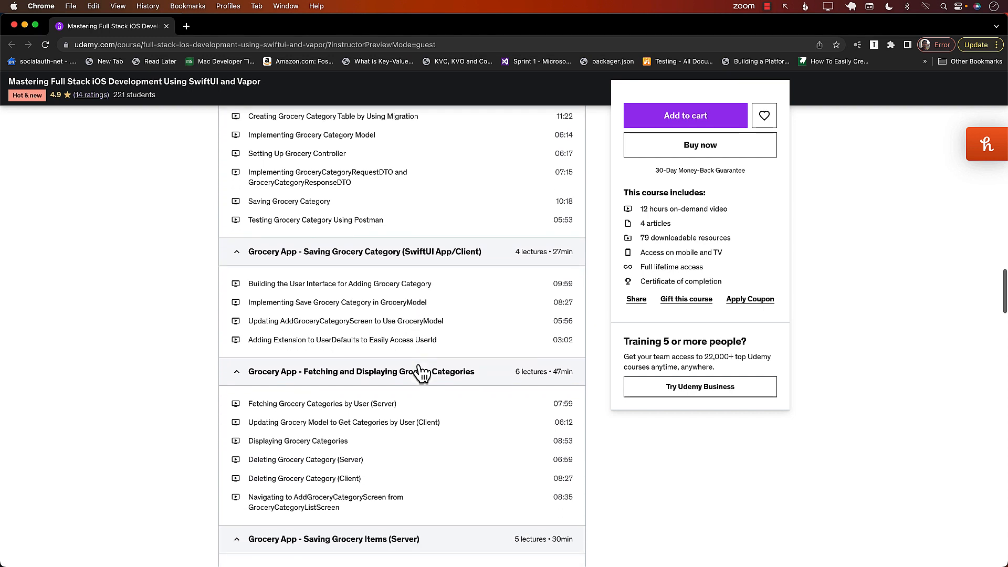
scroll("down", 3)
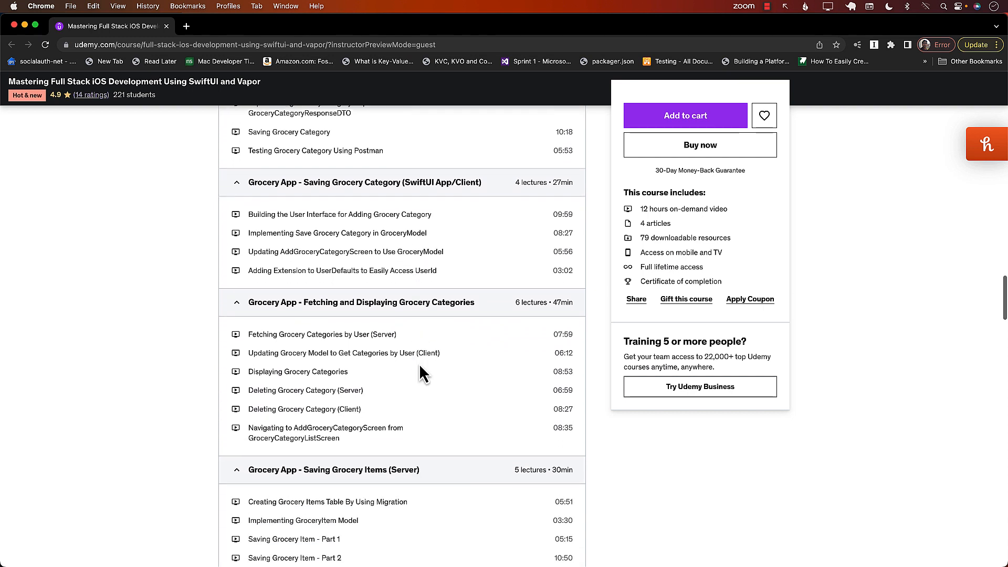
scroll("down", 3)
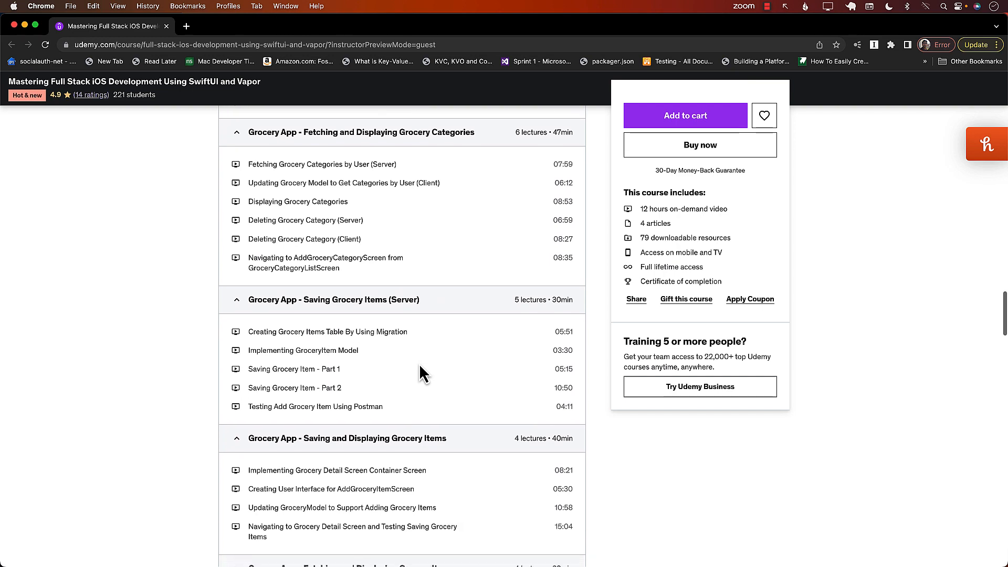
scroll("down", 3)
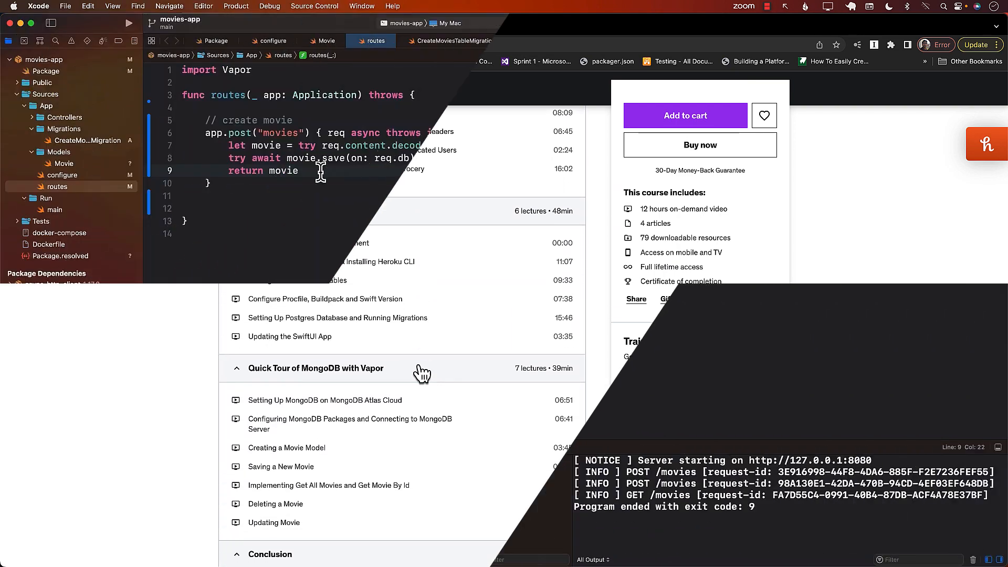
Step: Below the create route, add a '// get all movies' comment and an async throwing app.get("movies") closure
left_click(262, 188)
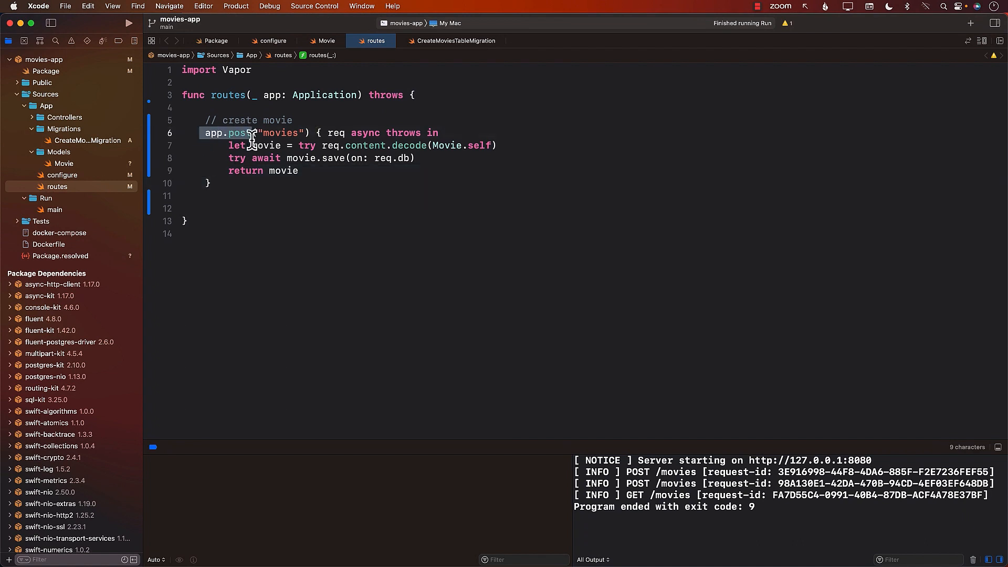
left_click(208, 182)
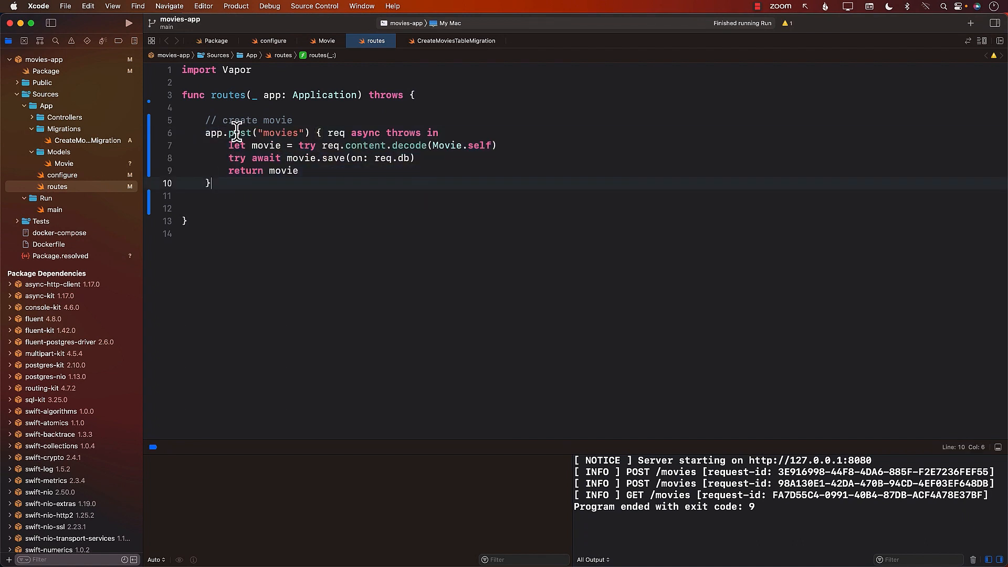
mouse_move(221, 183)
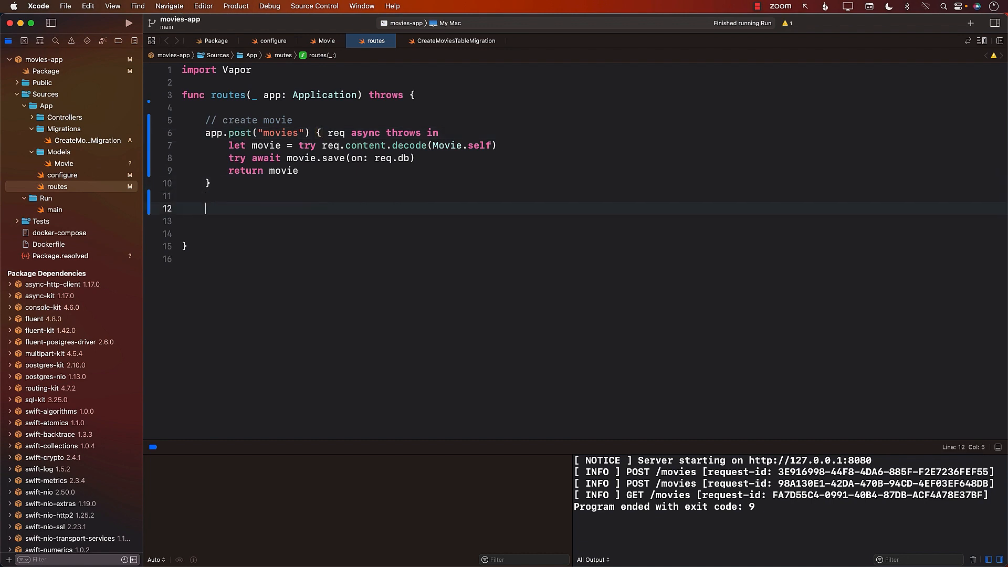
type("// get all movies")
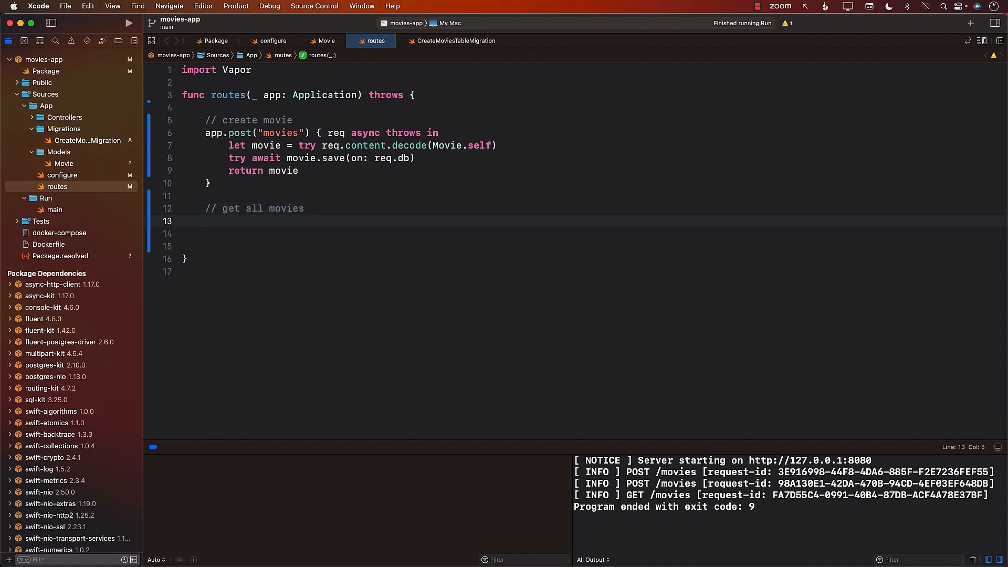
type("app.")
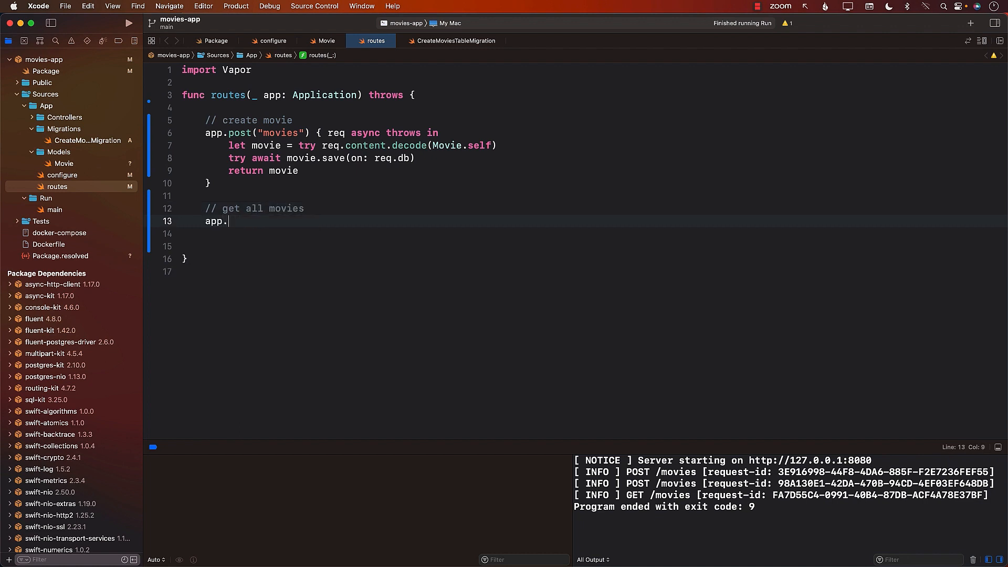
type("get(\"\")")
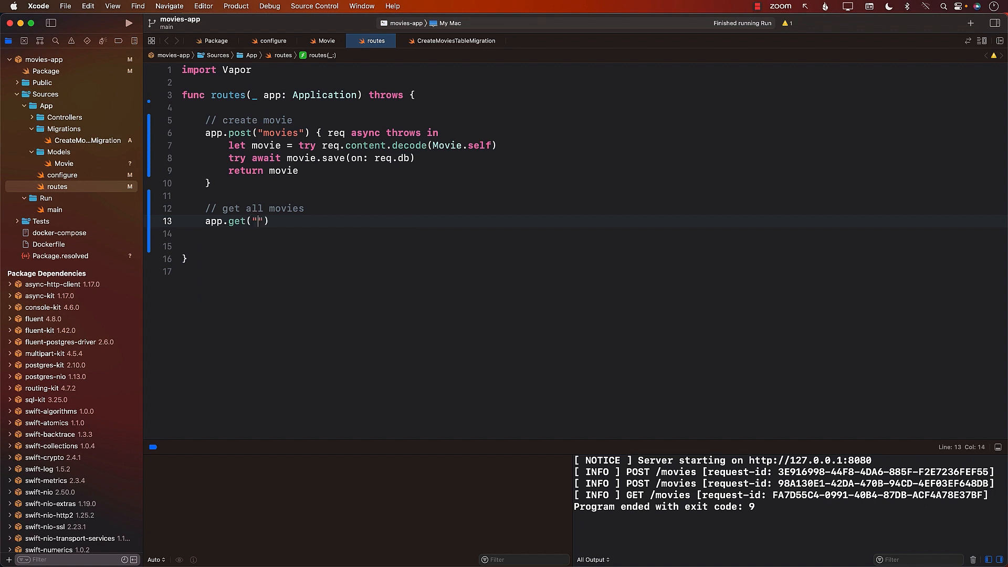
type("movies")
type("// ")
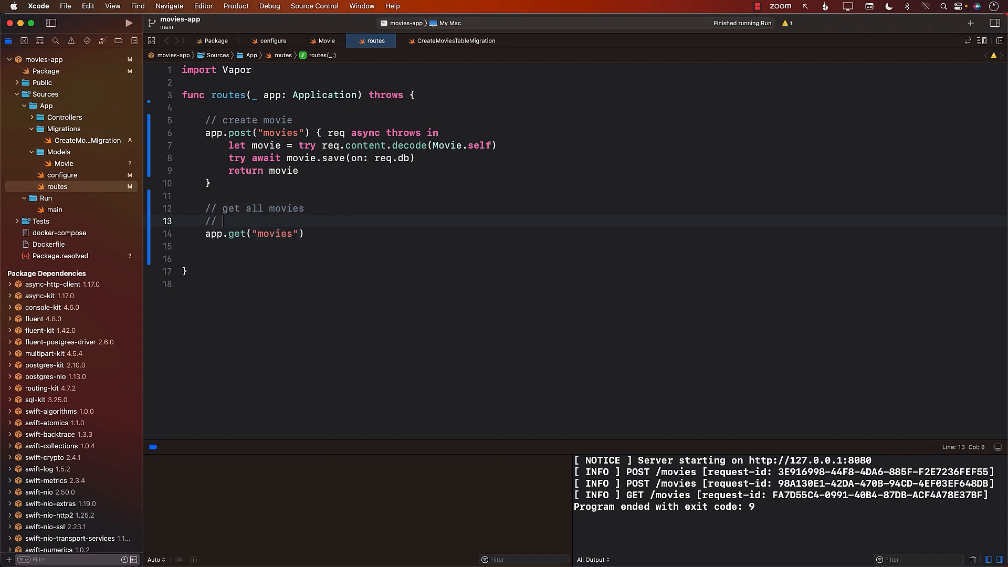
type("/movies")
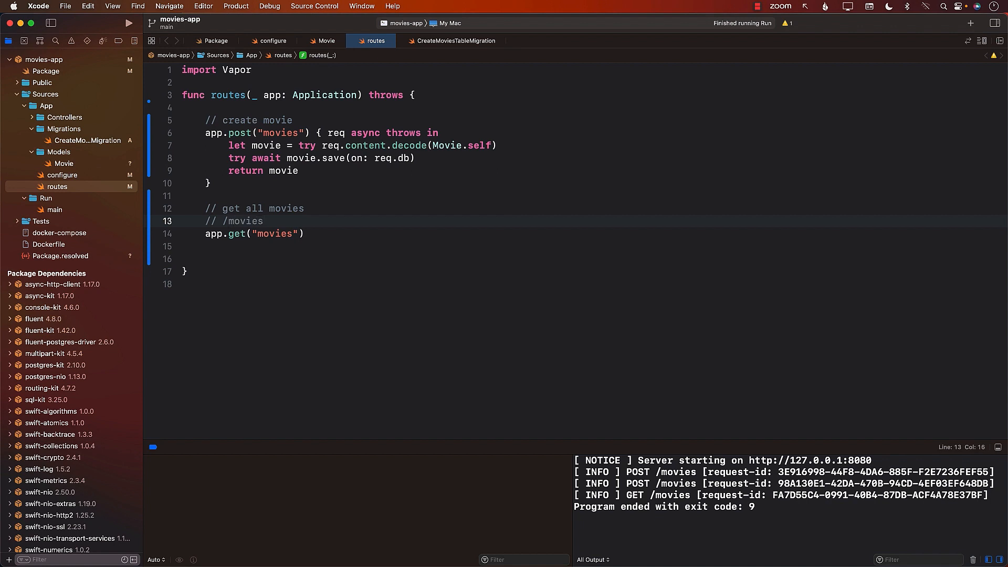
type("{")
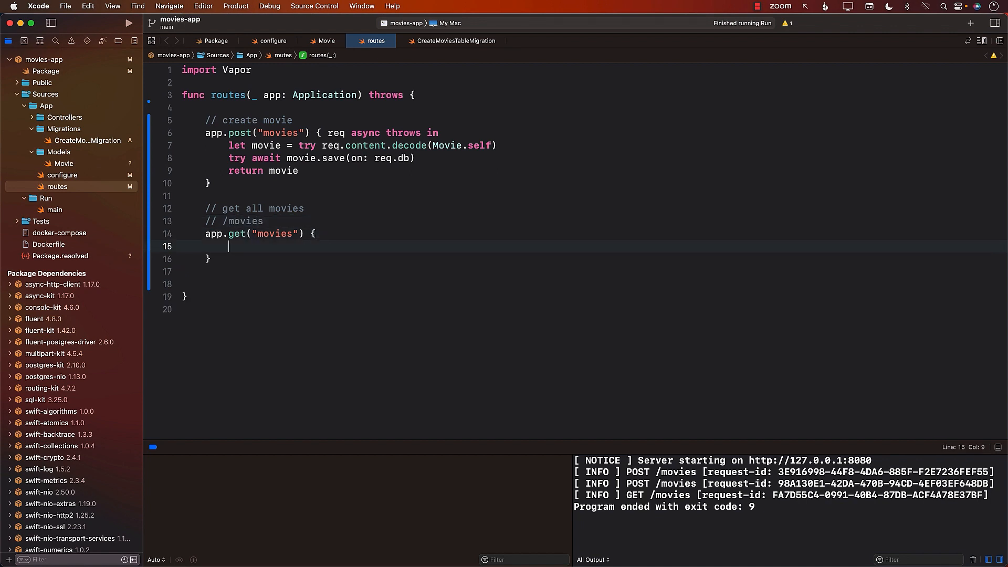
type("req")
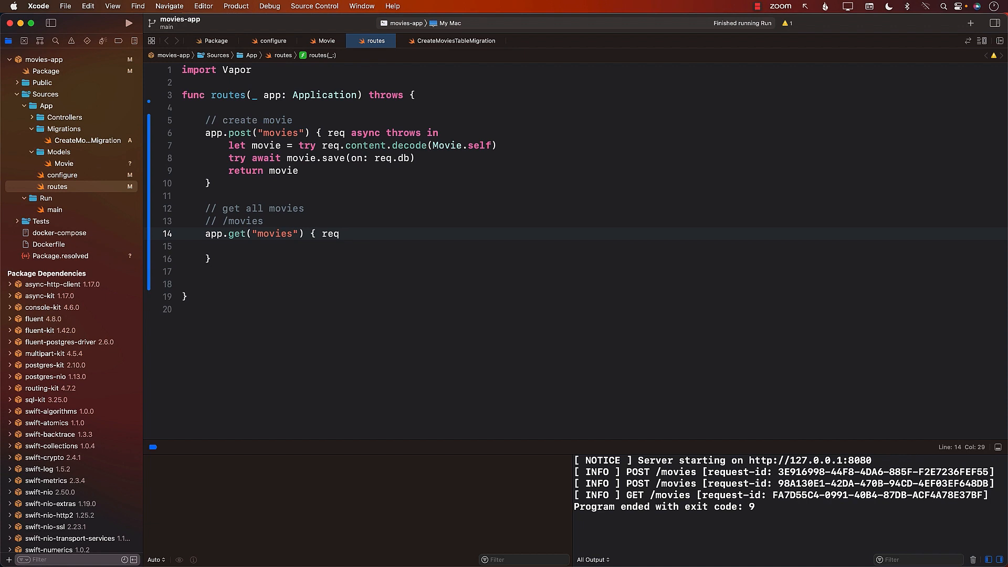
type("async throws in")
left_click(592, 246)
type("M")
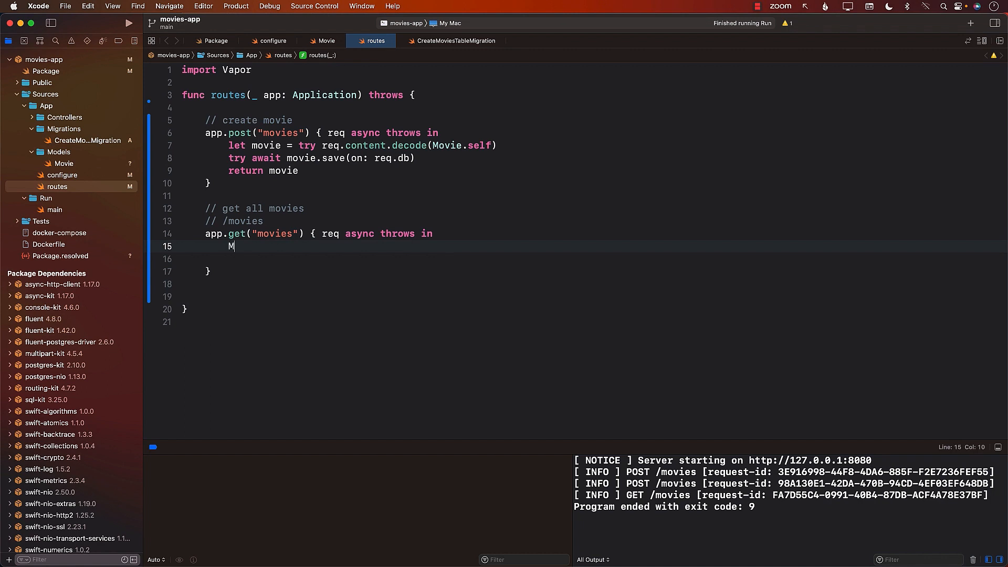
Step: Make the route body return try await Movie.query(on: req.db).all()
type("ovie.")
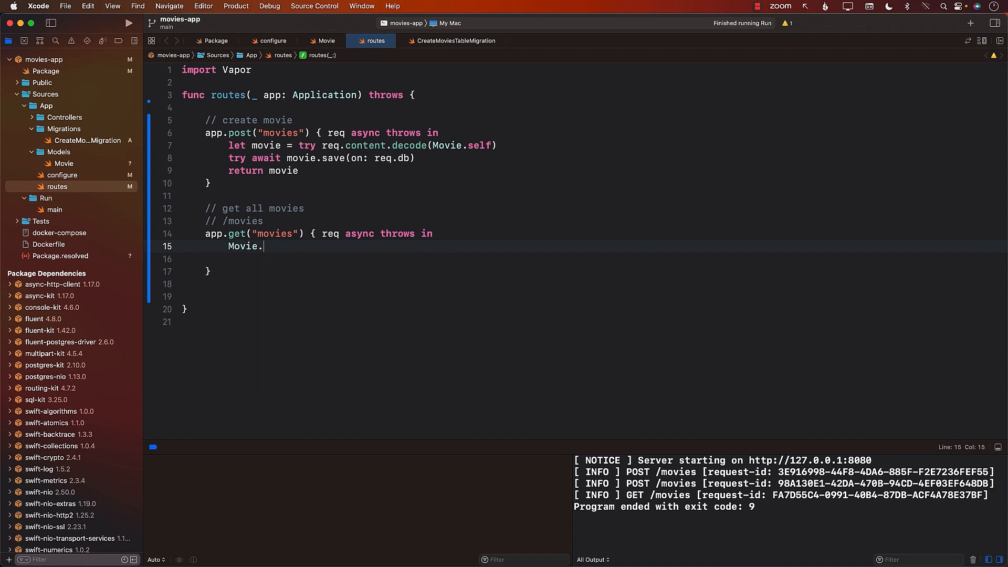
type("query(on: req")
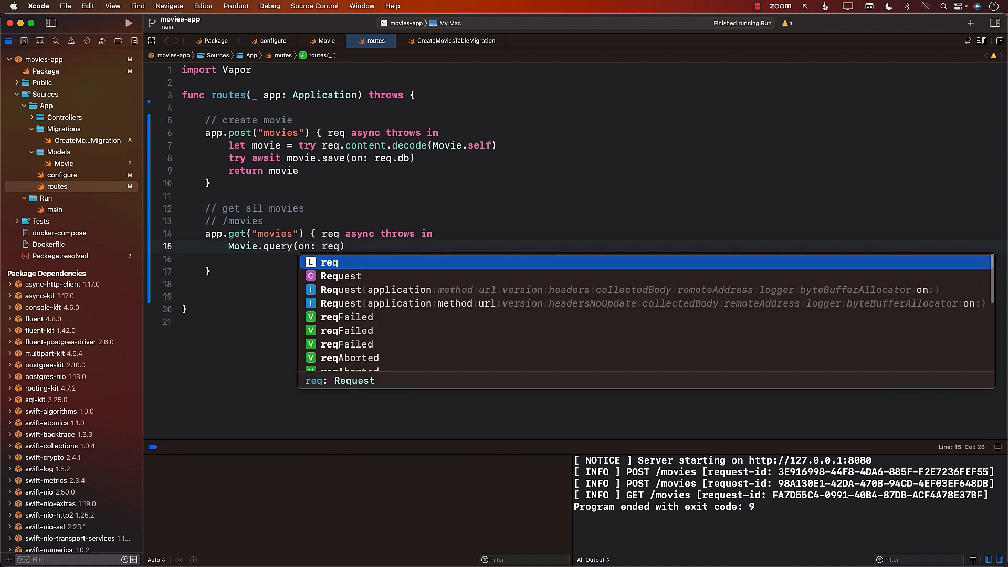
type(".")
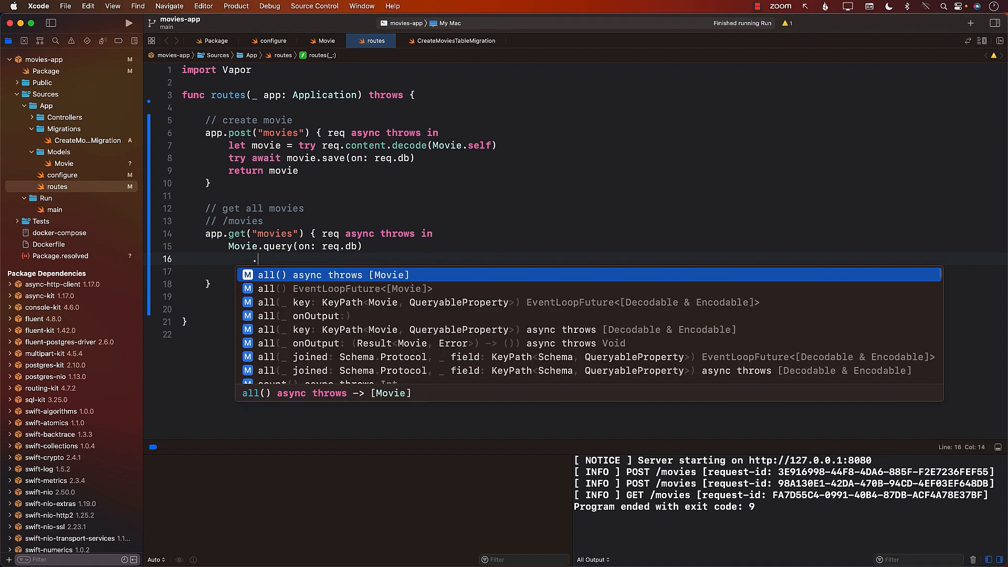
type("a")
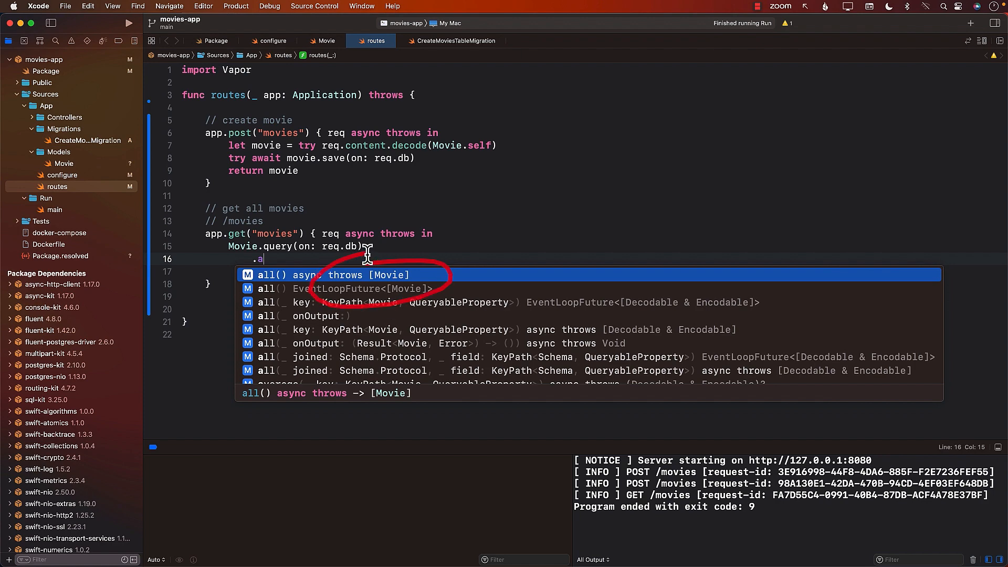
key("Escape")
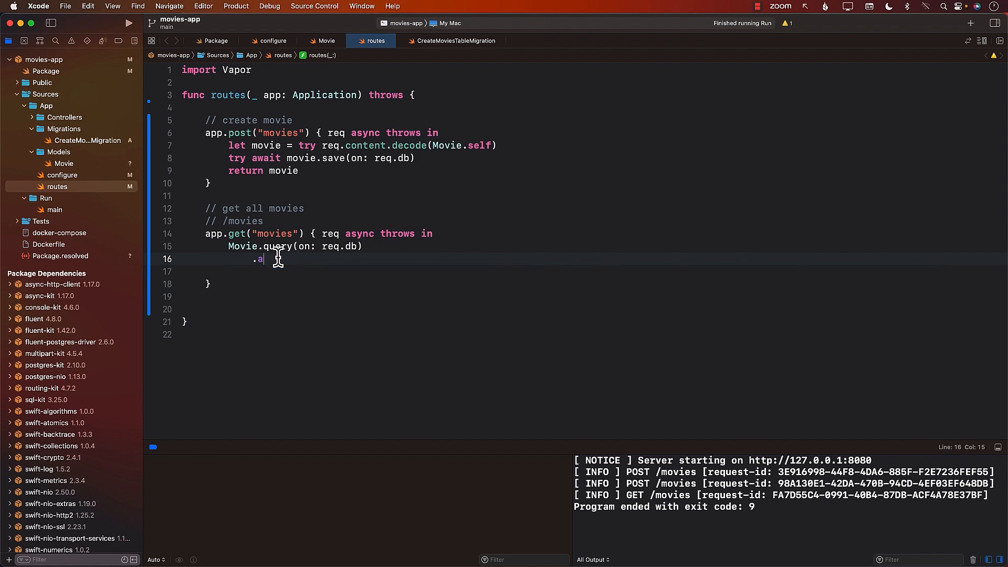
type("ll(")
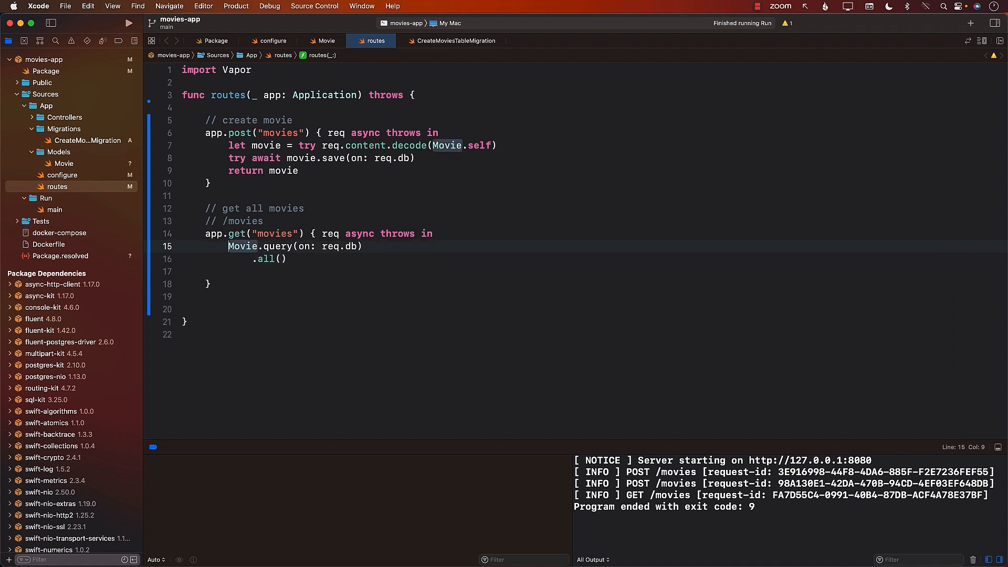
type("await")
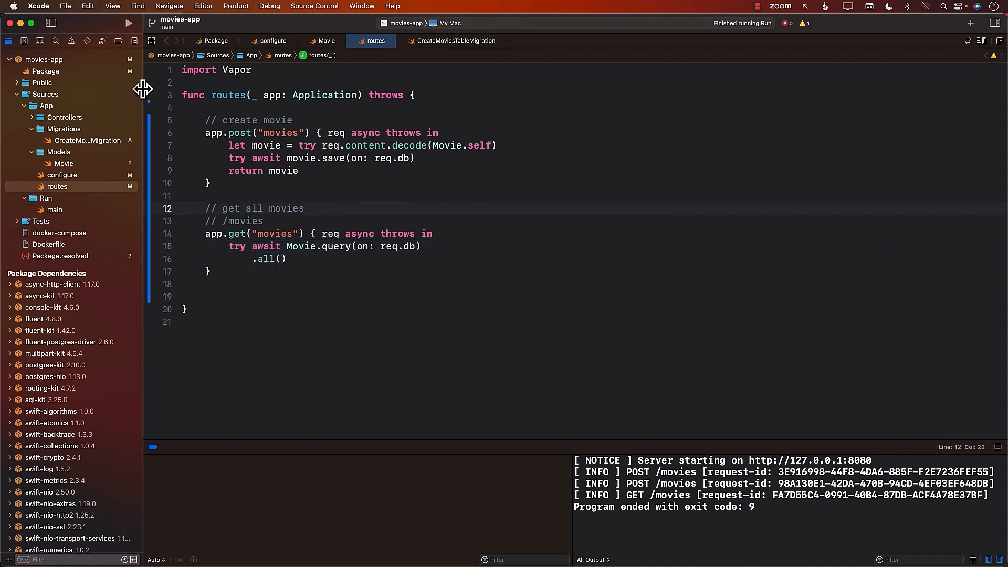
Step: Rebuild and rerun the movies server, allowing it access to the Desktop folder
left_click(128, 23)
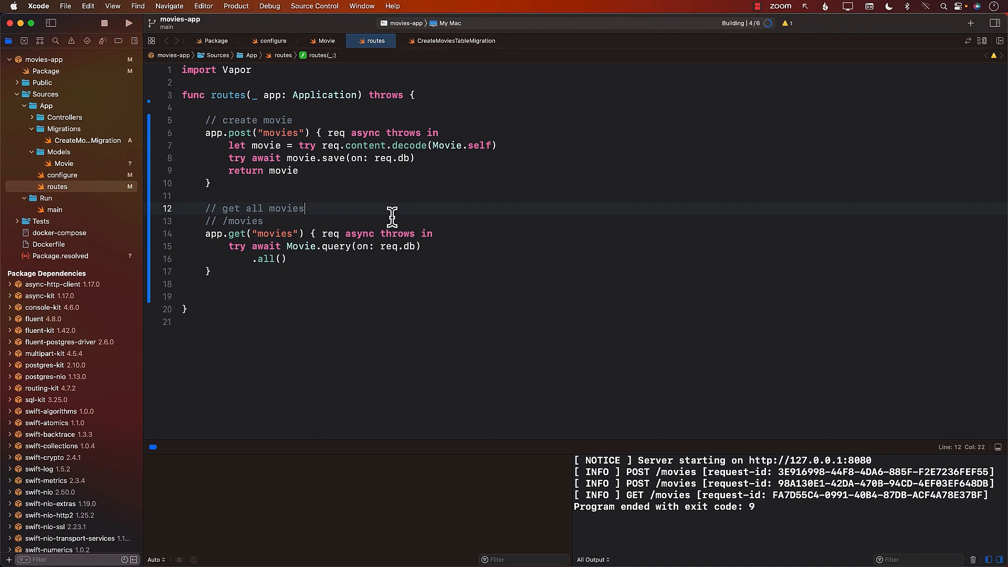
left_click(128, 22)
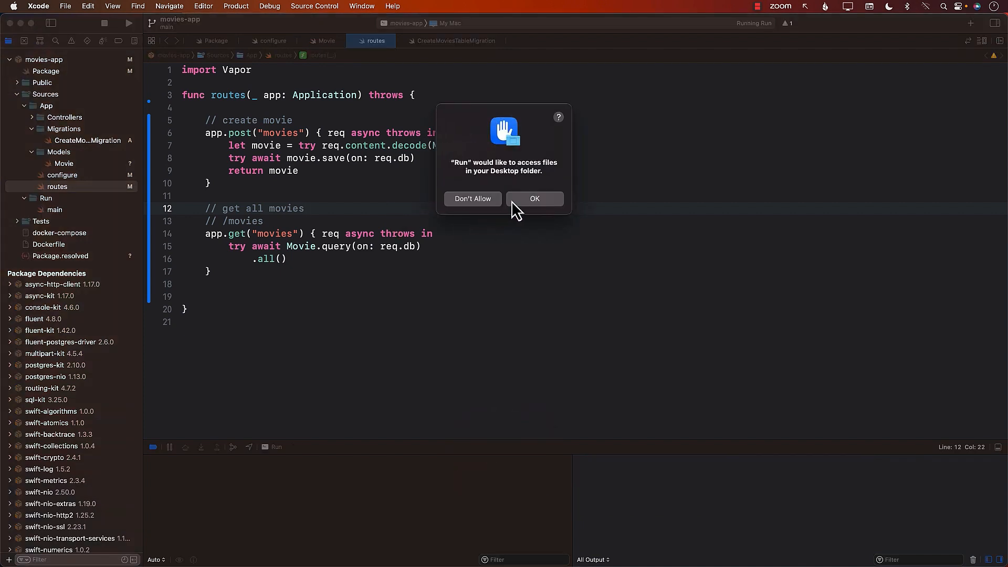
left_click(534, 198)
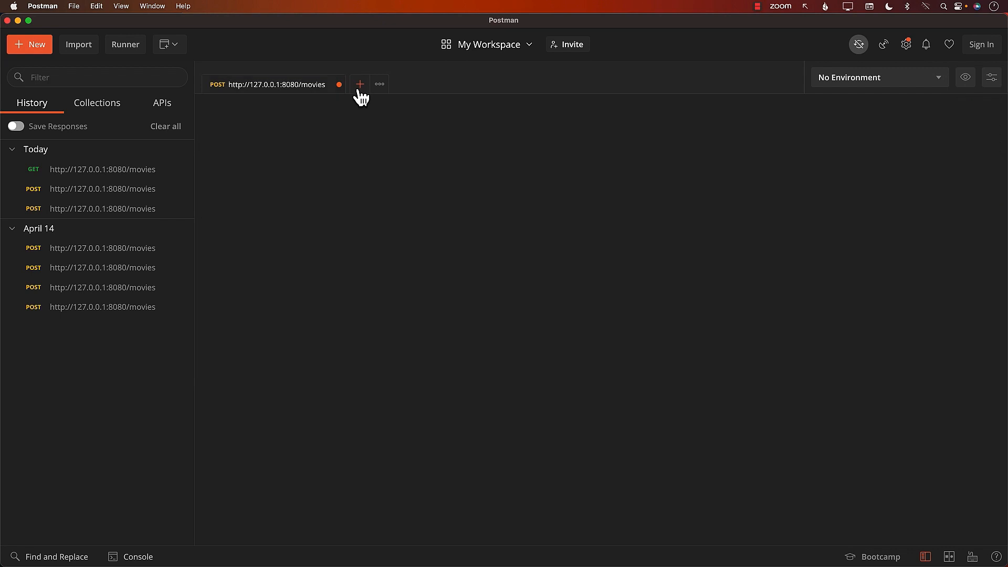
left_click(359, 83)
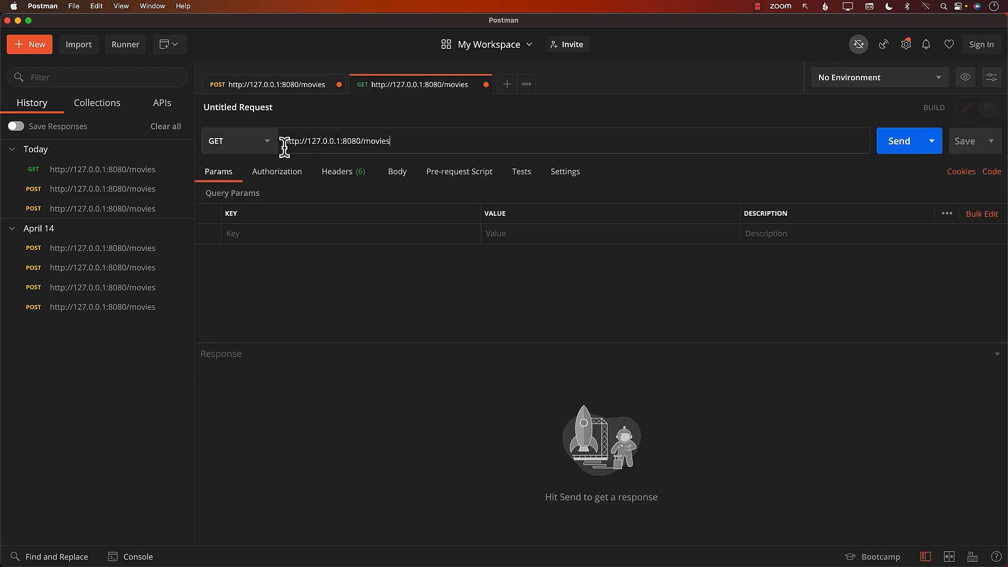
mouse_move(544, 141)
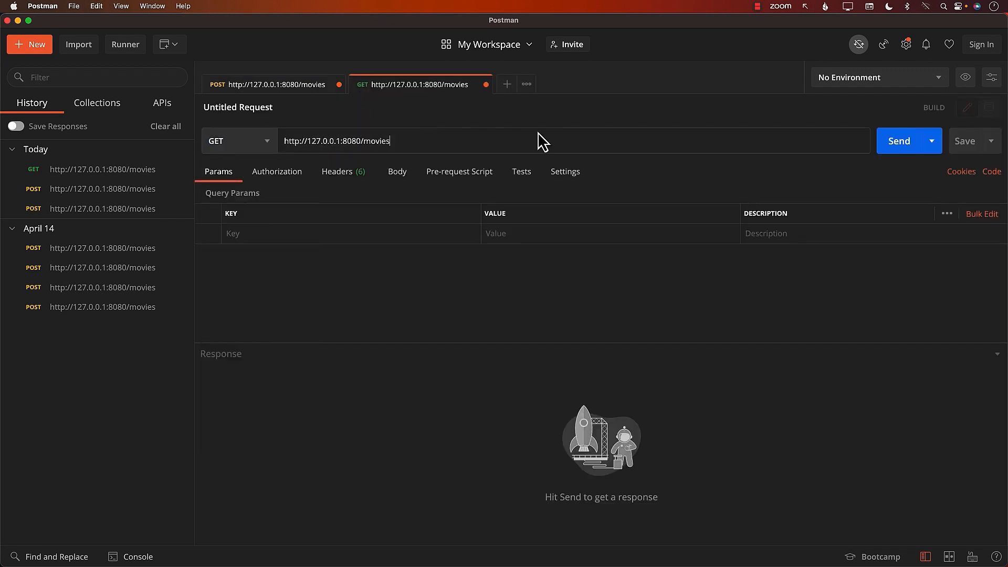
left_click(898, 141)
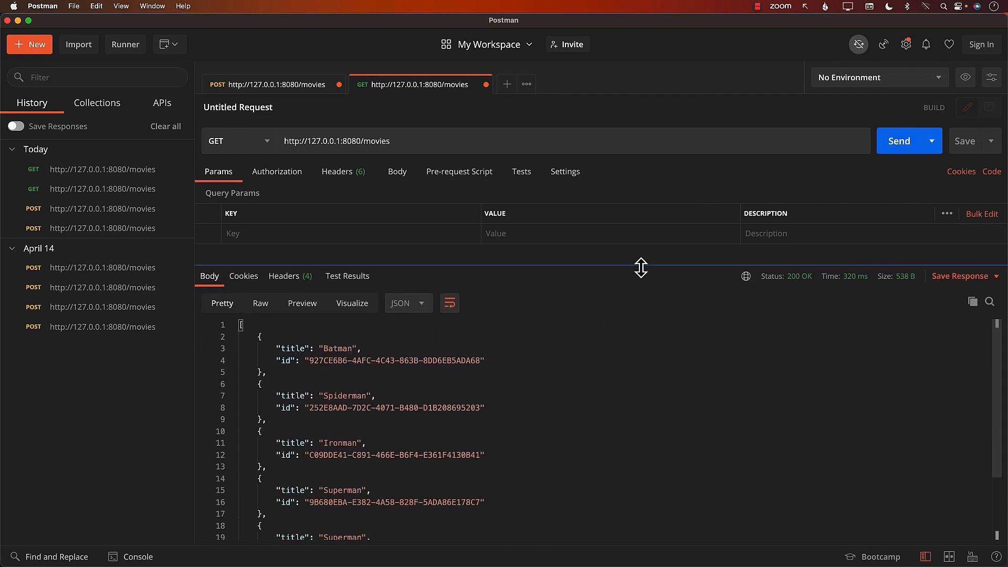
scroll("down", 3)
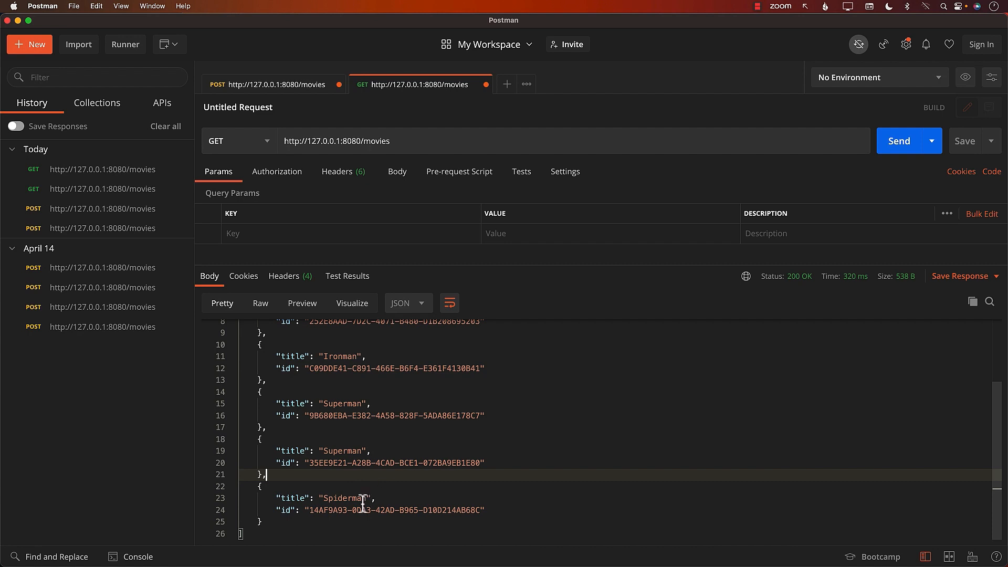
mouse_move(505, 415)
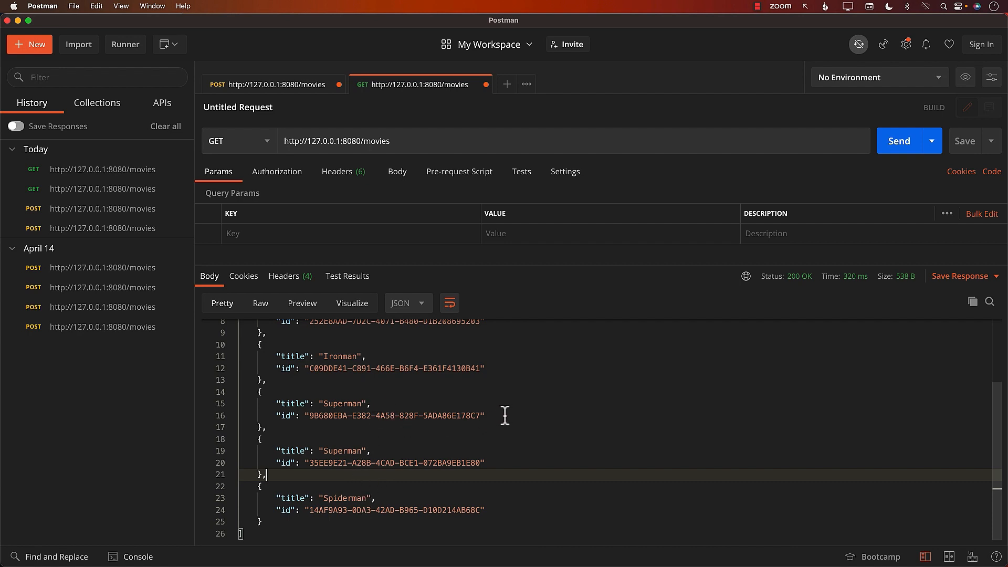
scroll("up", 3)
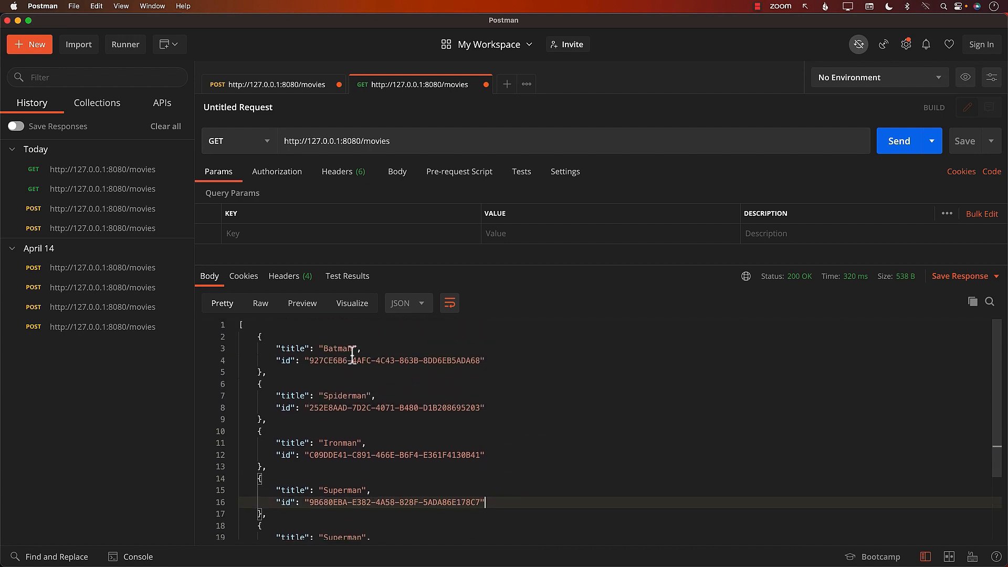
double_click(343, 396)
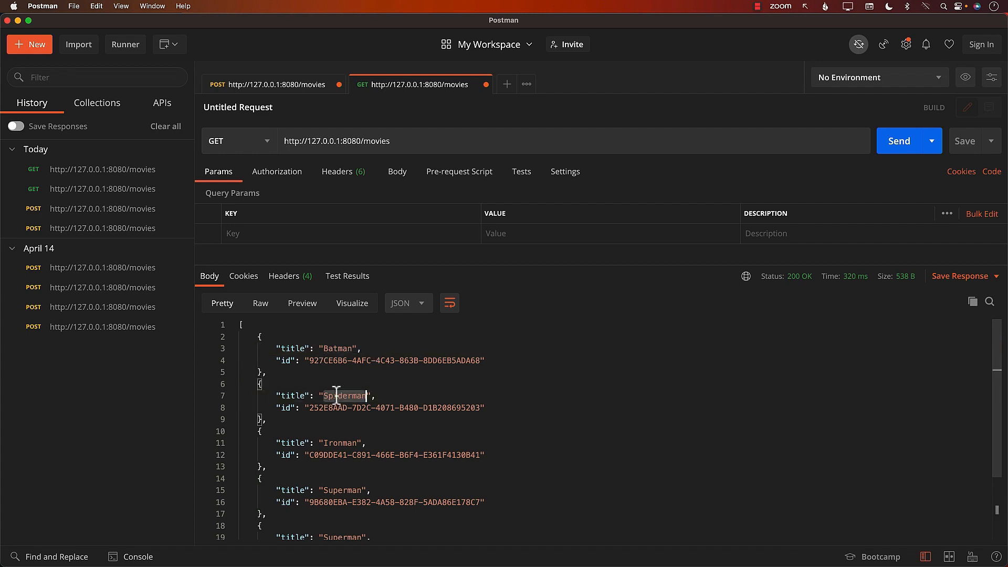
scroll("down", 3)
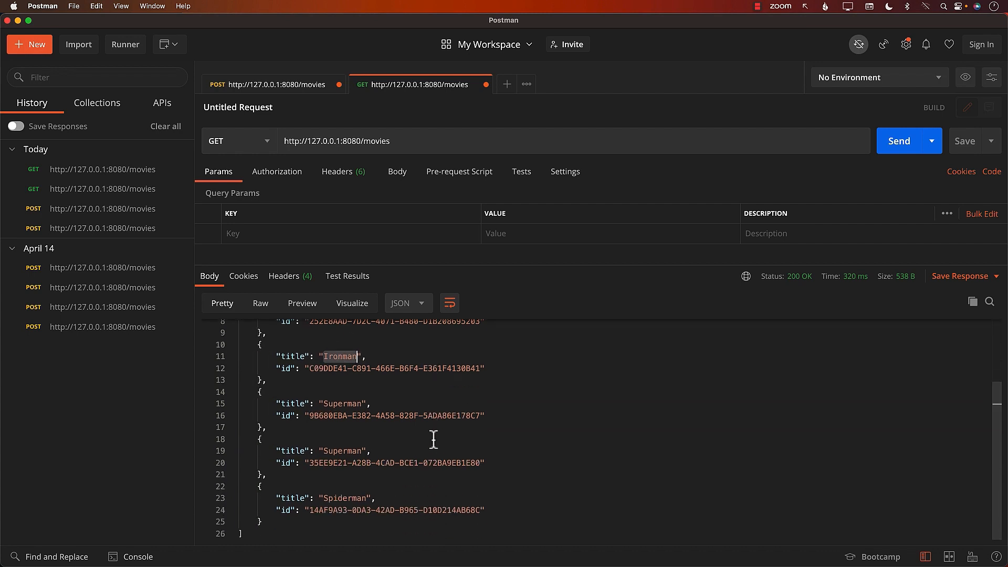
scroll("up", 3)
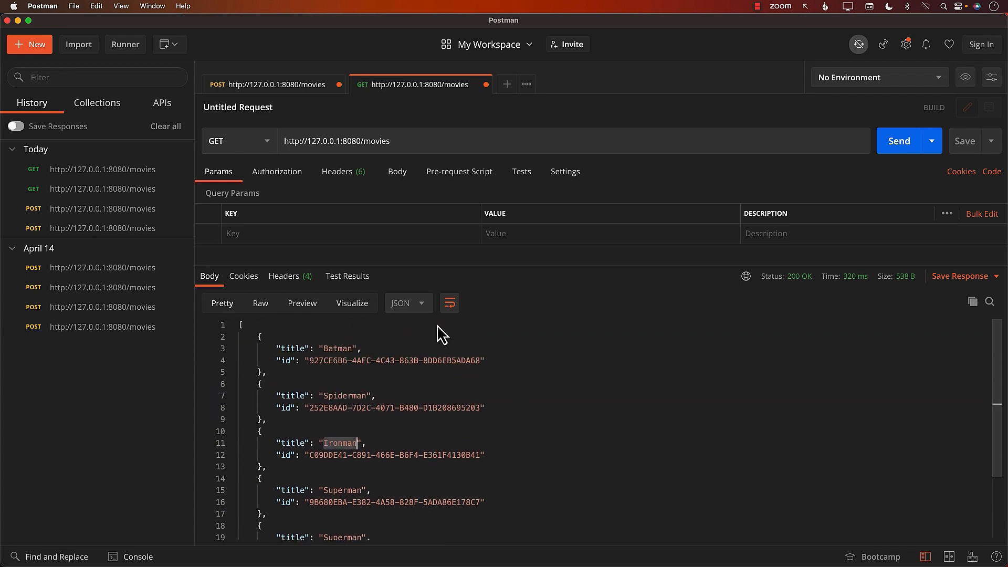
Step: Change the POST body title from Spiderman to Aquaman and send it
left_click(270, 84)
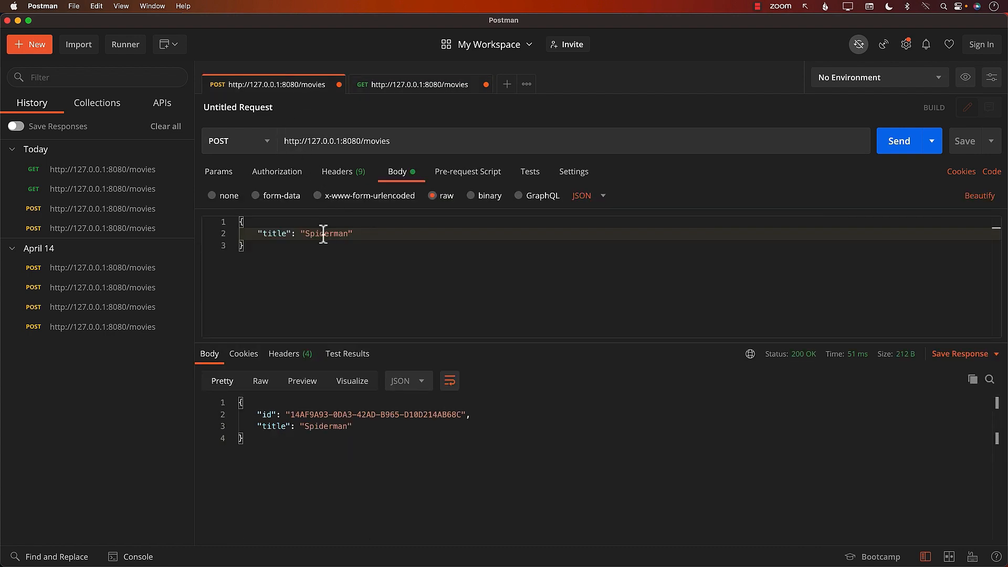
double_click(325, 233)
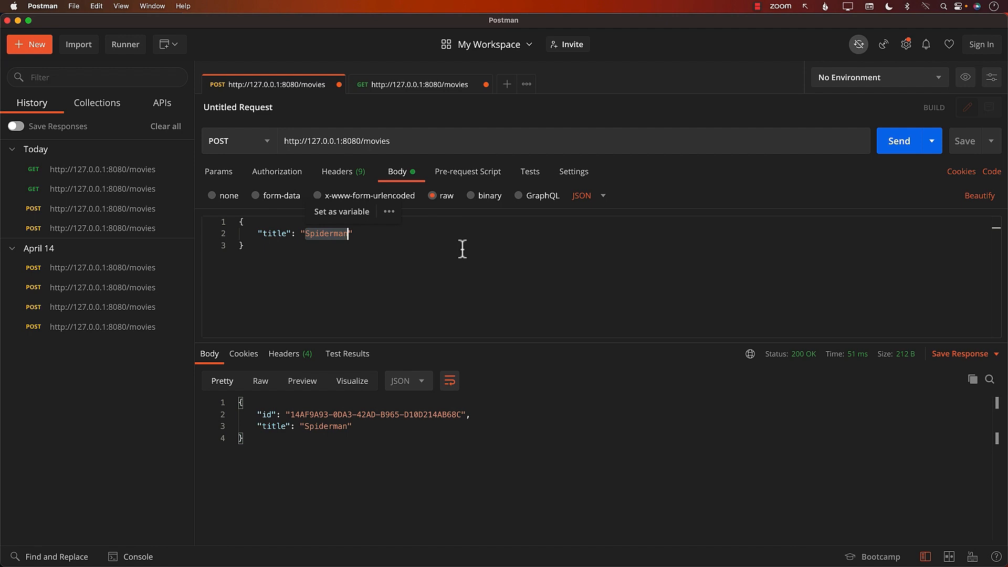
type("A")
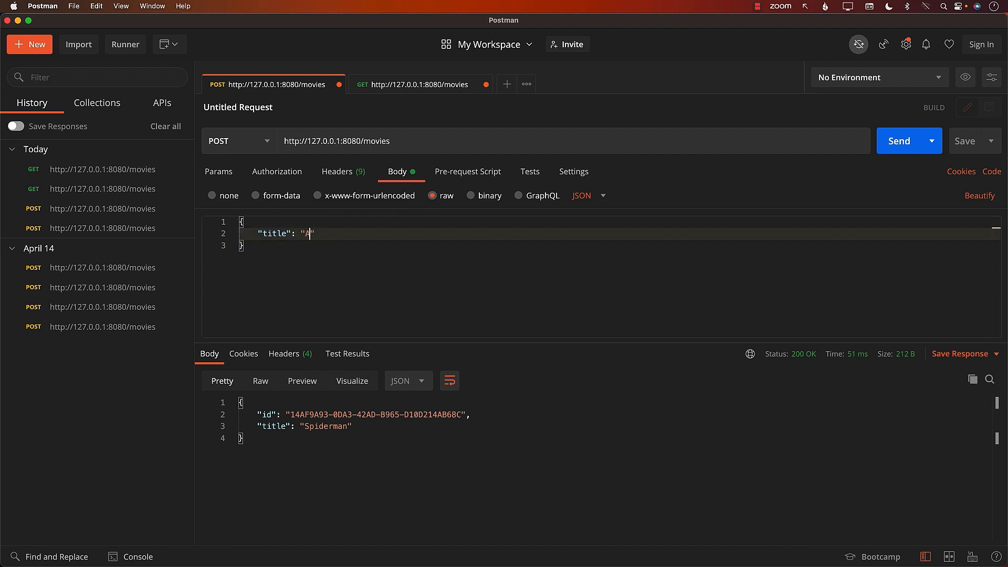
type("quaman")
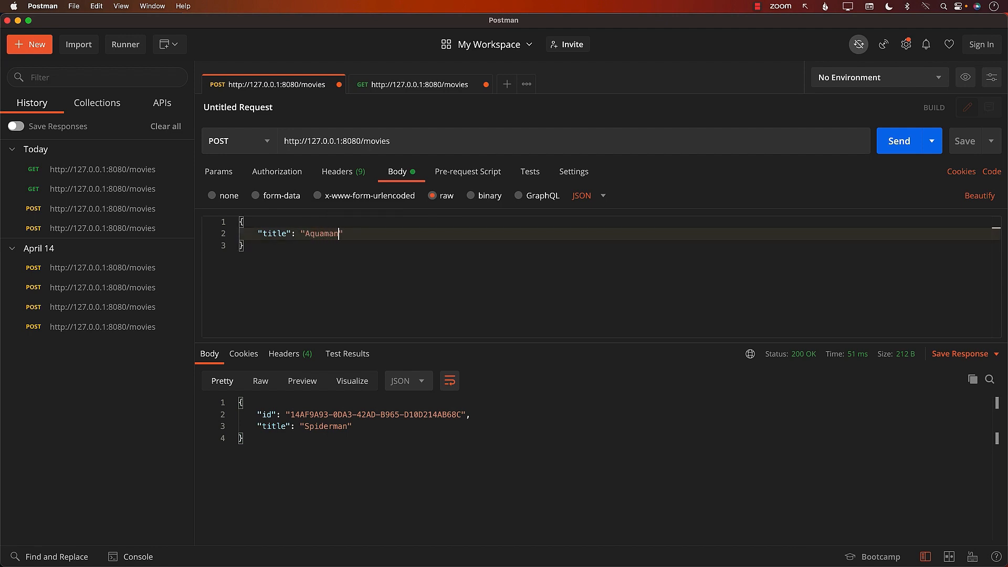
left_click(898, 140)
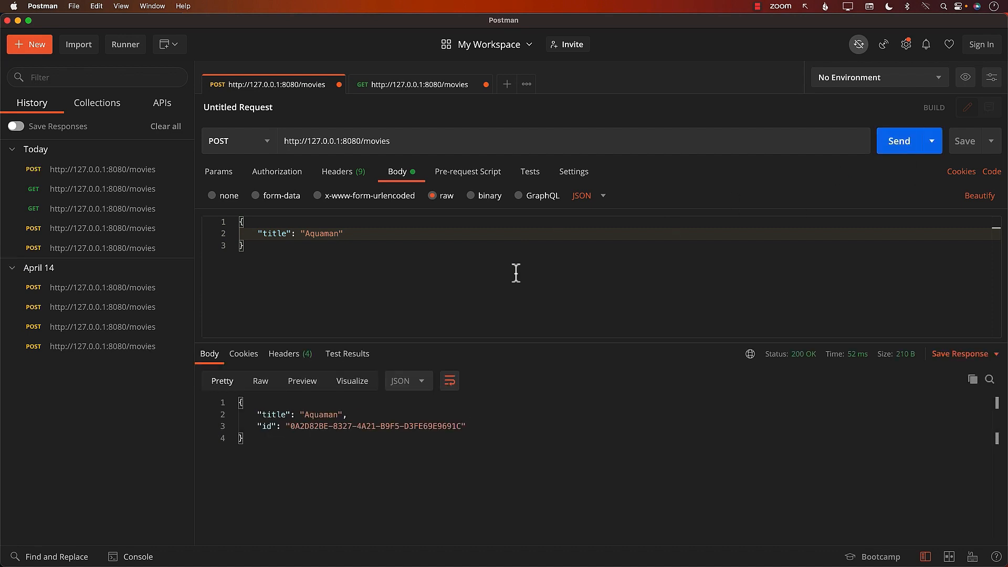
Step: Resend GET /movies to see the updated list including Aquaman
left_click(417, 84)
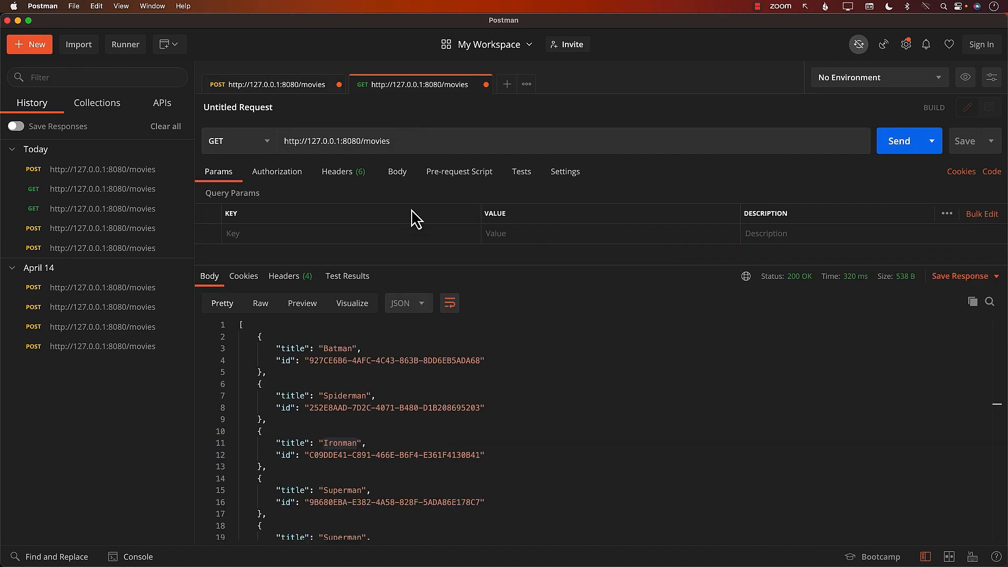
left_click(899, 141)
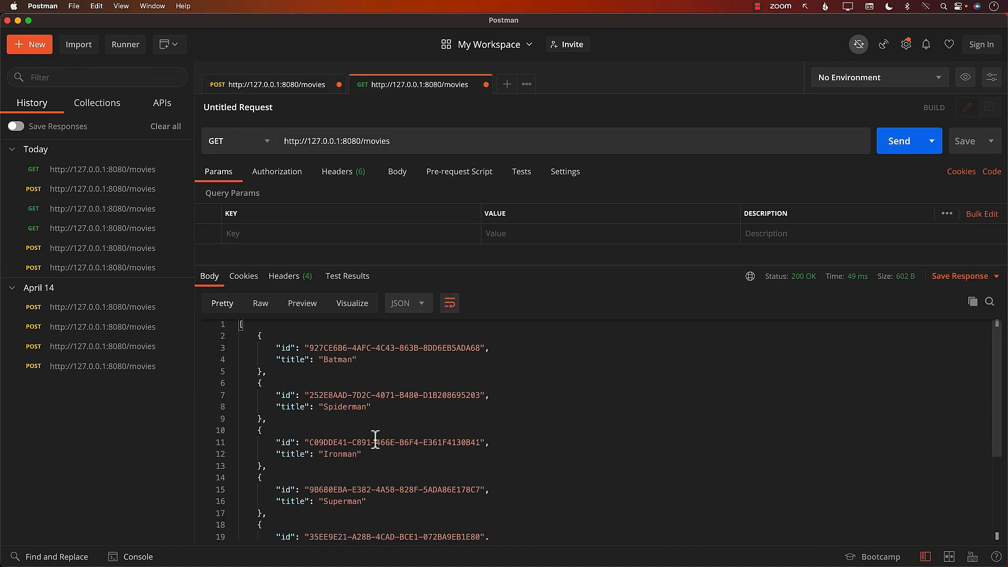
scroll("down", 3)
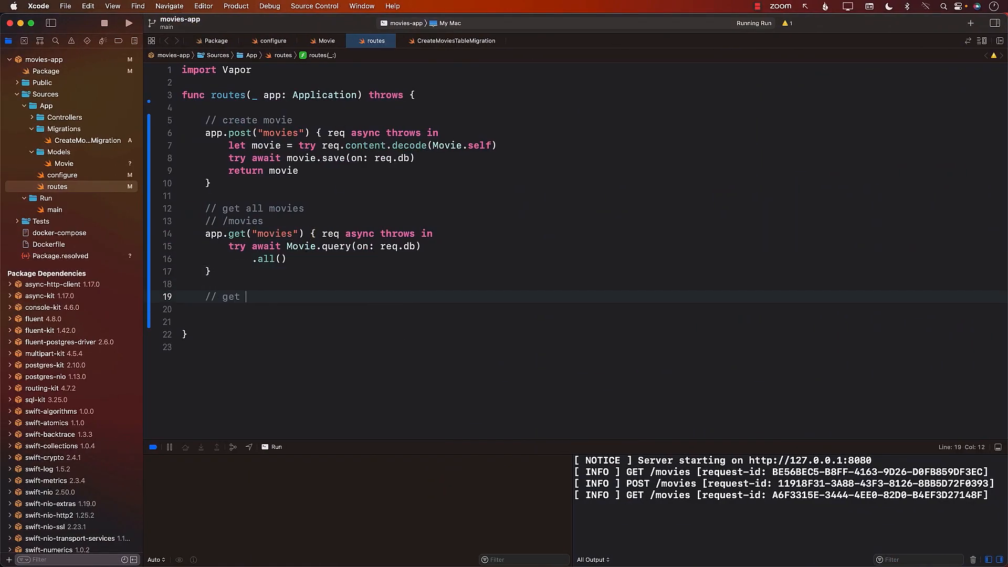
Step: Add '// get movie by id' and a sample /movies/<Batman id> comment, then start app.get("movies", ...)
type("movie by id")
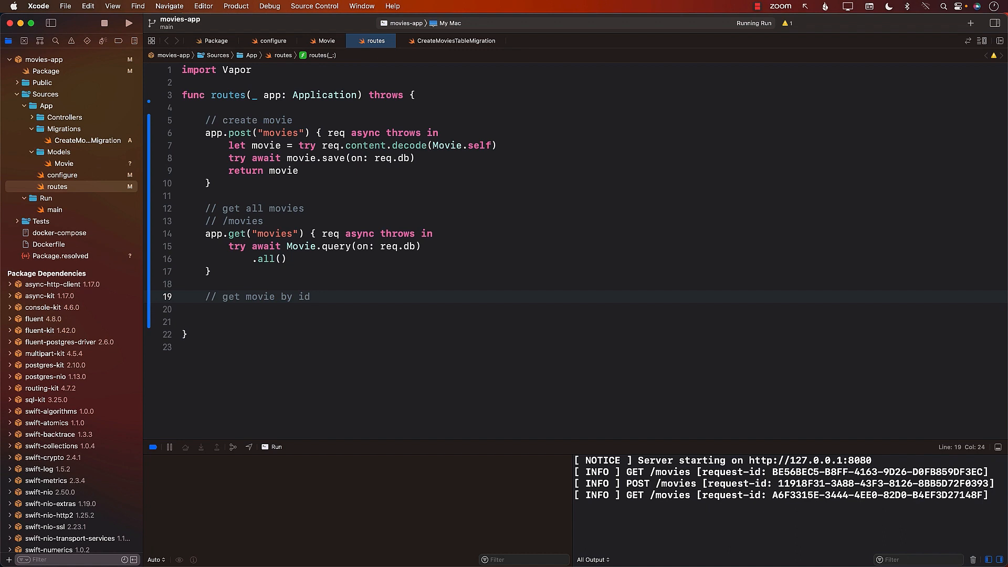
type("g")
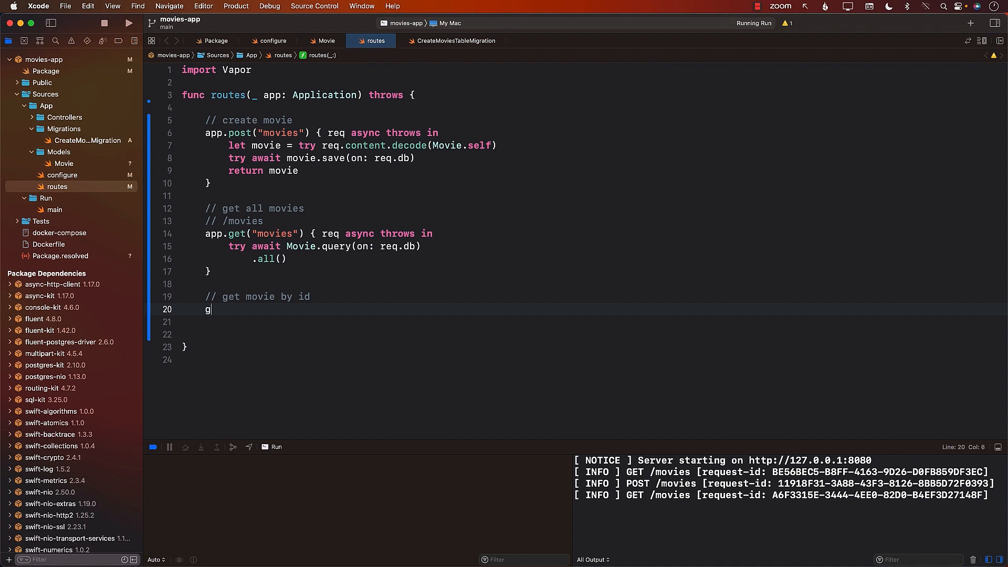
type("pp.get(\"movies")
type("// /movie")
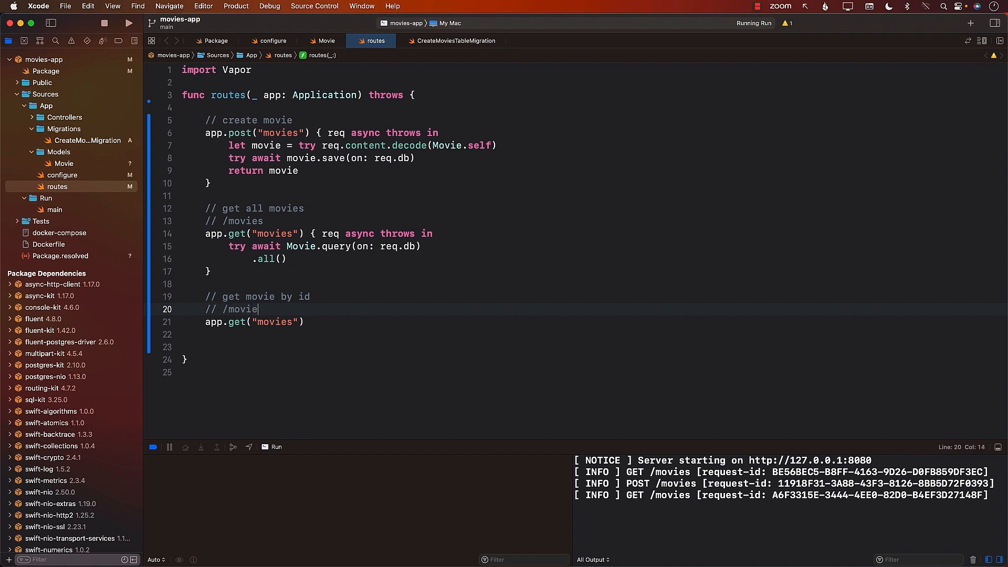
type("s/")
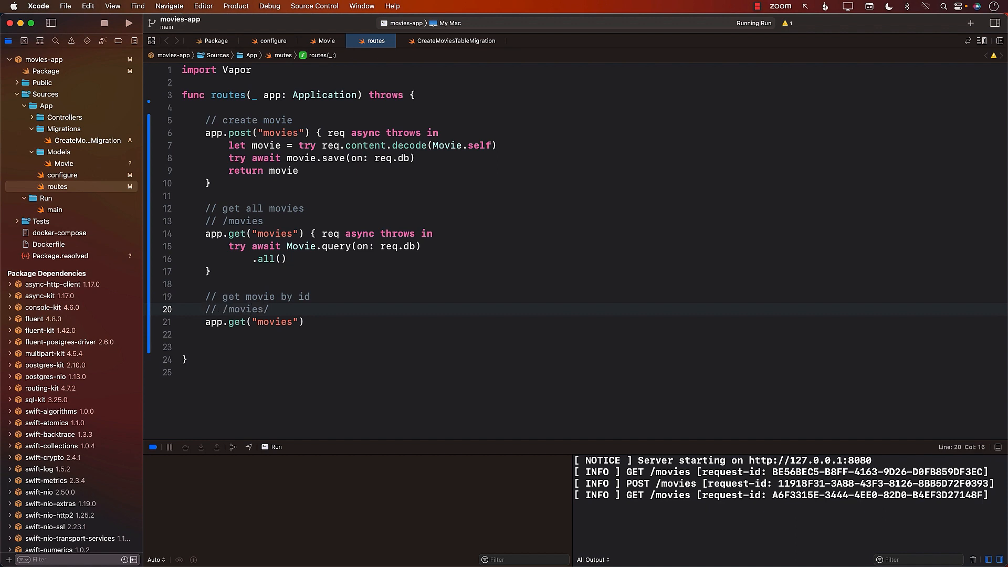
type("34")
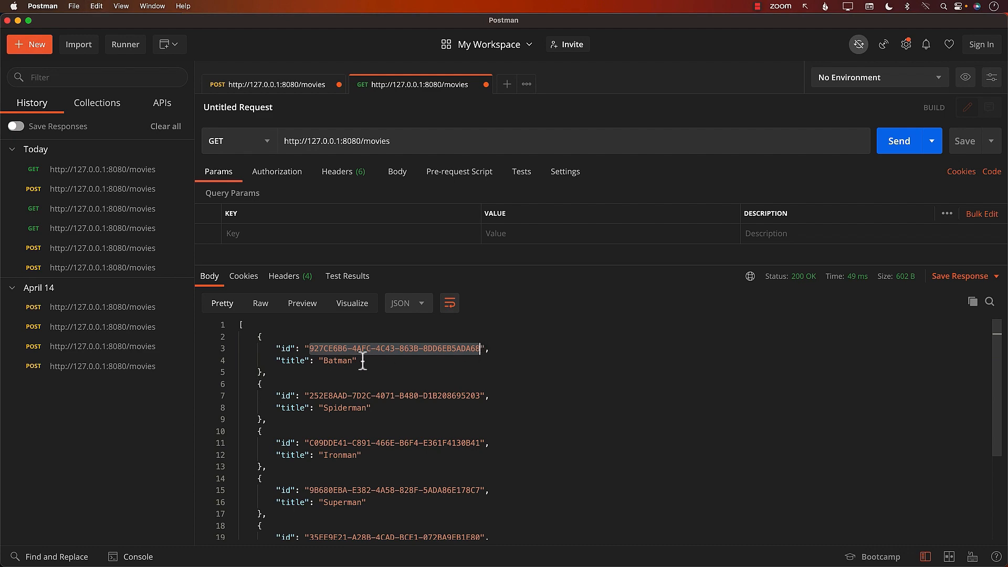
mouse_move(376, 360)
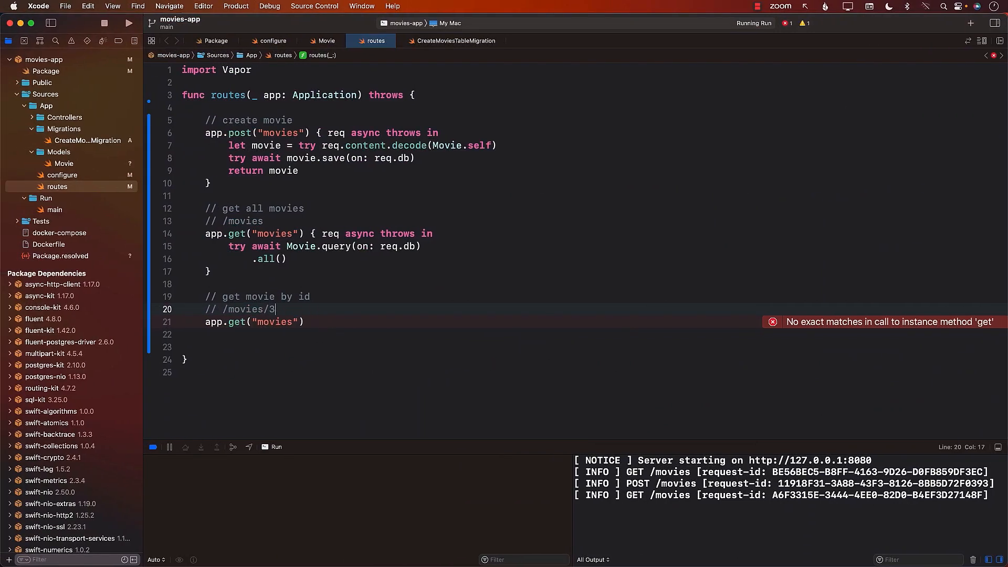
type("27CE6B6-4AFC-4C43-863B-8DD6EB5ADA68")
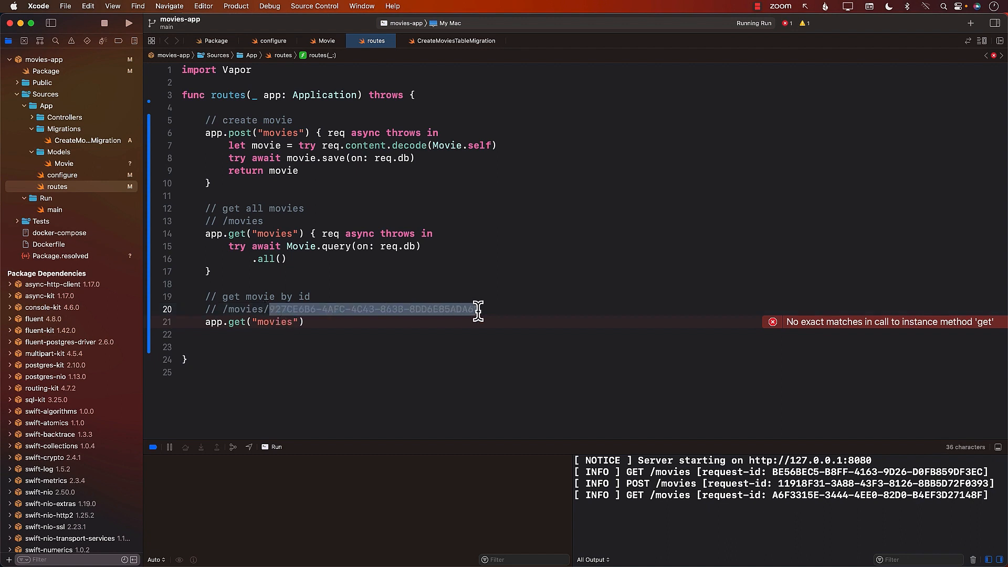
left_click(306, 321)
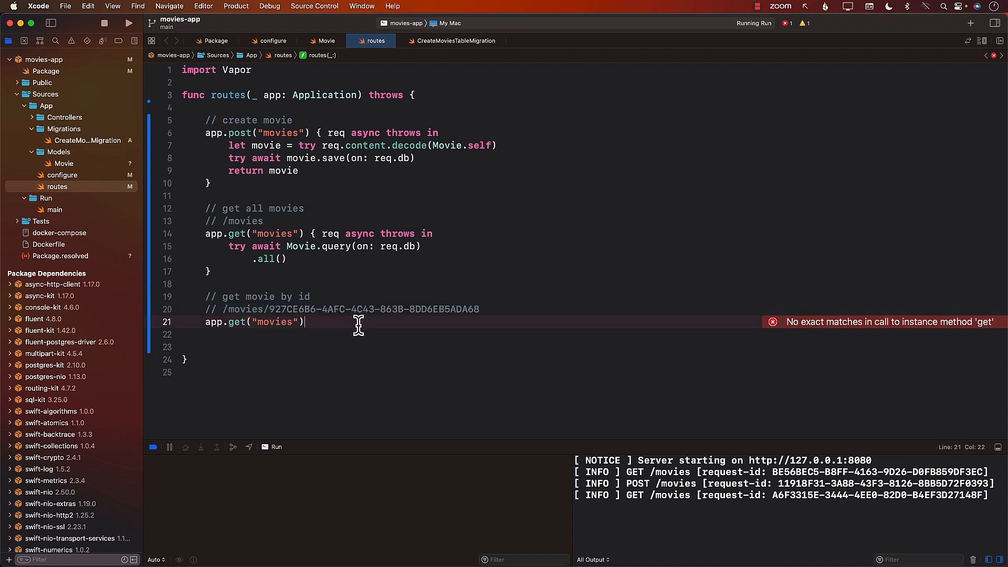
type(", \":id")
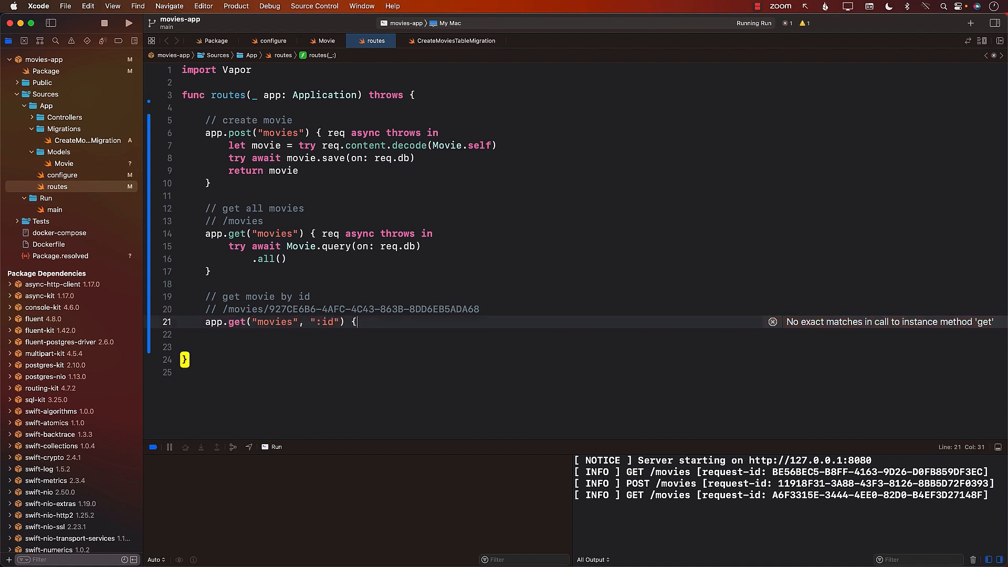
Step: Write the async route closure calling Movie.find(req.parameters.get("id"), on: req.db)
type("req")
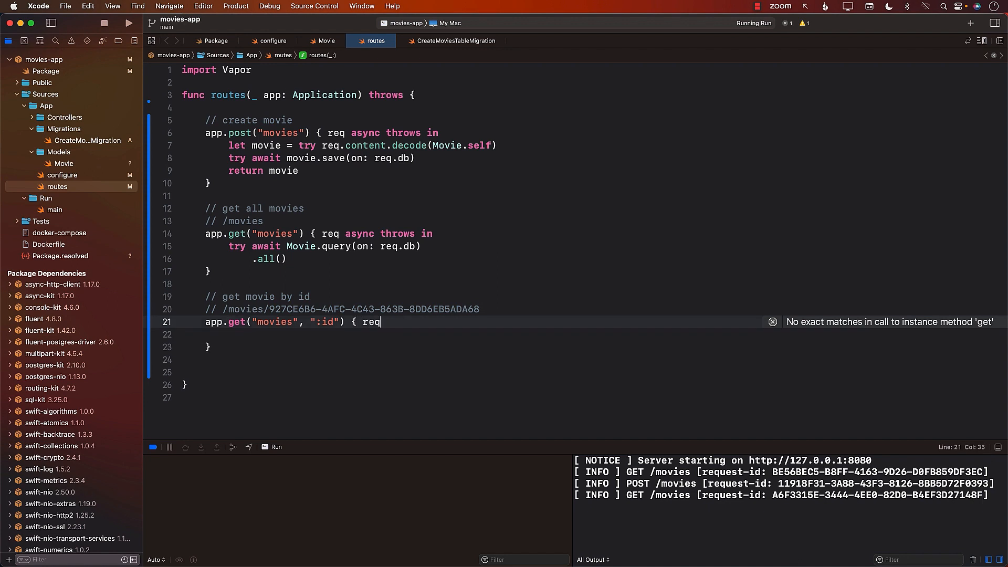
type("async throws in")
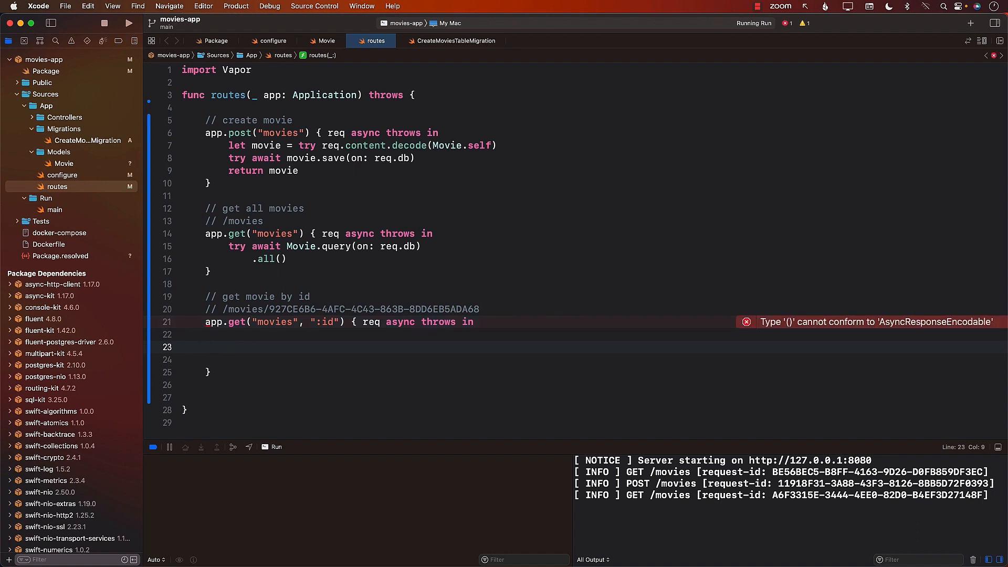
type("Movie.")
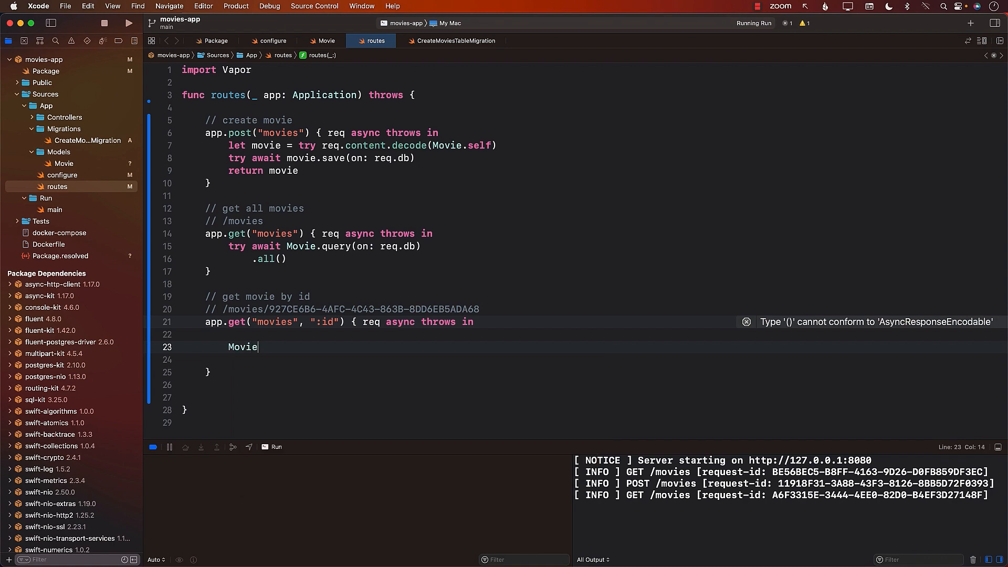
type(".find(id: UUID?, on: Database")
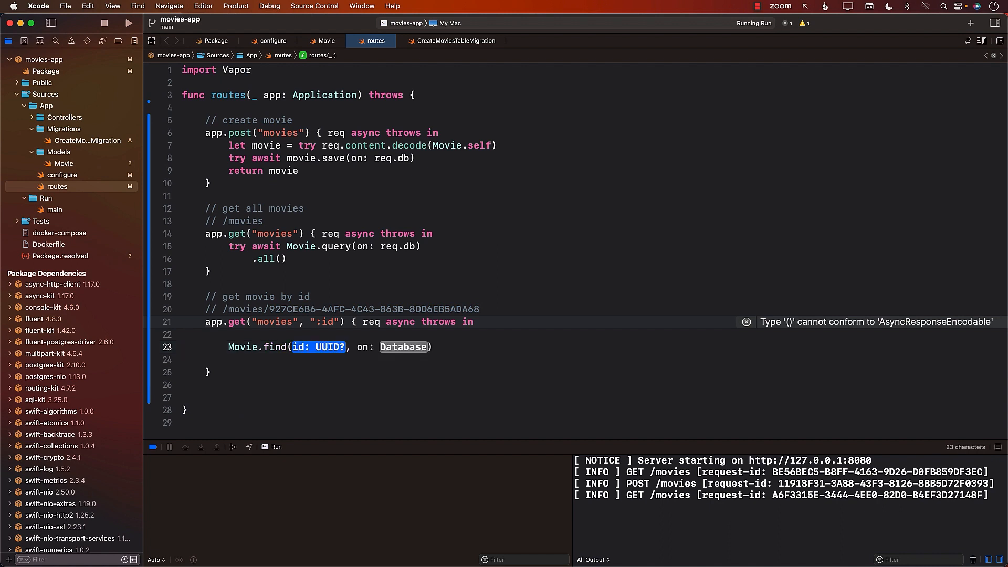
type("req.parameters.get(")
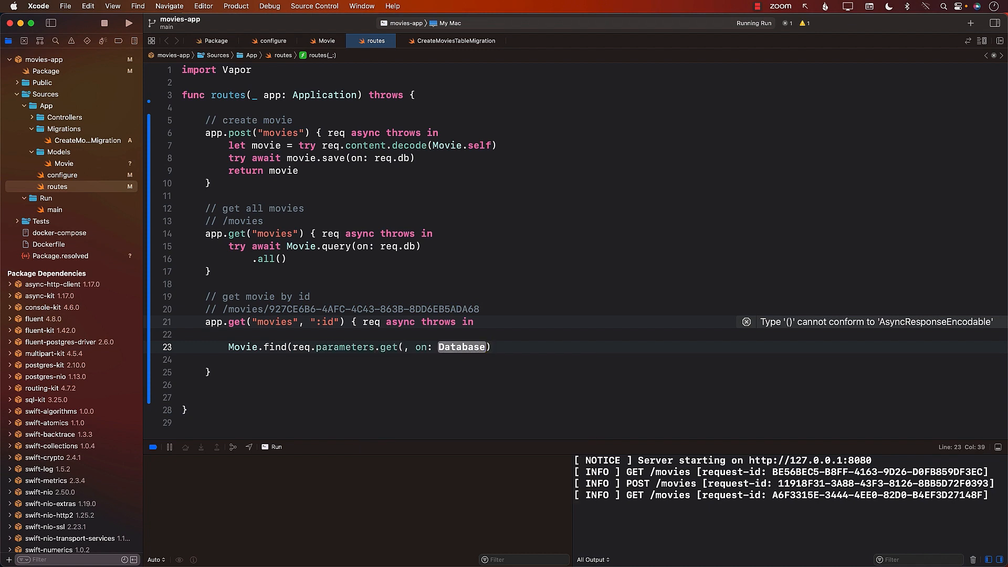
type("\"id\")")
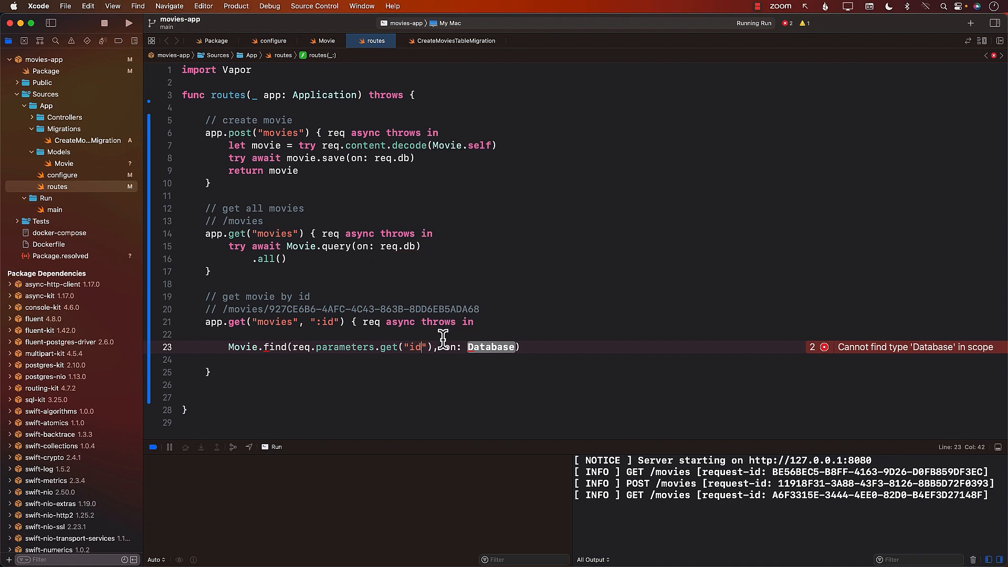
double_click(491, 347)
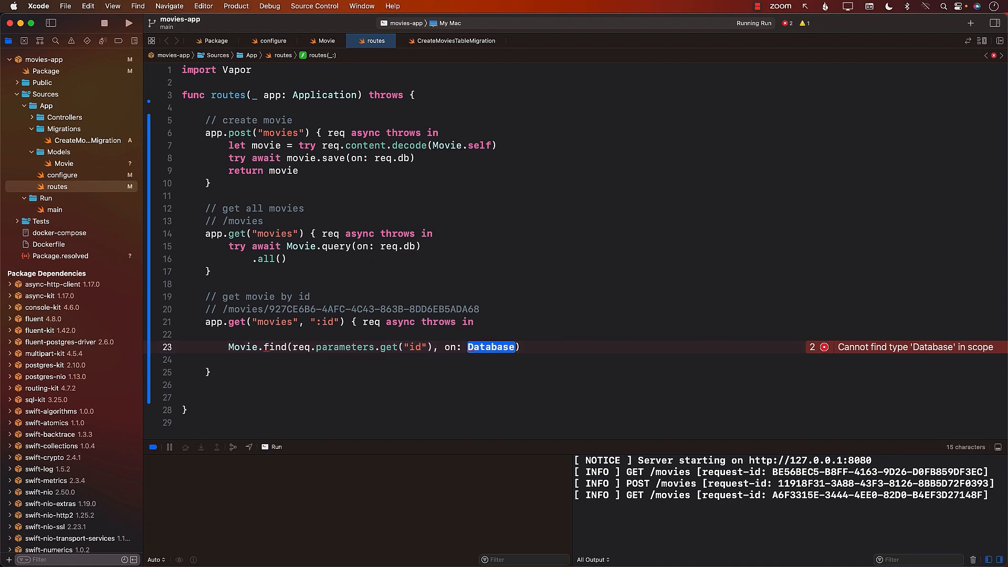
type("req.db")
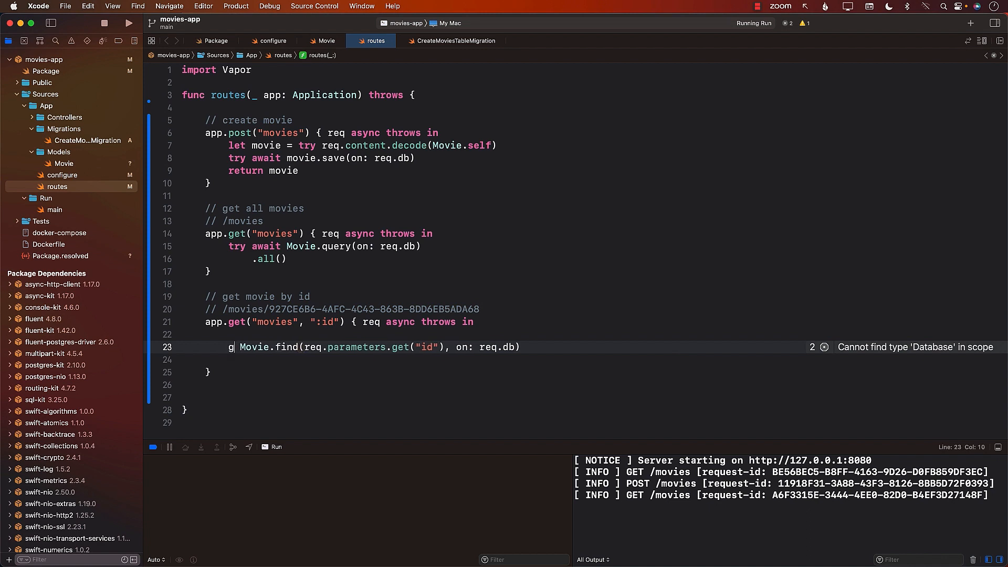
Step: Guard the try await lookup, throw Abort(.badRequest) if missing, return movie, and rebuild
type("uard let movie =")
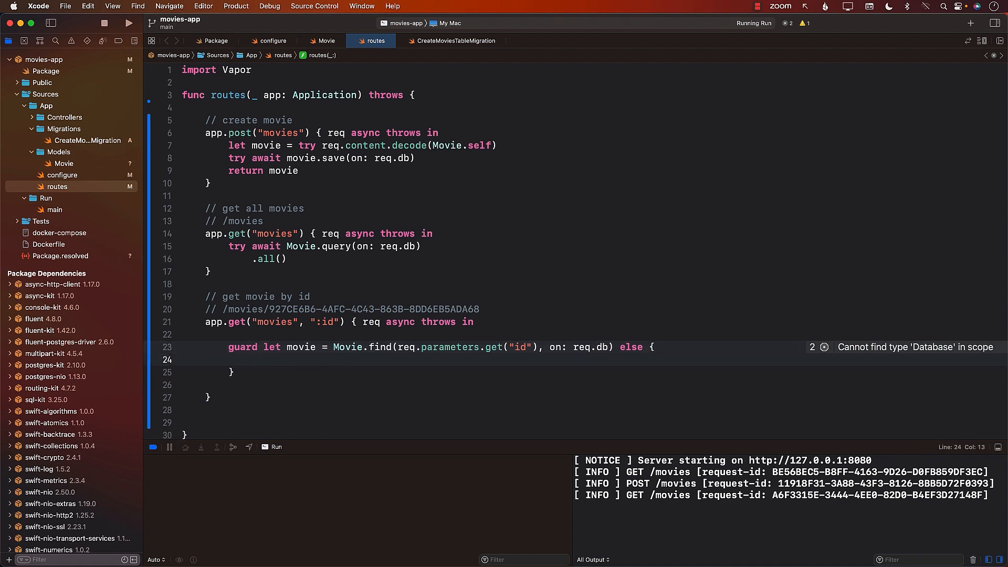
type("throw")
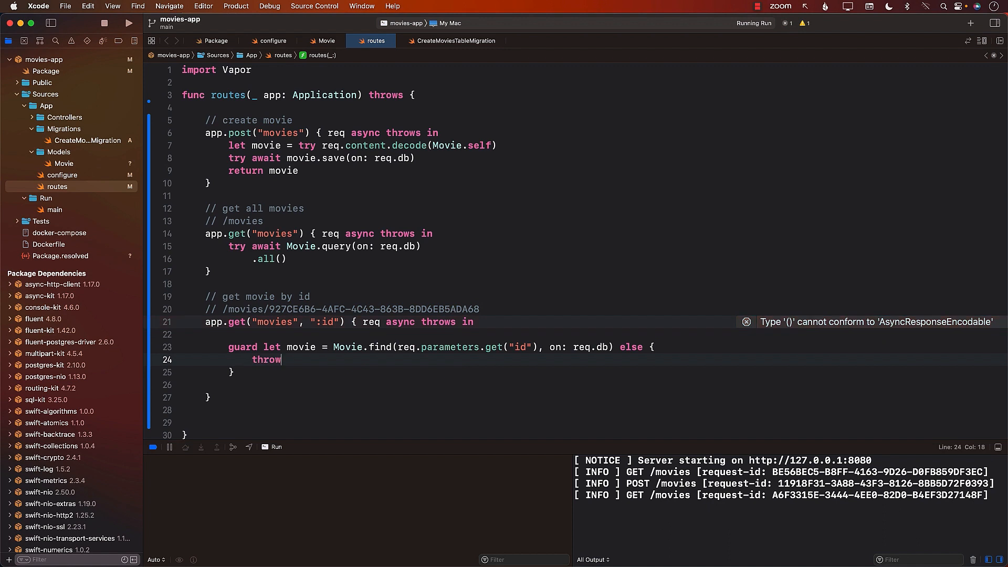
type("Abort(.")
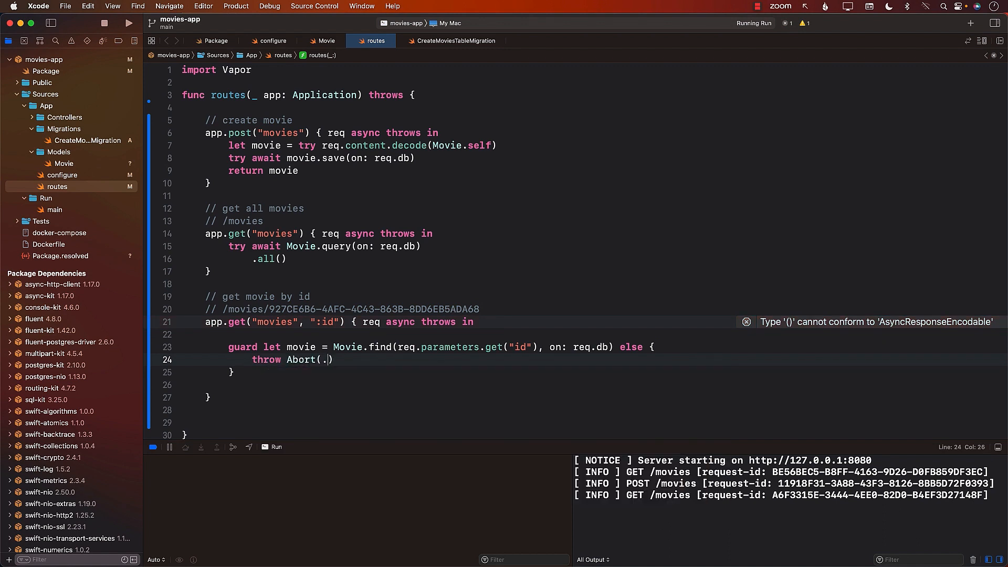
type("badRequest")
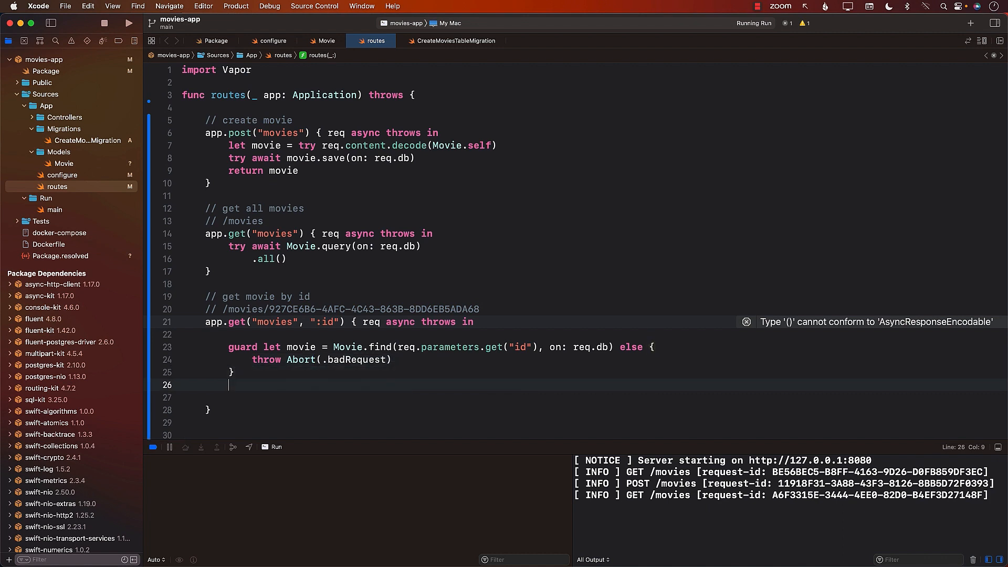
type("return")
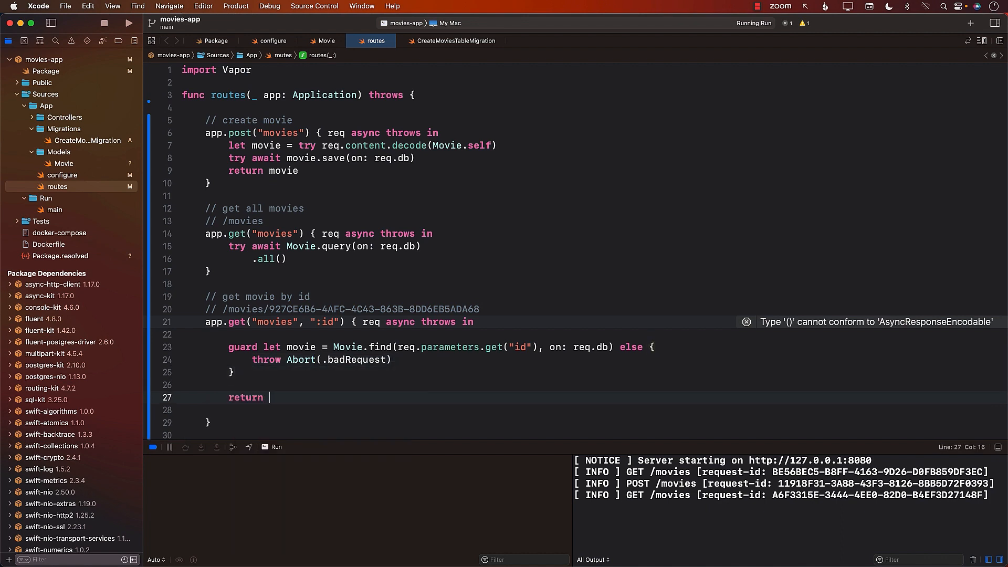
type("movie")
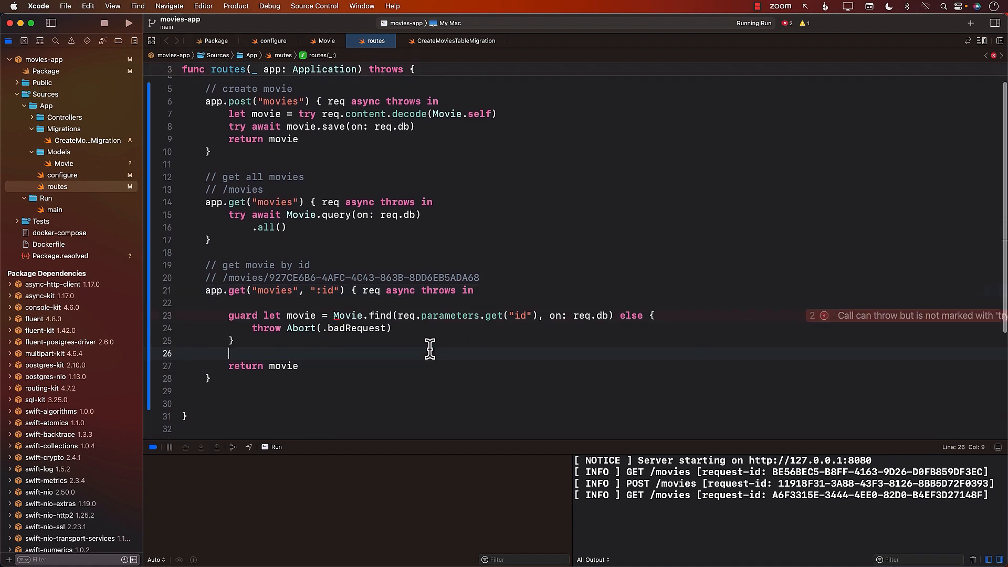
left_click(386, 315)
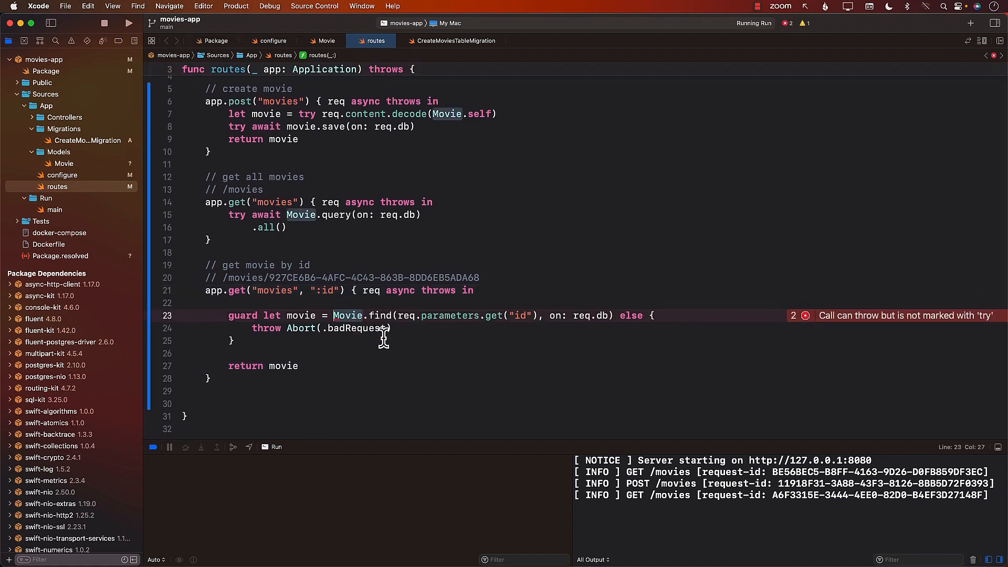
type("try await")
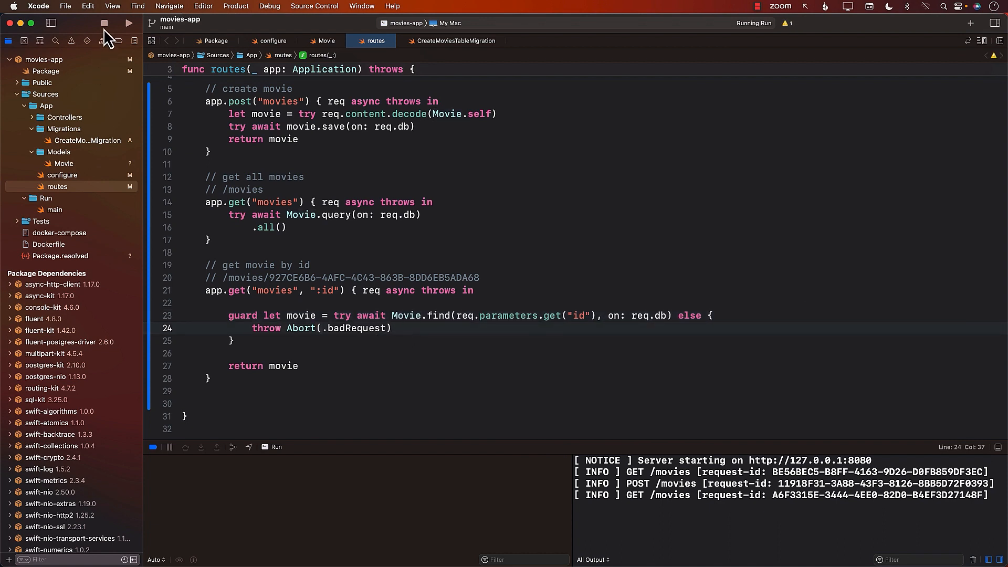
left_click(105, 23)
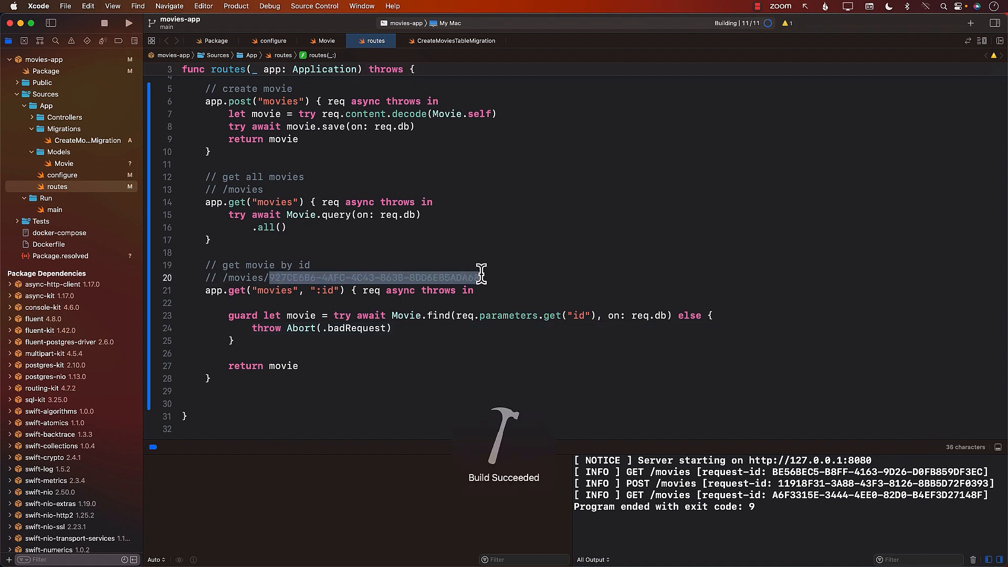
Step: Rebuild and relaunch the server with the get-movie-by-id route
left_click(128, 23)
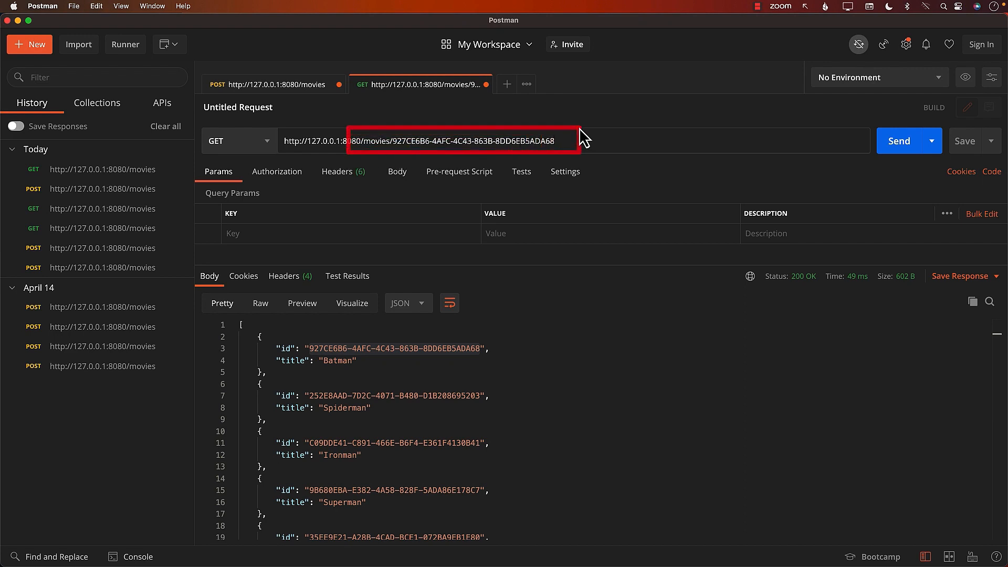
mouse_move(738, 142)
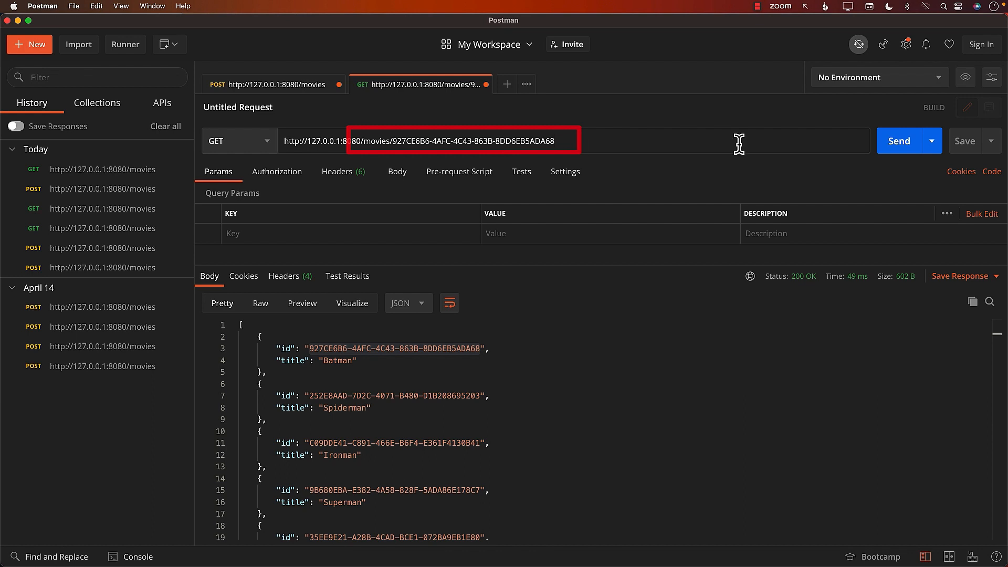
Step: Fetch Batman by id, then resend with 999 appended to get Bad Request
left_click(899, 141)
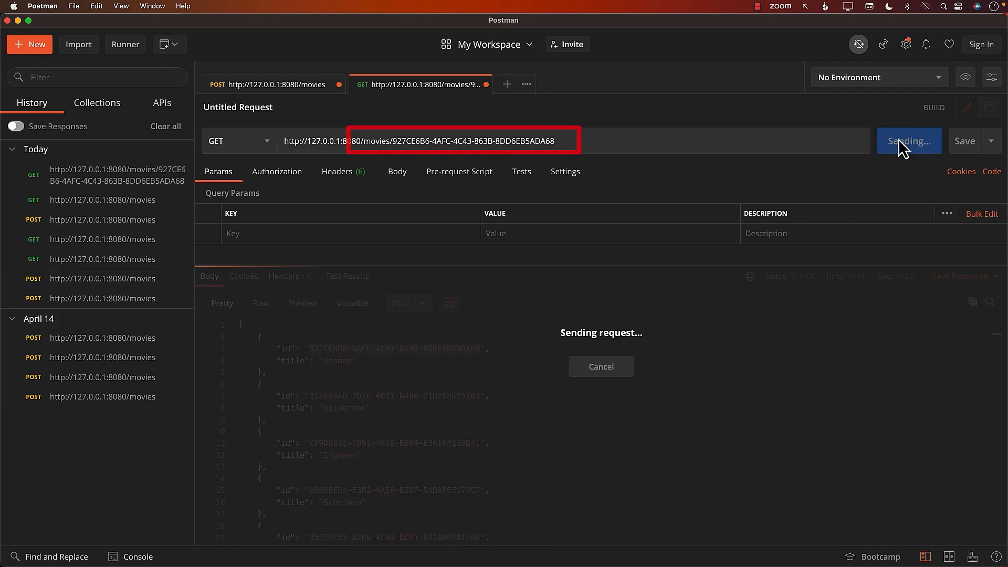
left_click(907, 141)
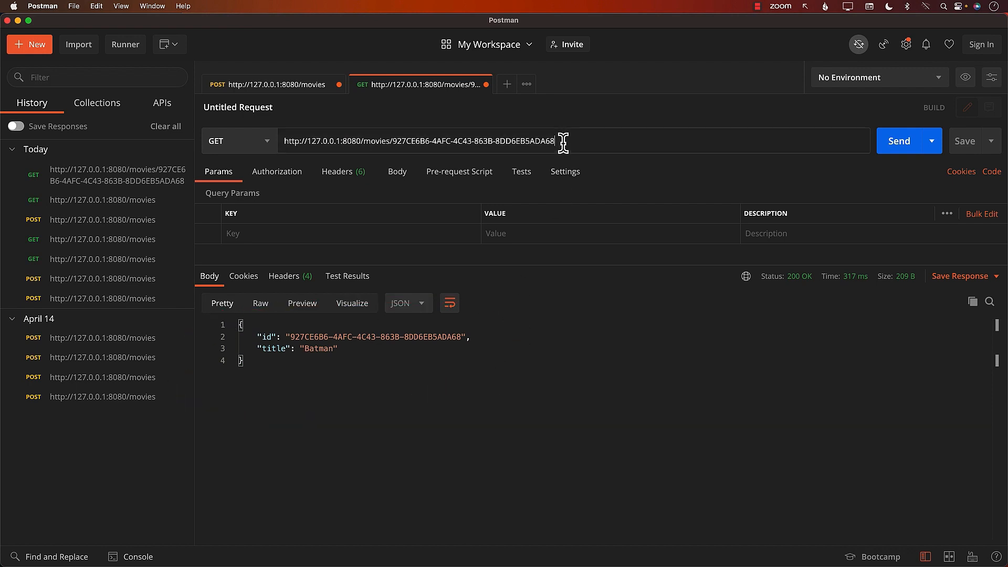
type("(((")
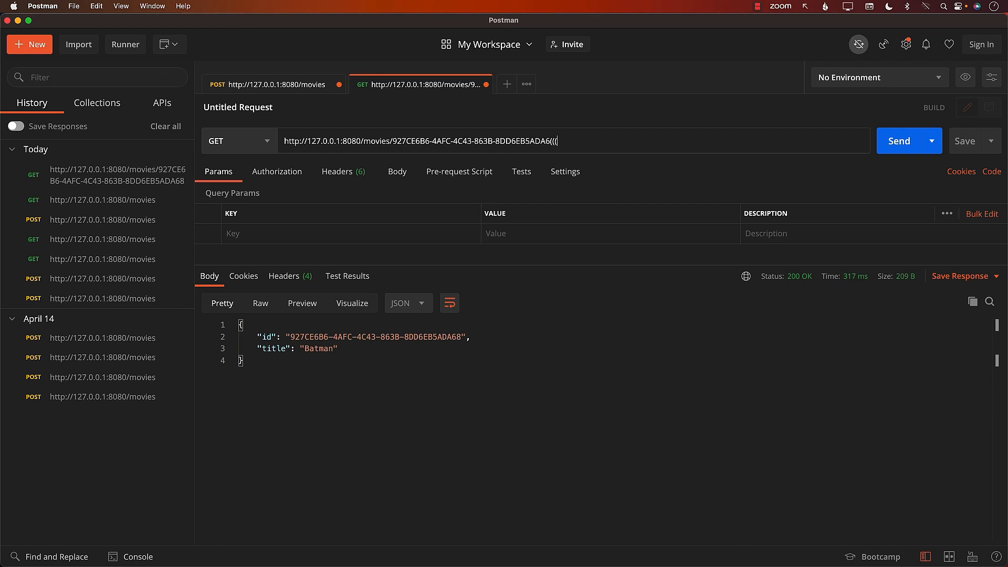
type("999")
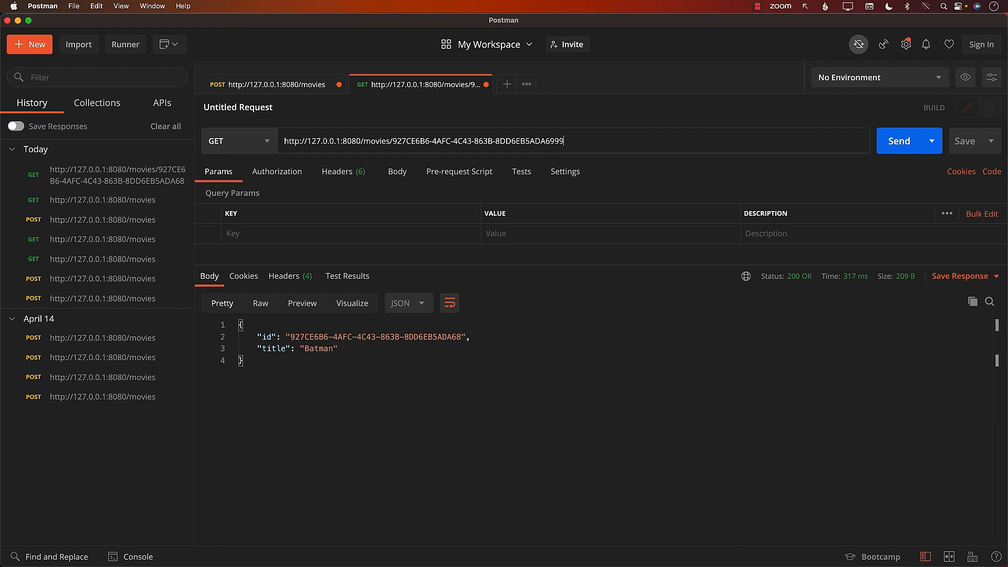
left_click(899, 140)
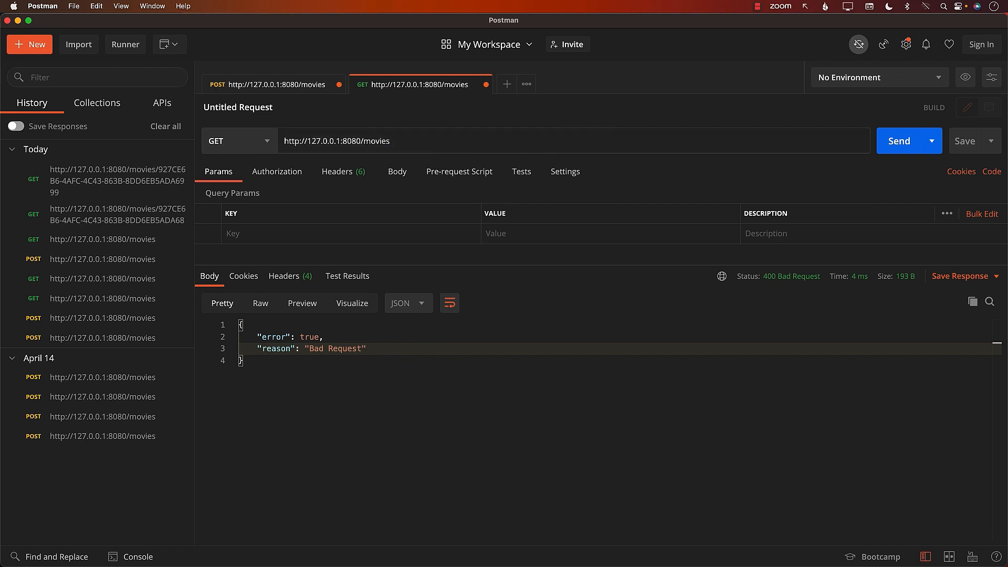
Step: Fetch all movies from /movies and select Ironman's id from the response
double_click(376, 141)
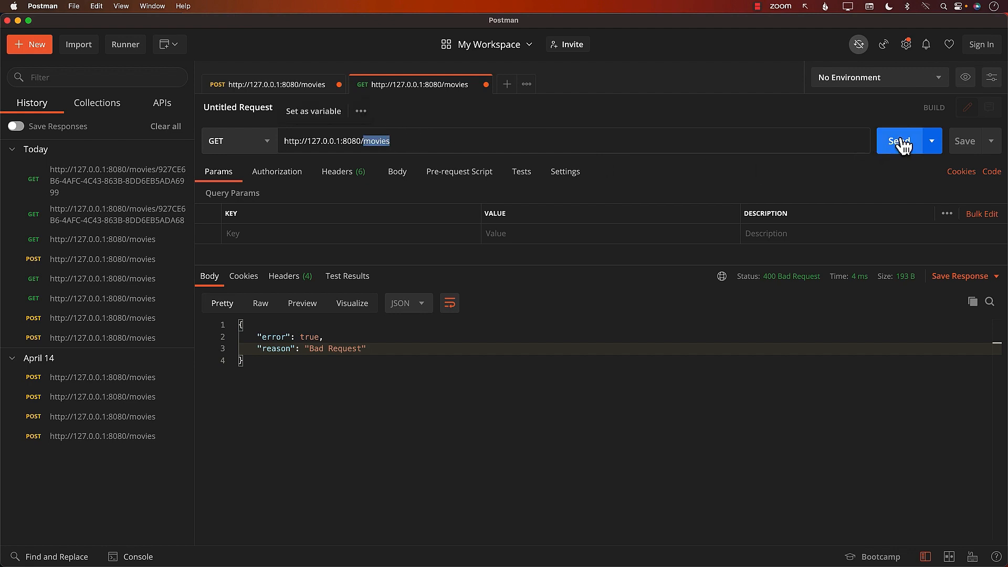
left_click(898, 141)
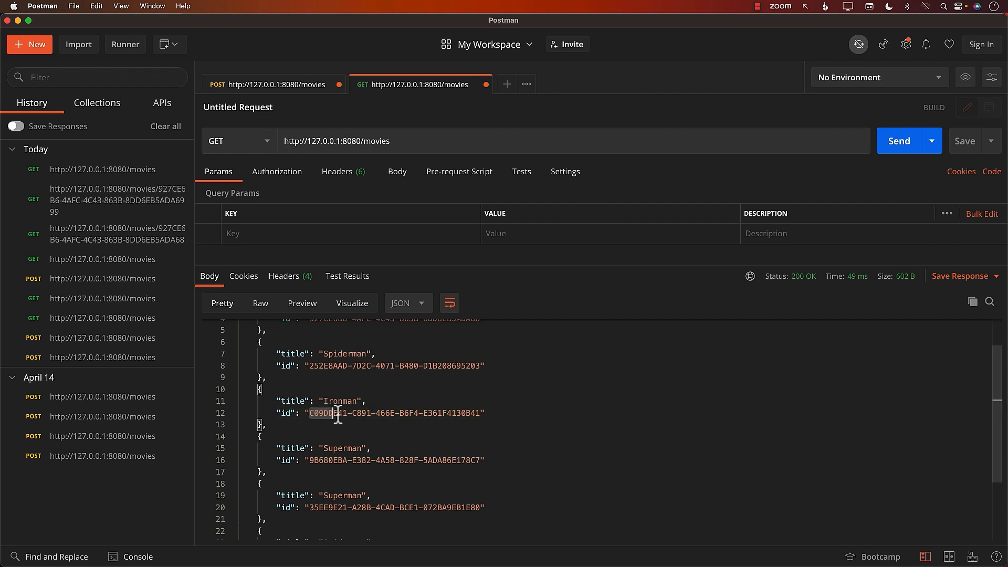
double_click(393, 412)
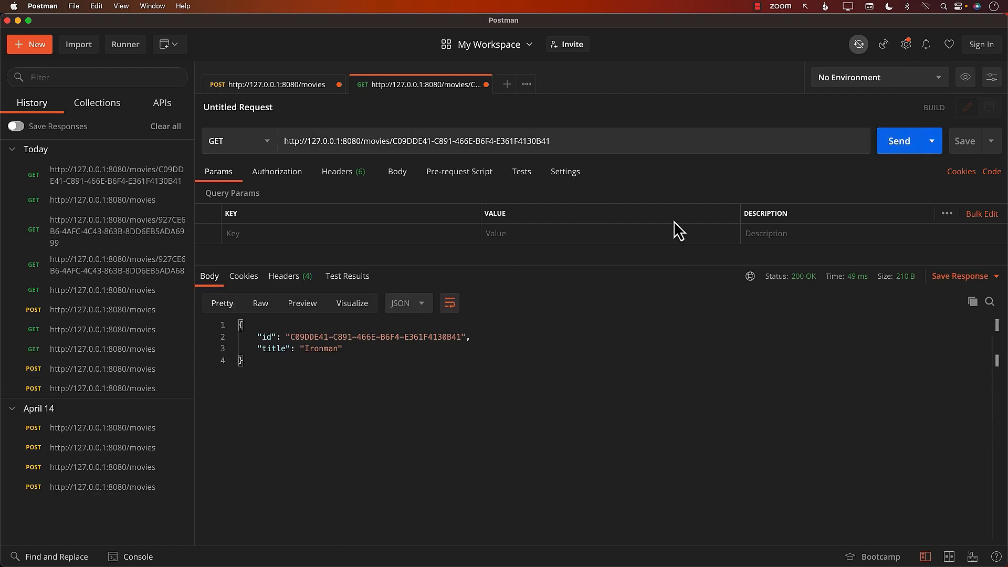
mouse_move(353, 401)
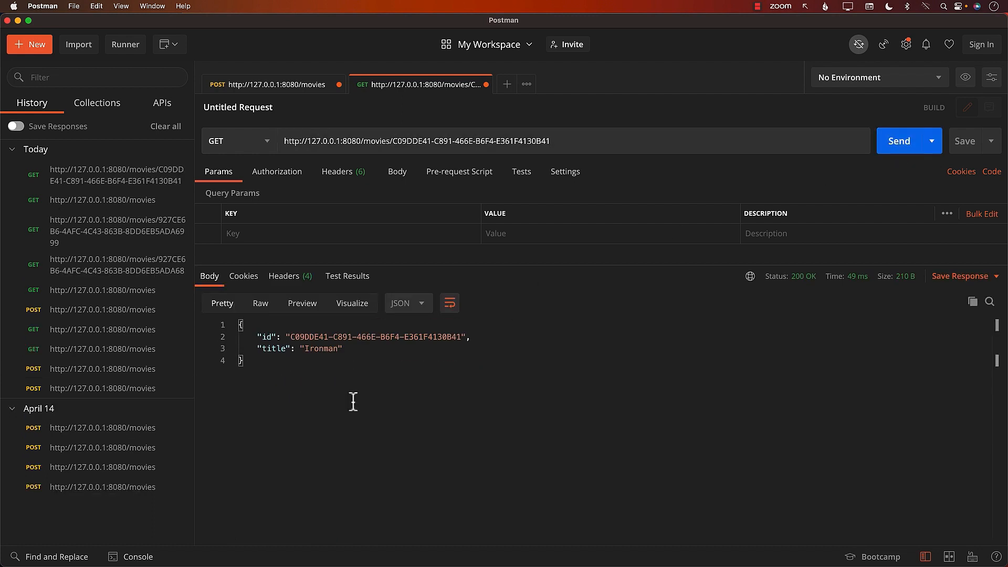
mouse_move(358, 397)
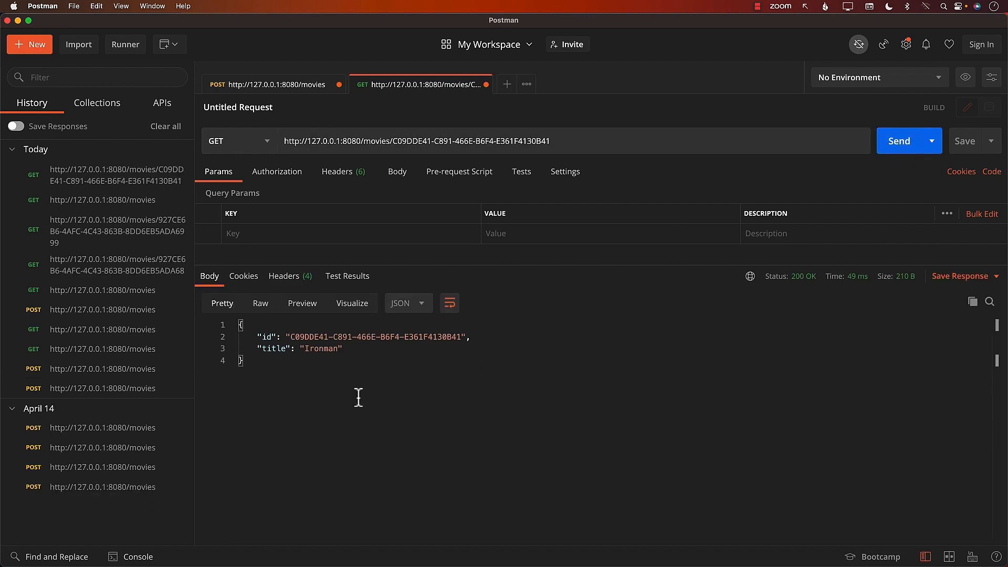